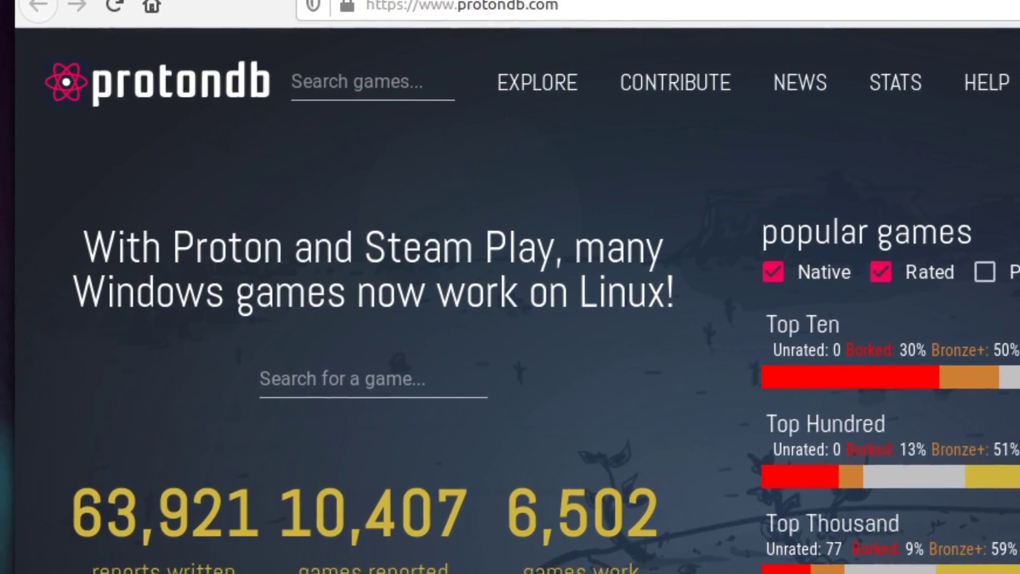
Step: View the ValveSoftware Proton GitHub repository, then return to the ProtonDB home page
scroll(down, 3)
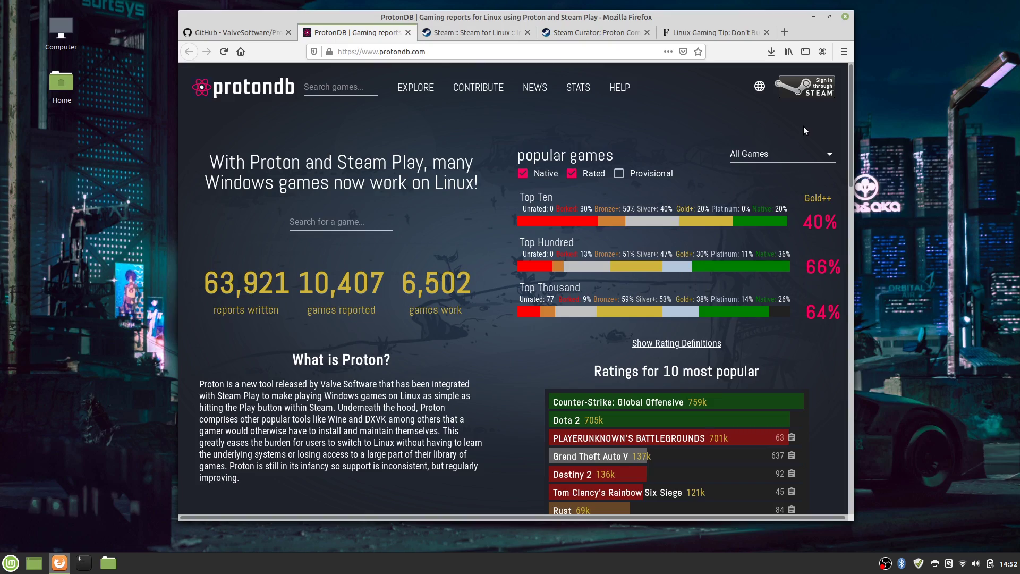
mouse_move(507, 177)
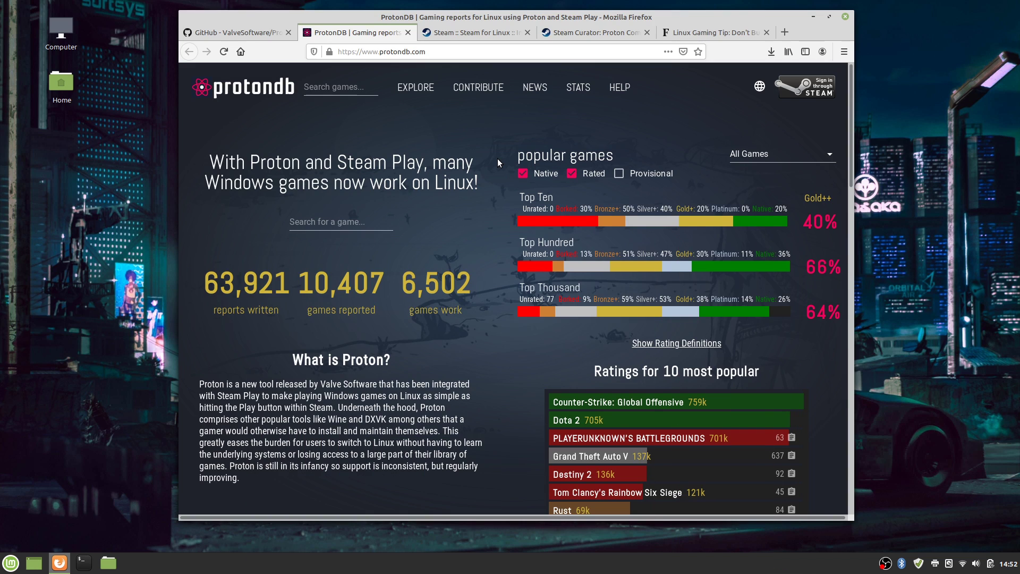
mouse_move(623, 142)
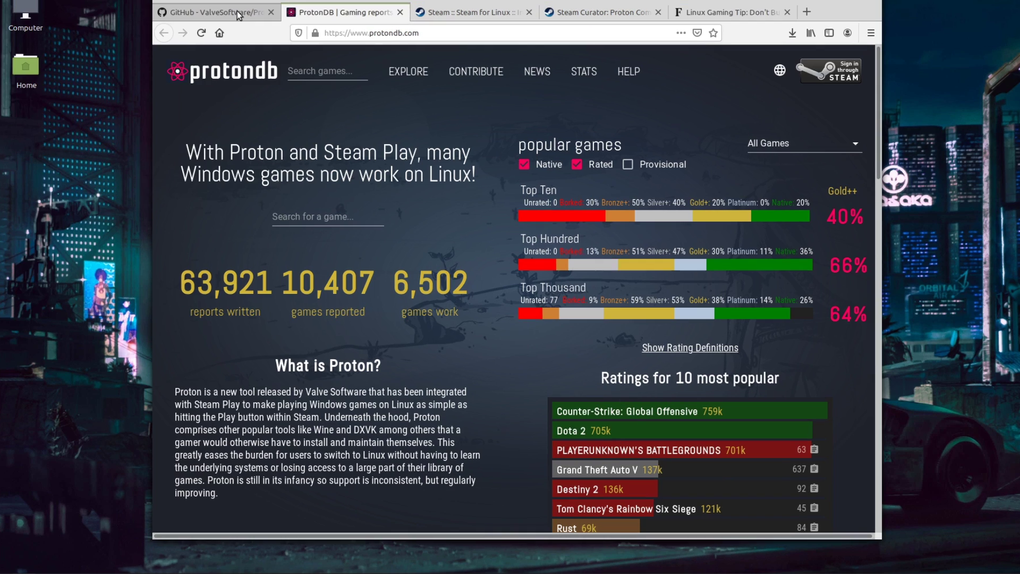
click(214, 12)
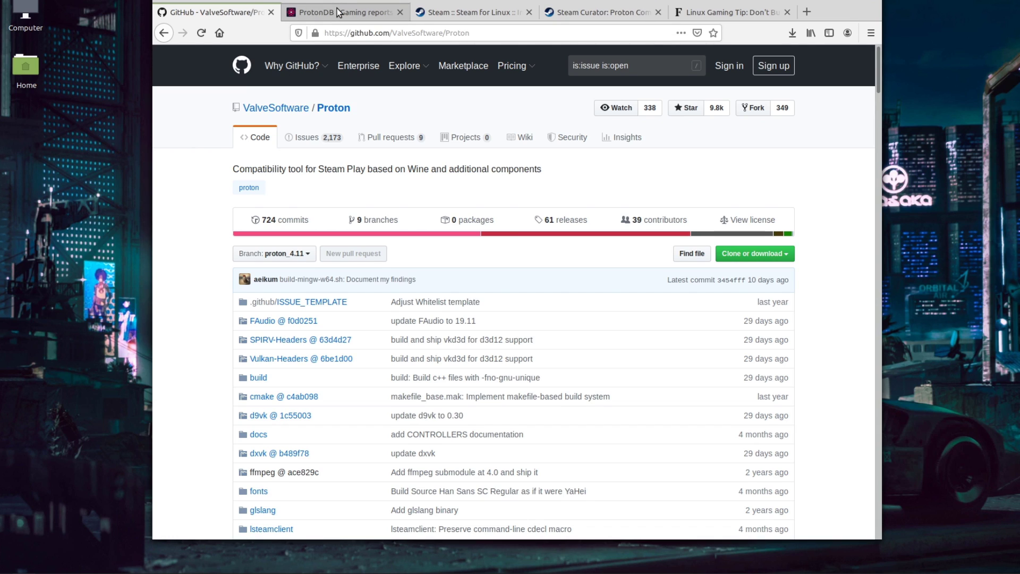
click(345, 12)
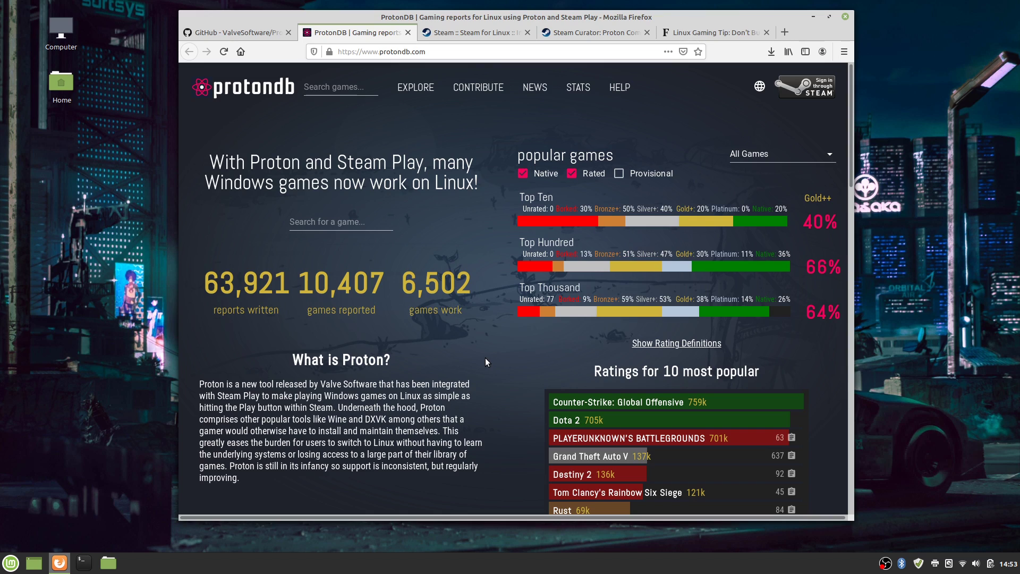
mouse_move(495, 292)
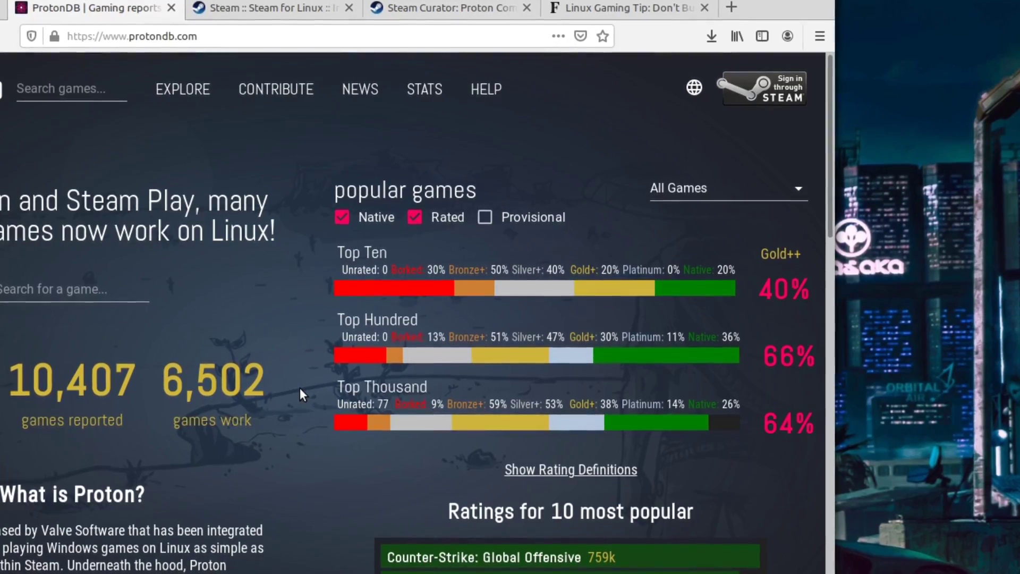
Step: Scroll ProtonDB past the Platinum reports to the sample games, through Killing Floor 2 and Oblivion
scroll(down, 3)
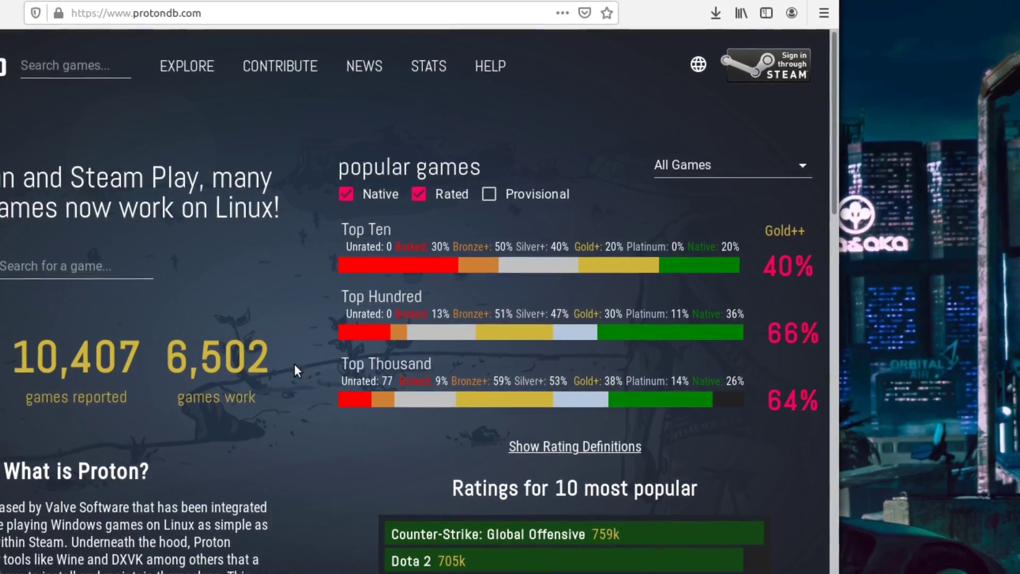
scroll(down, 3)
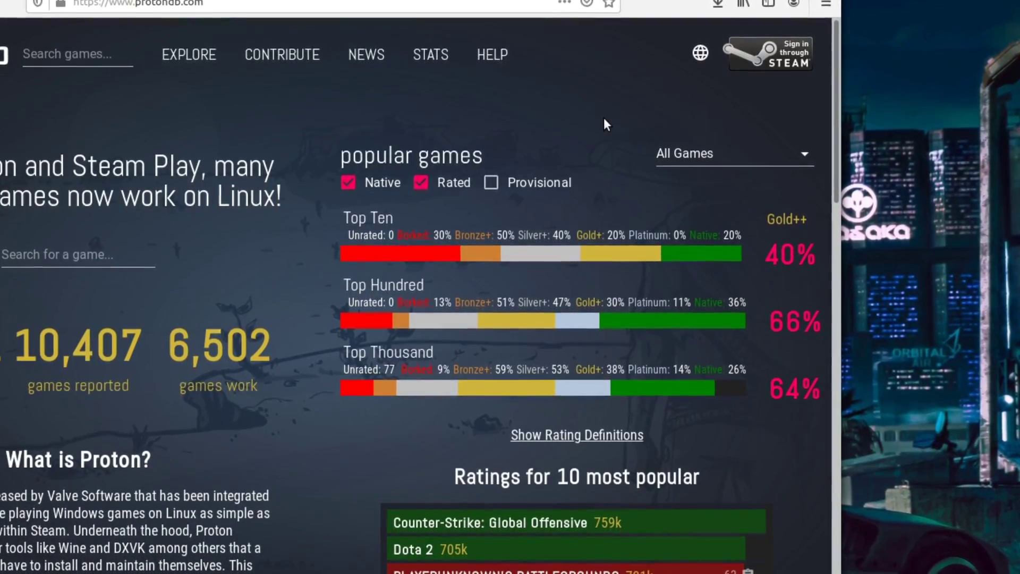
scroll(down, 3)
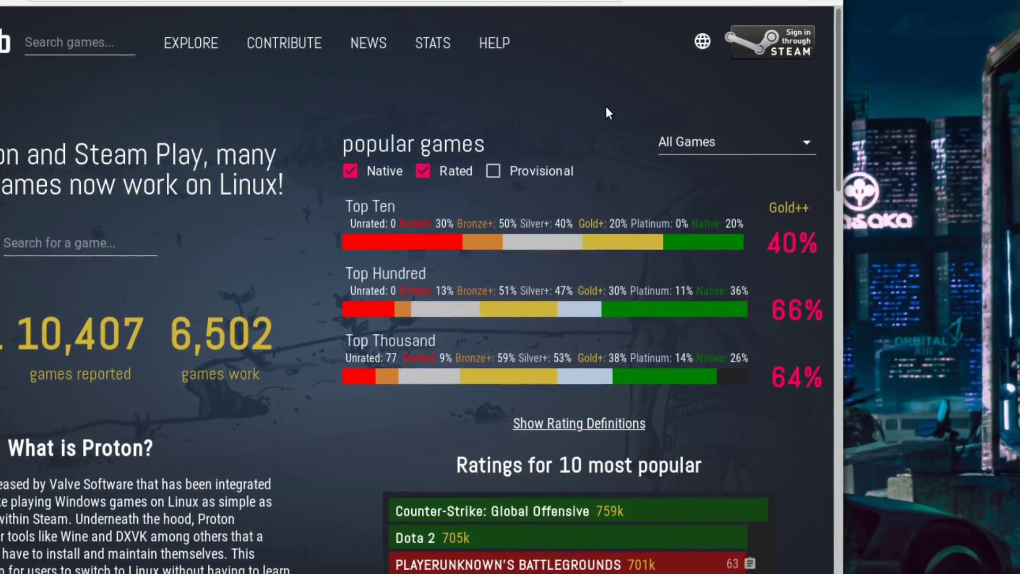
scroll(down, 3)
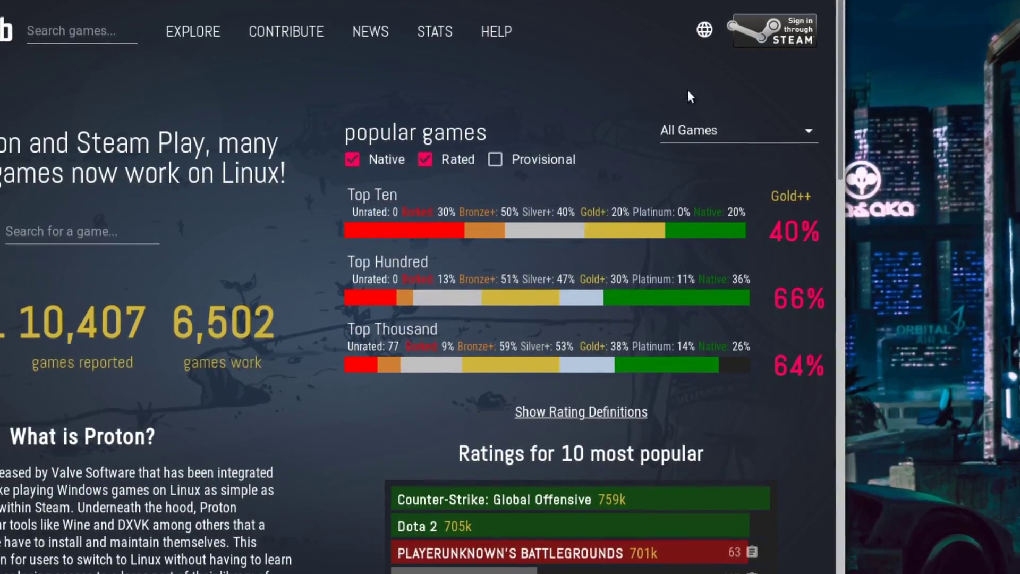
scroll(down, 3)
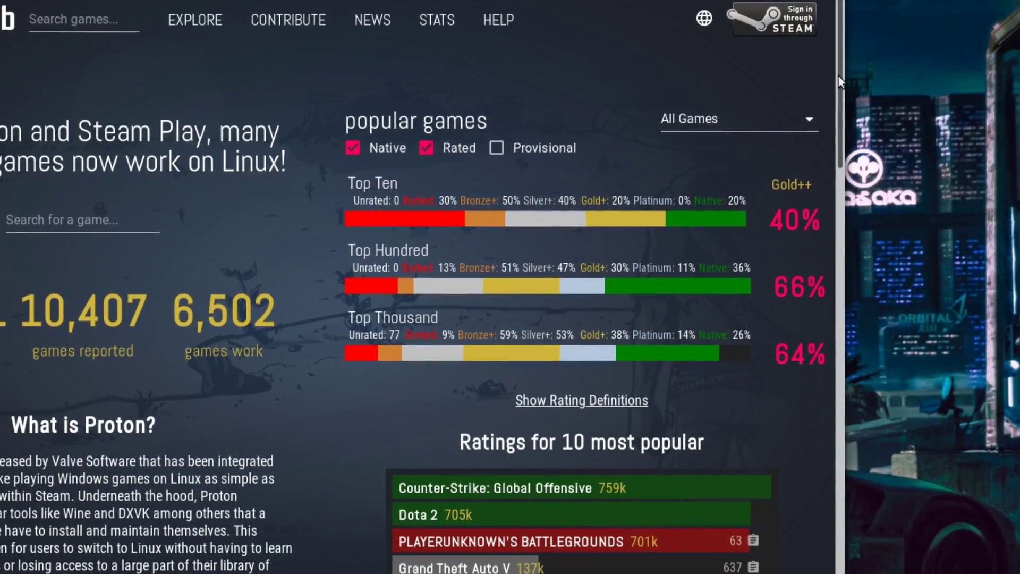
scroll(down, 3)
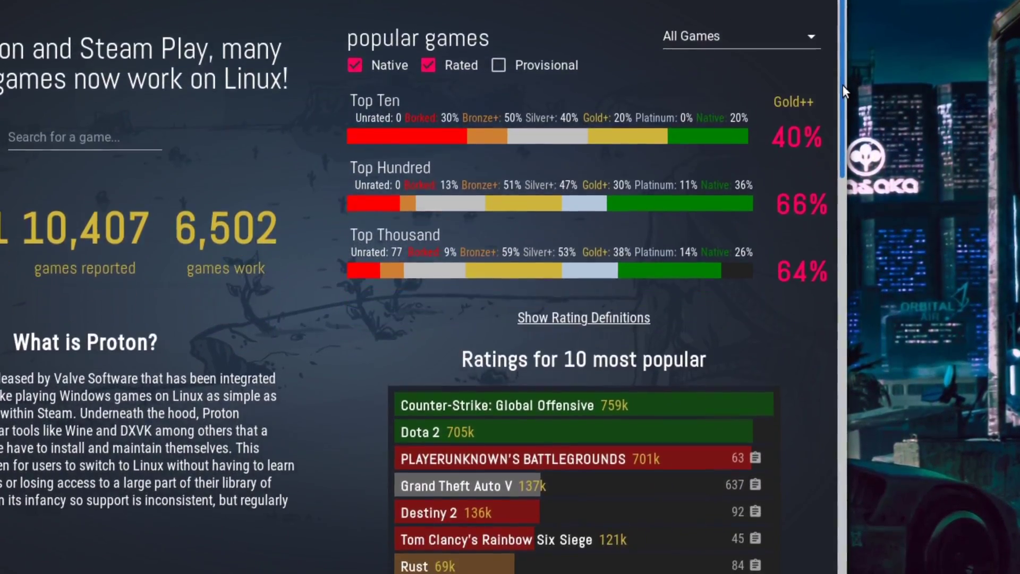
scroll(down, 3)
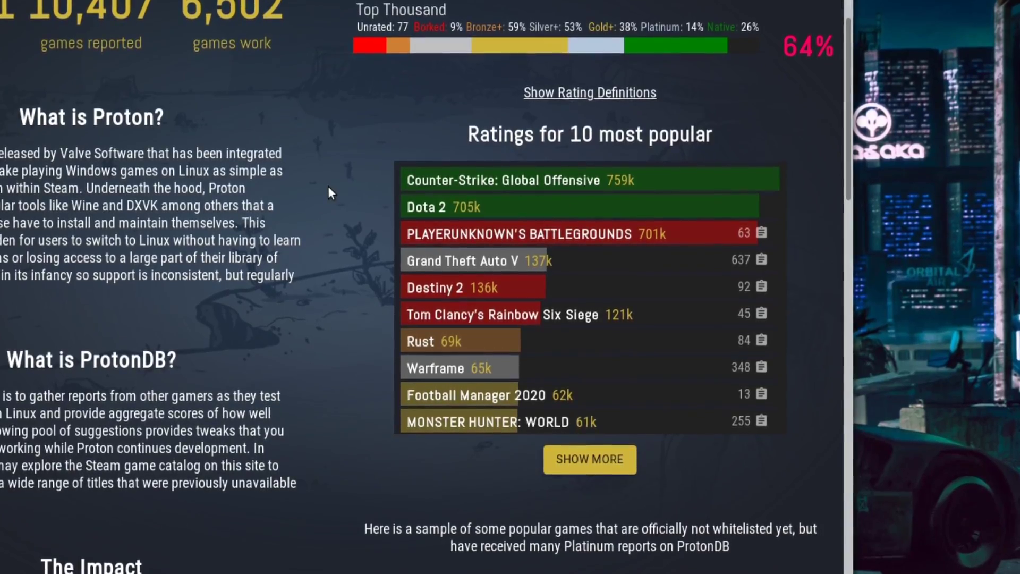
scroll(down, 3)
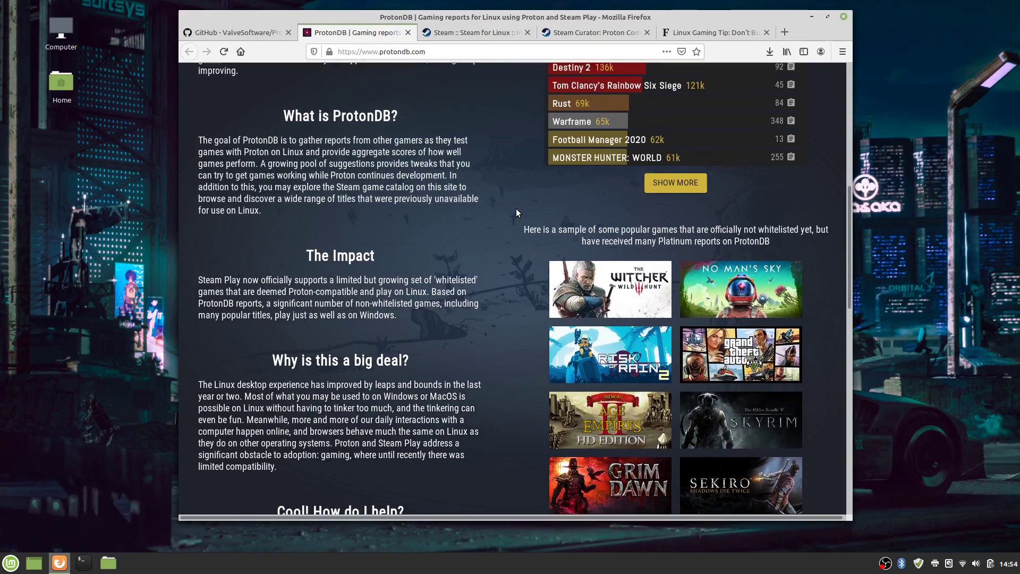
scroll(down, 3)
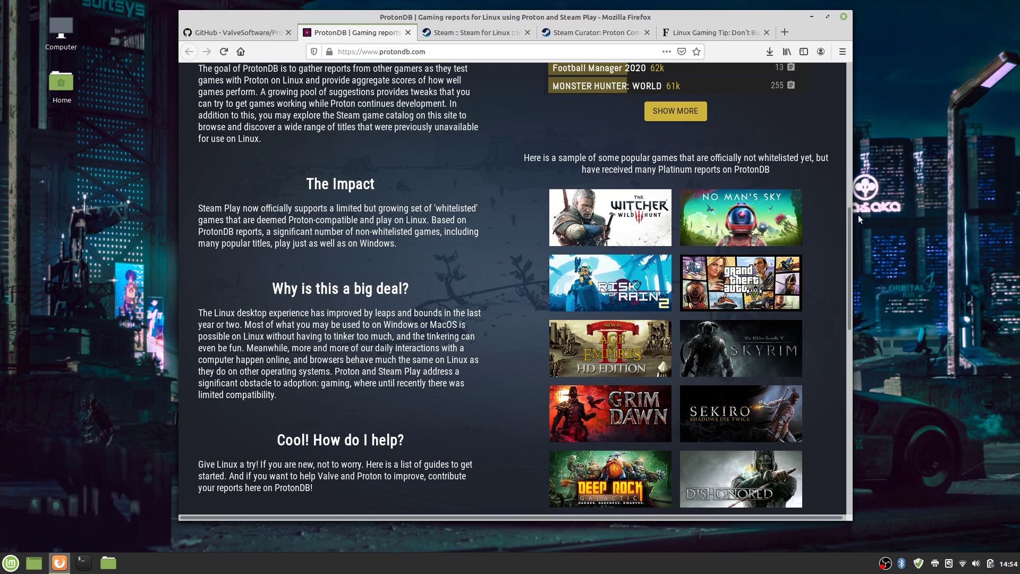
scroll(down, 3)
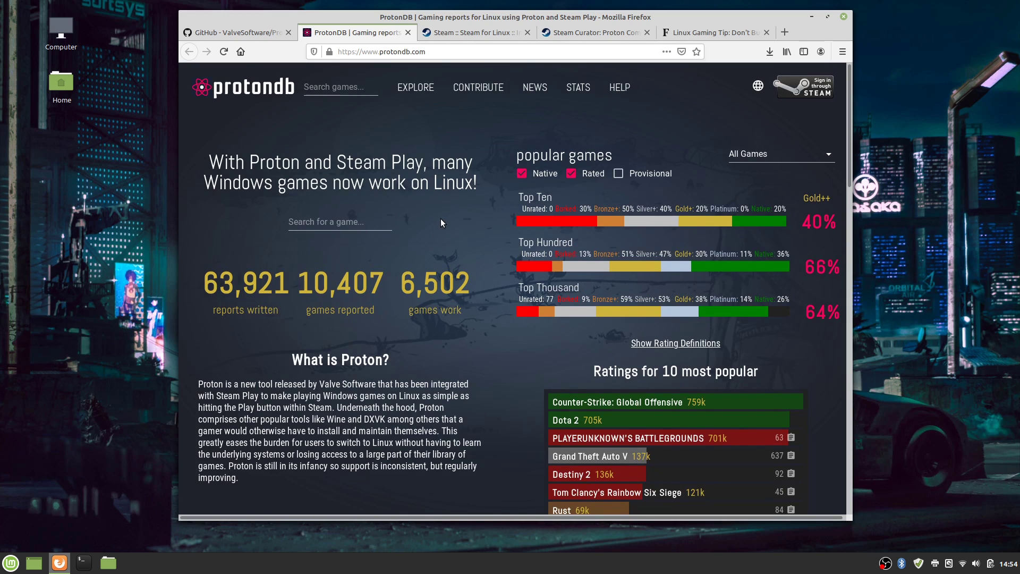
scroll(down, 3)
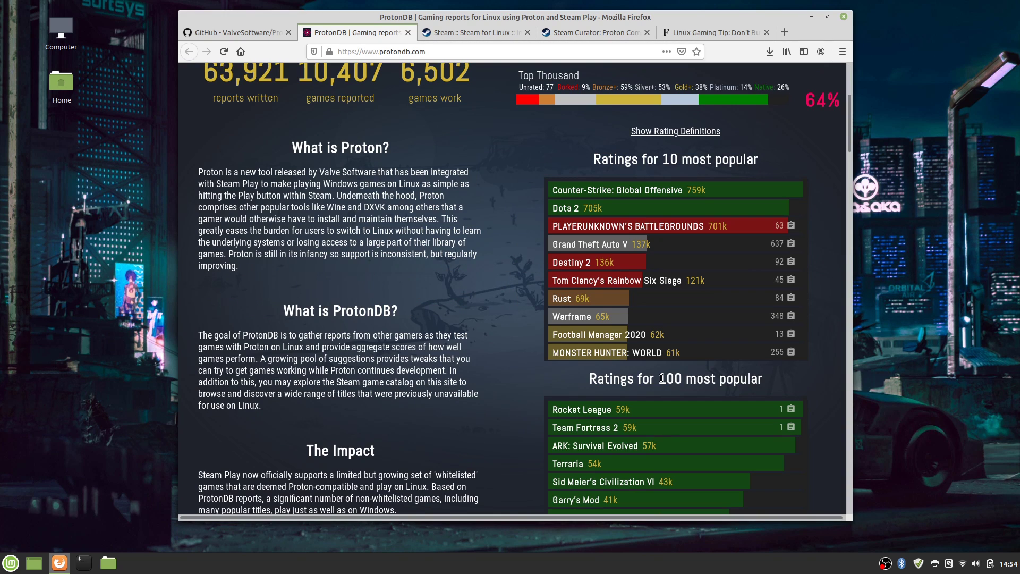
scroll(down, 3)
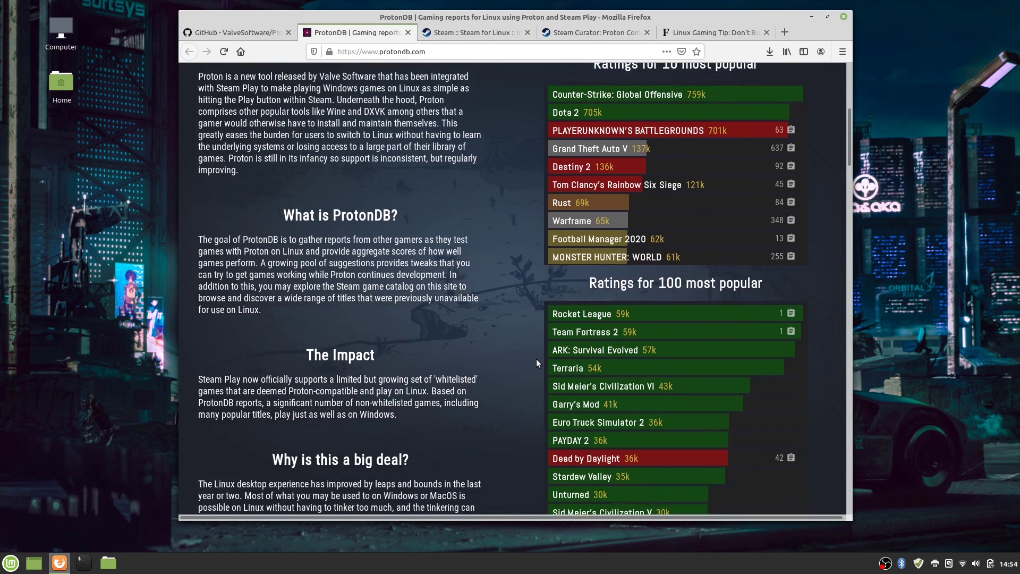
scroll(down, 3)
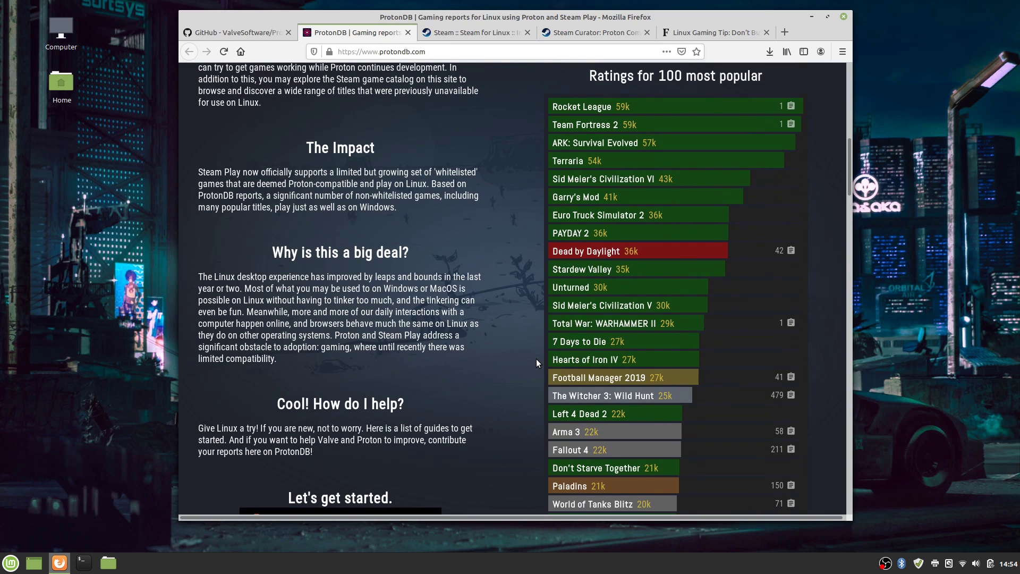
scroll(down, 3)
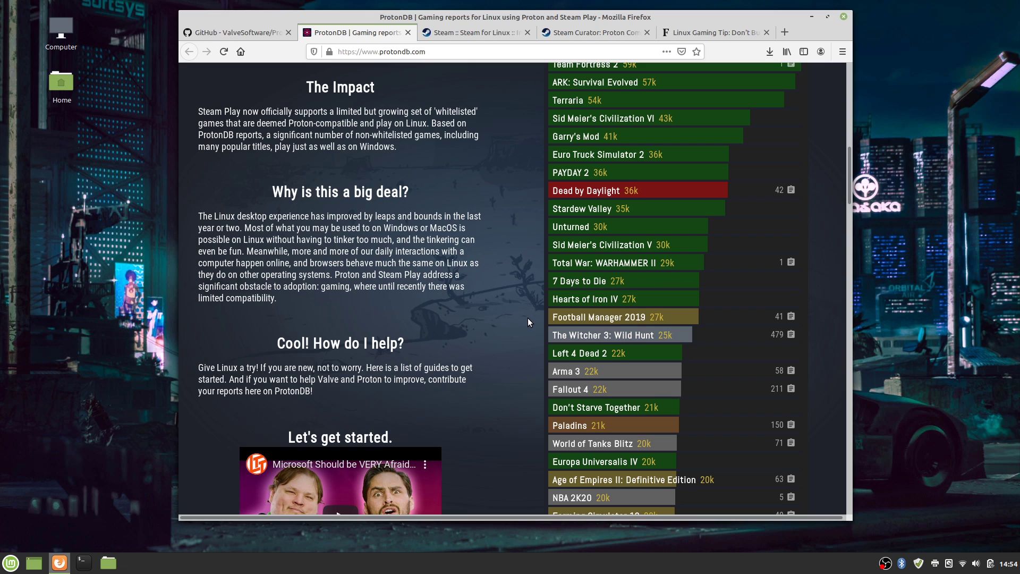
scroll(down, 3)
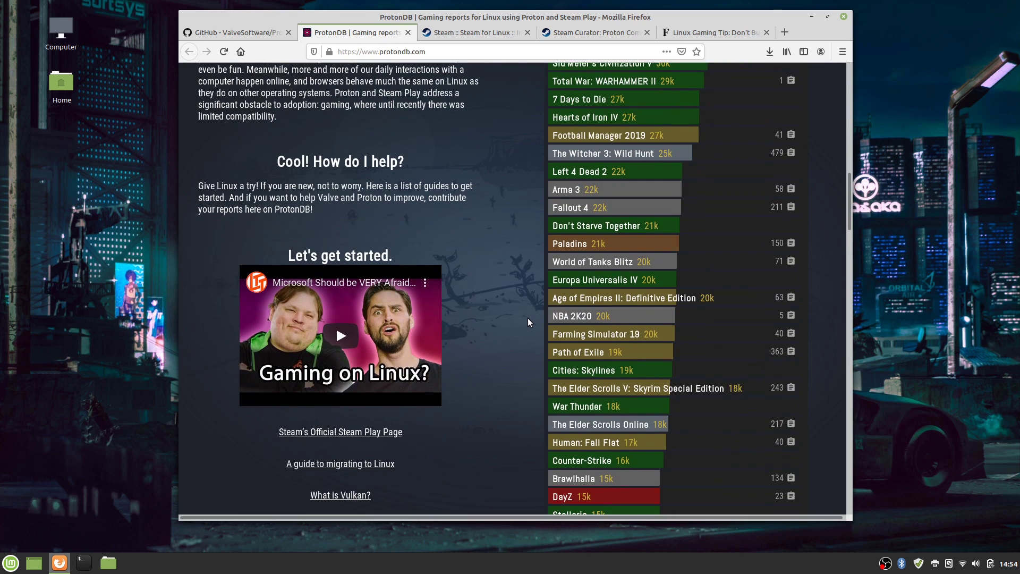
scroll(down, 3)
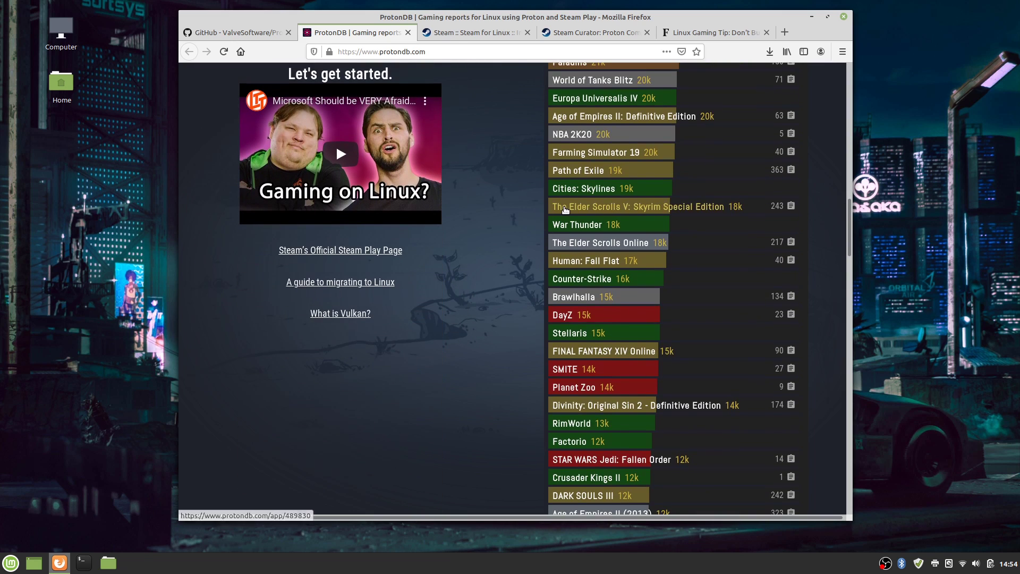
scroll(down, 3)
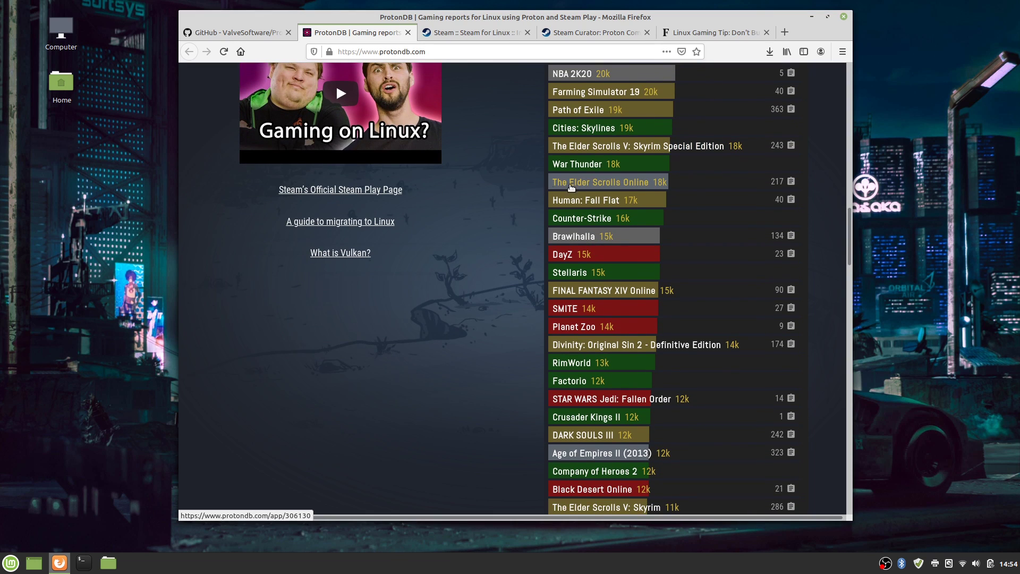
scroll(down, 3)
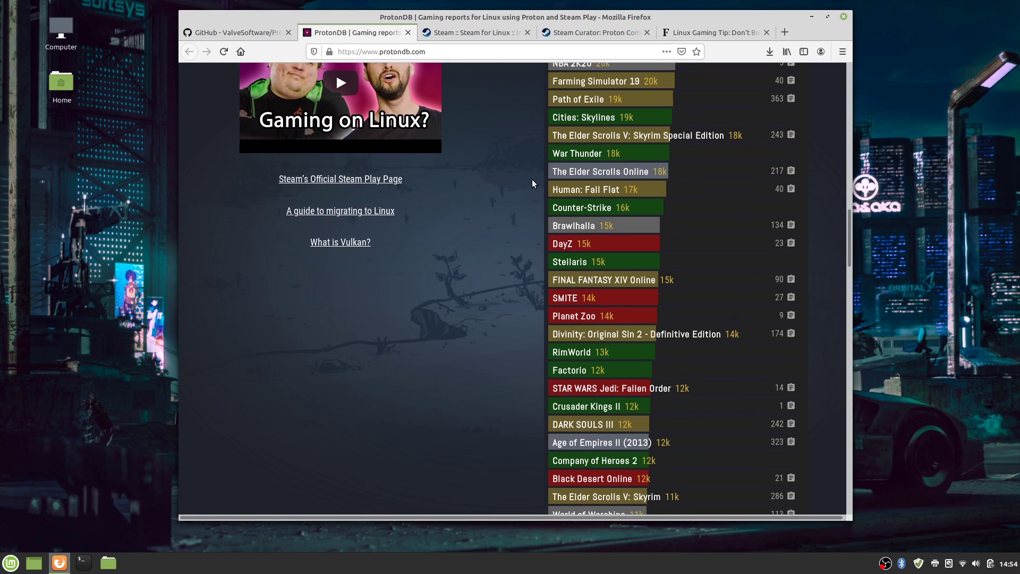
scroll(down, 3)
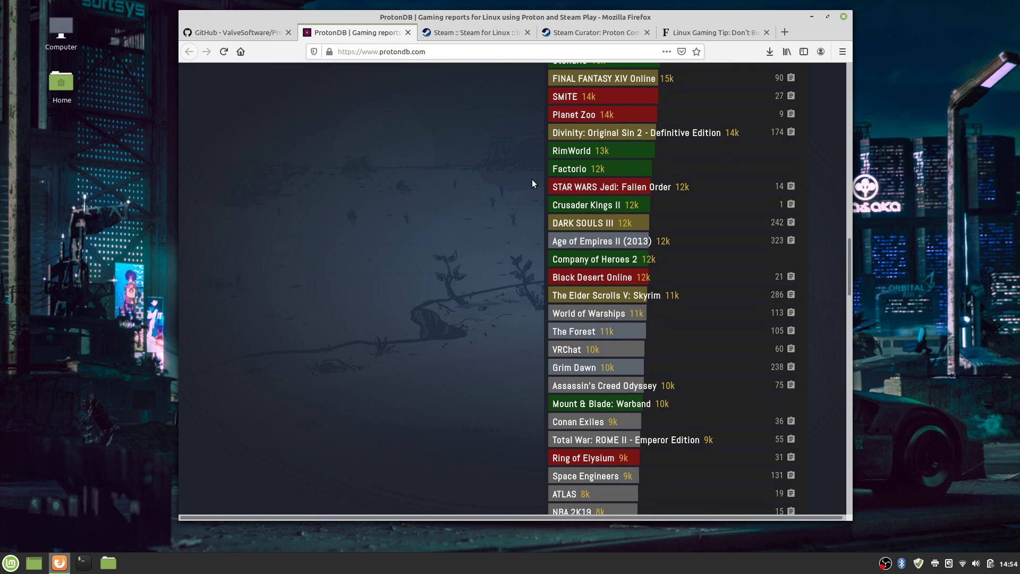
scroll(down, 3)
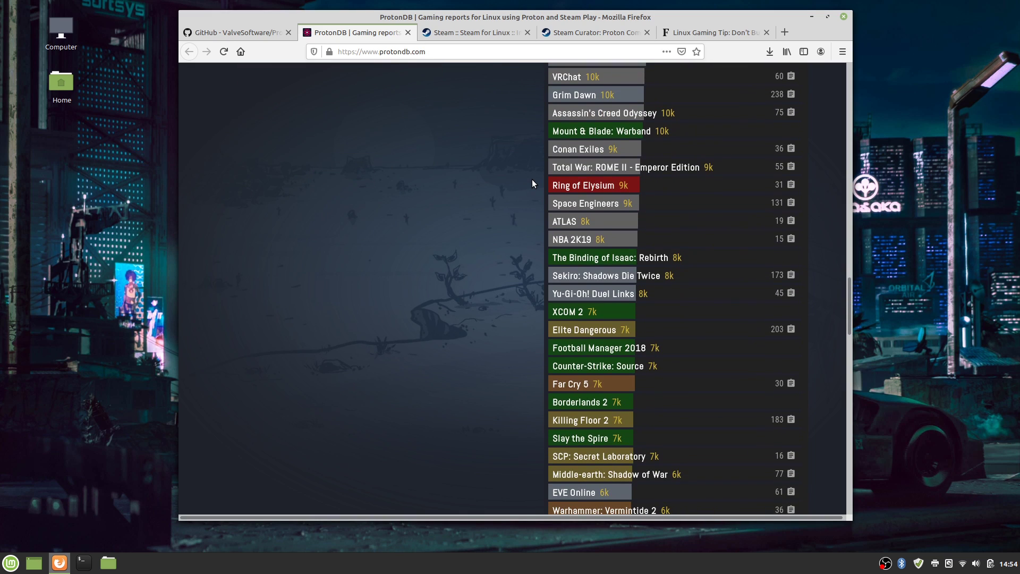
scroll(down, 3)
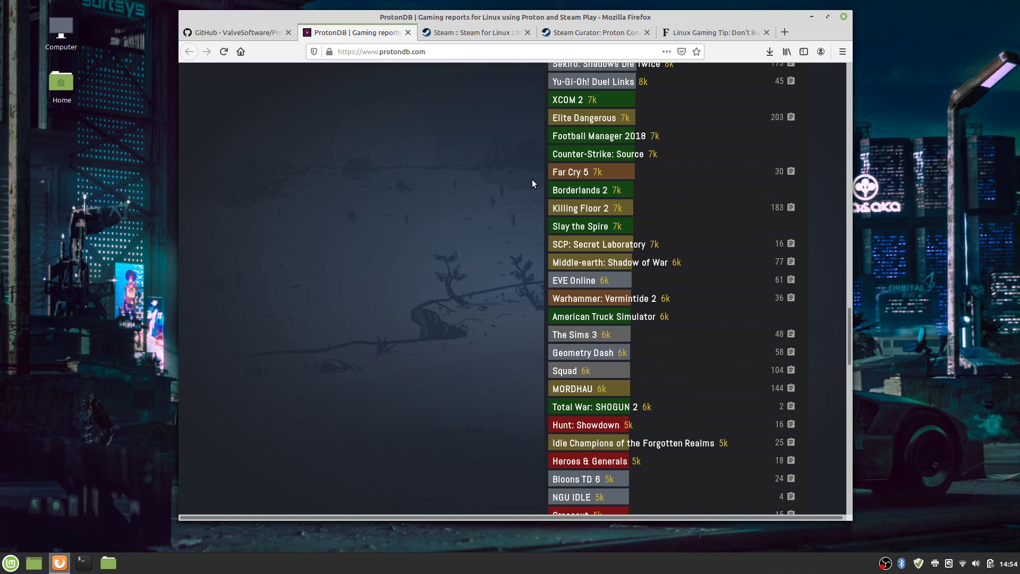
scroll(down, 3)
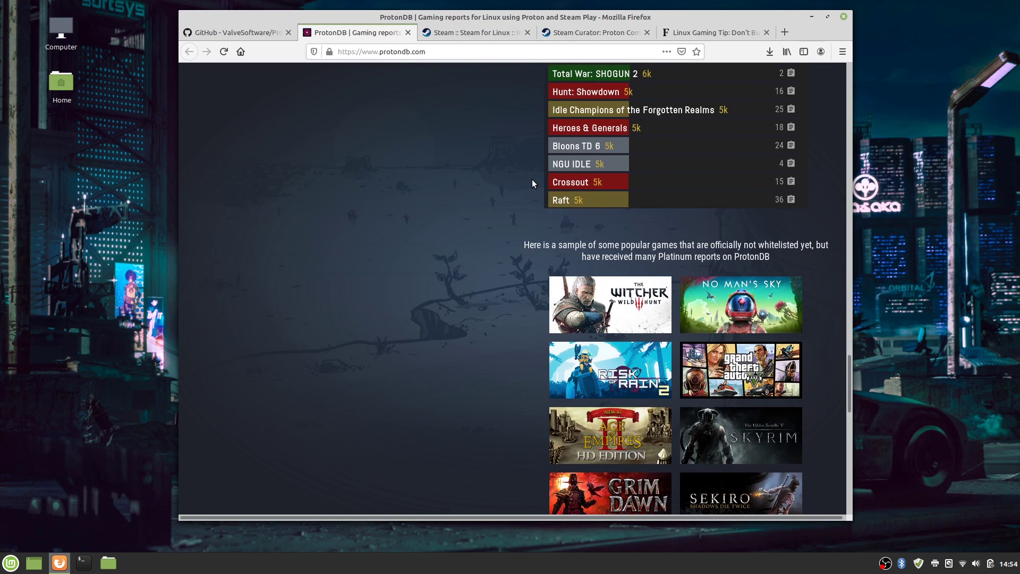
scroll(down, 3)
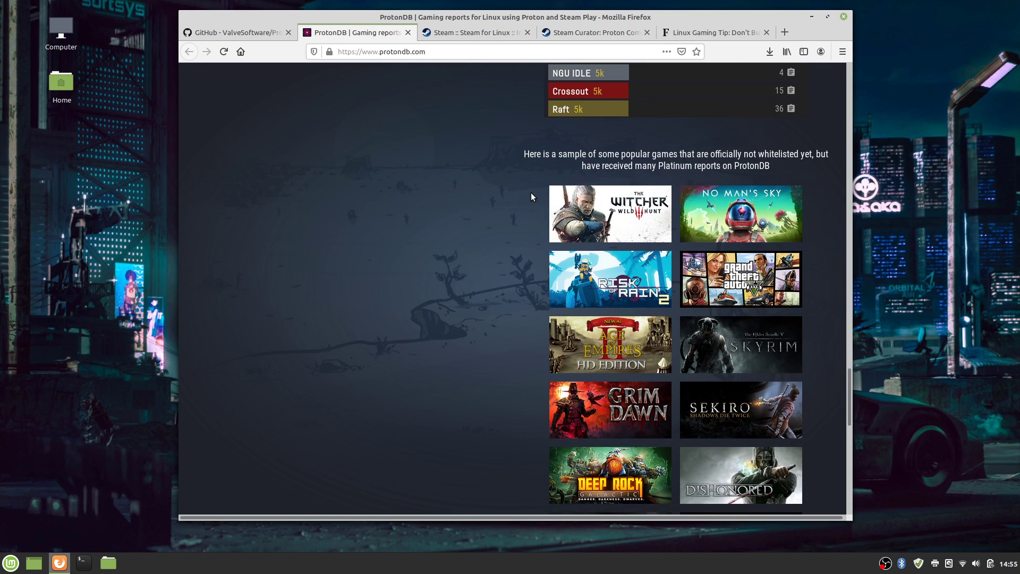
scroll(down, 3)
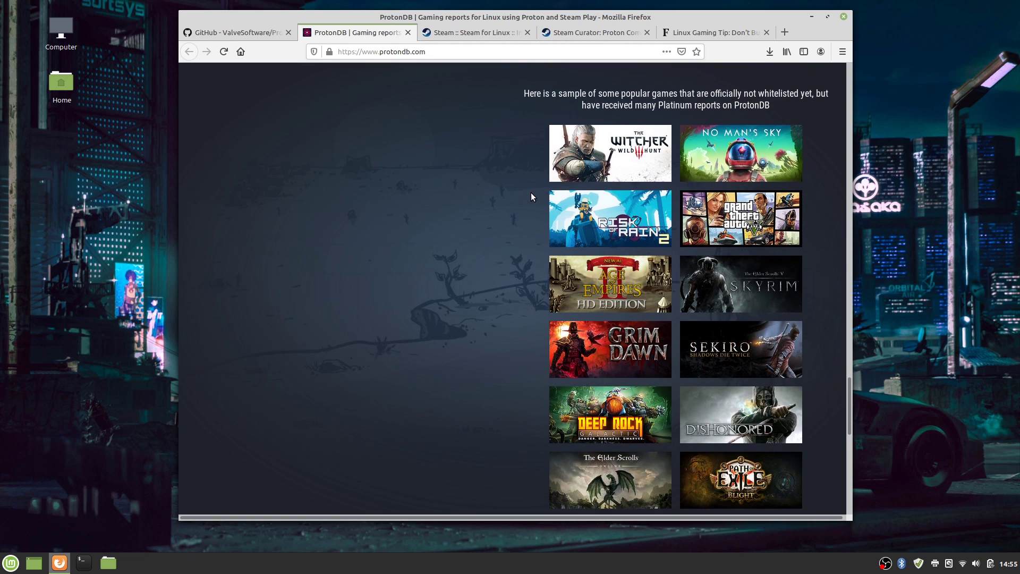
scroll(down, 3)
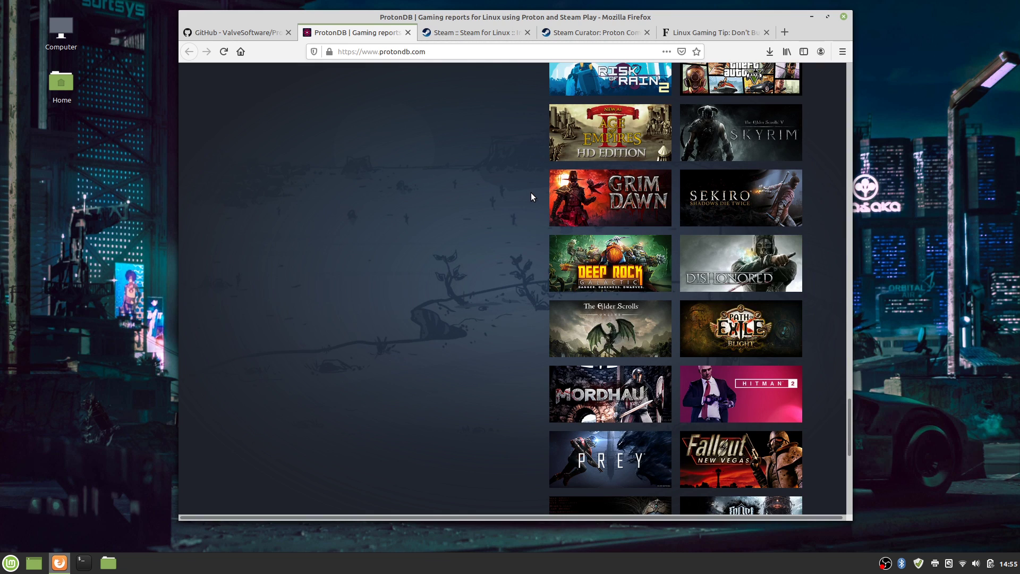
scroll(down, 3)
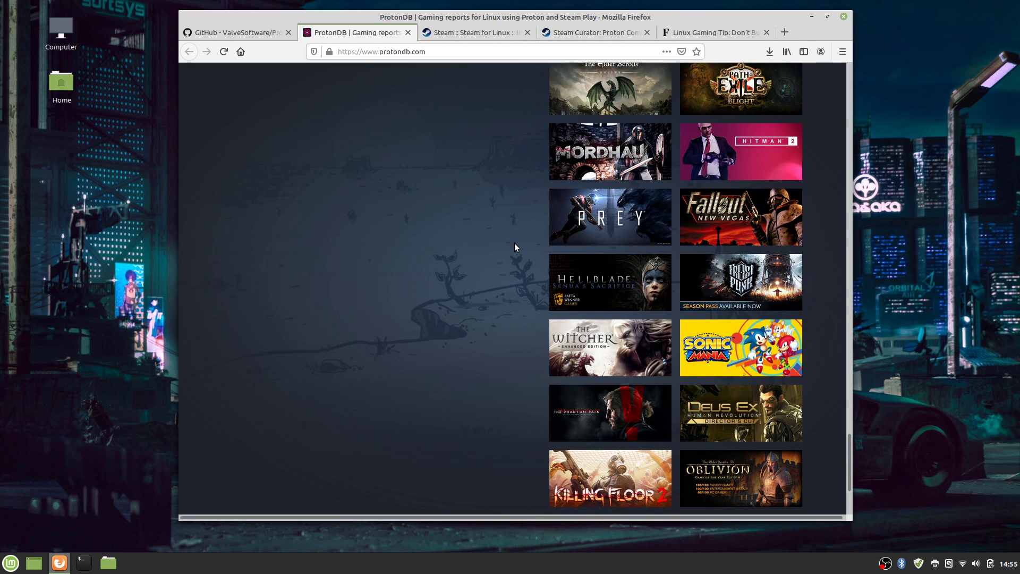
scroll(down, 3)
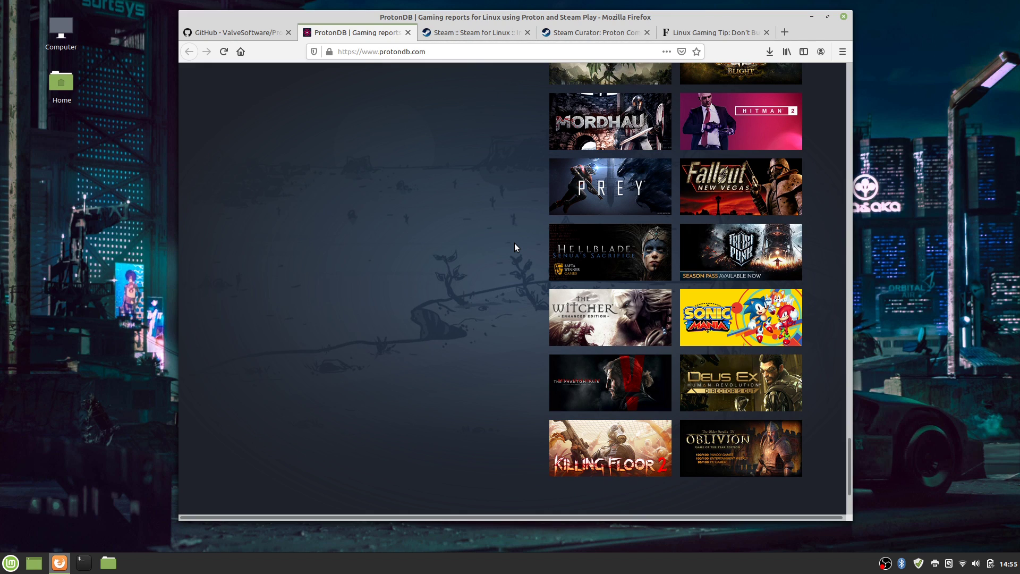
scroll(down, 3)
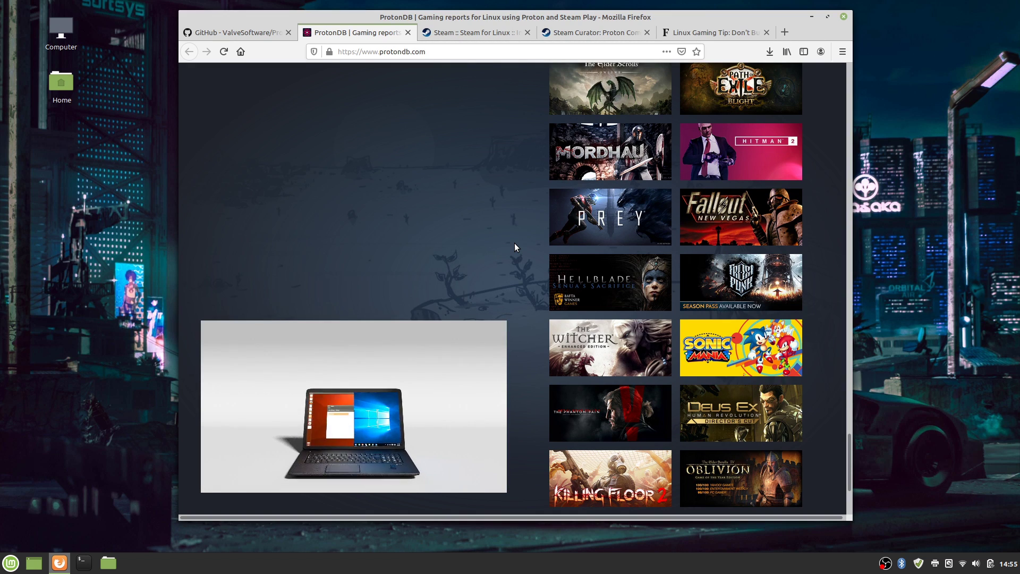
scroll(down, 3)
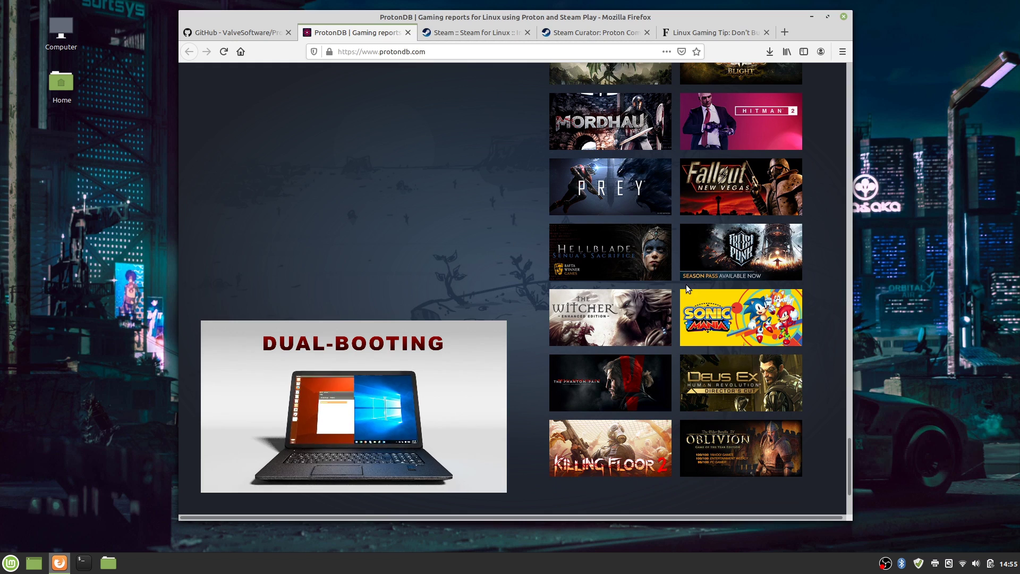
scroll(down, 3)
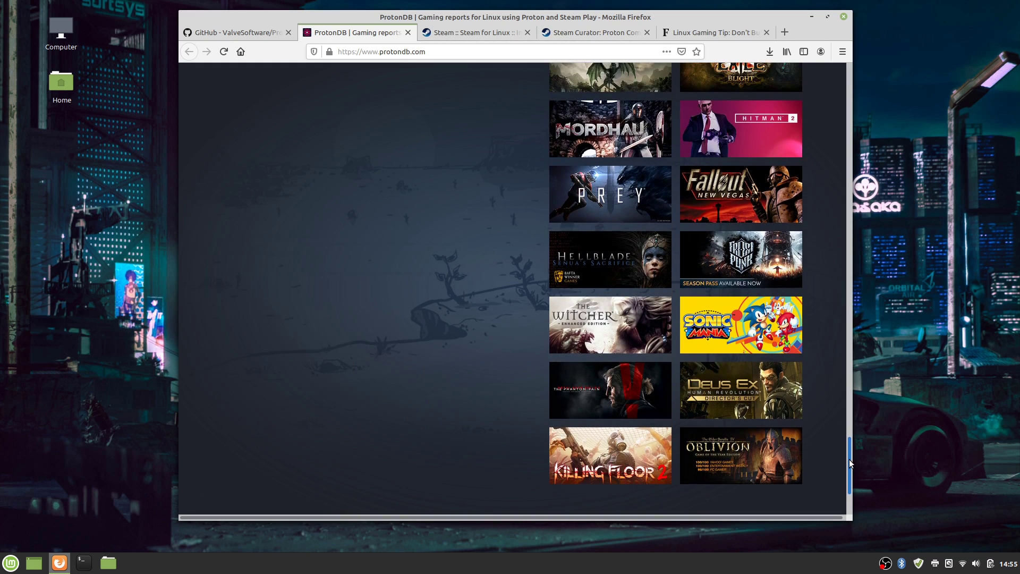
scroll(down, 3)
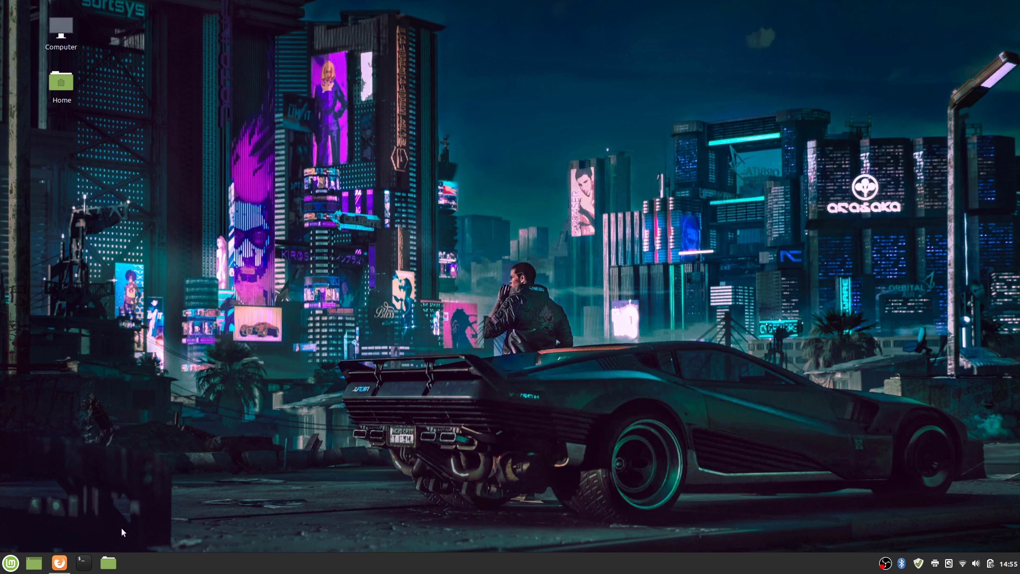
Step: Launch Software Manager from the Mint panel and focus its empty search field
click(11, 562)
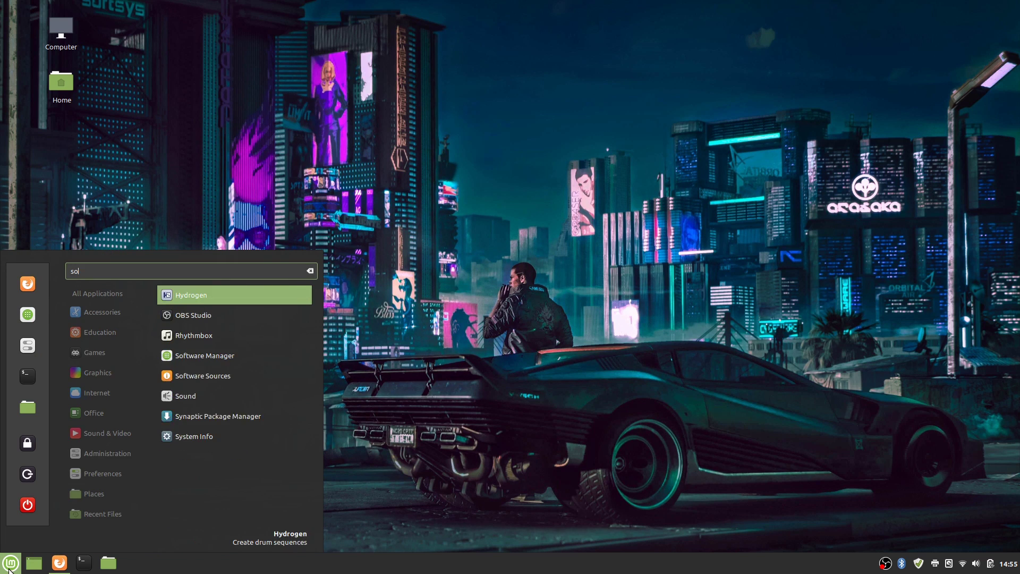
click(10, 563)
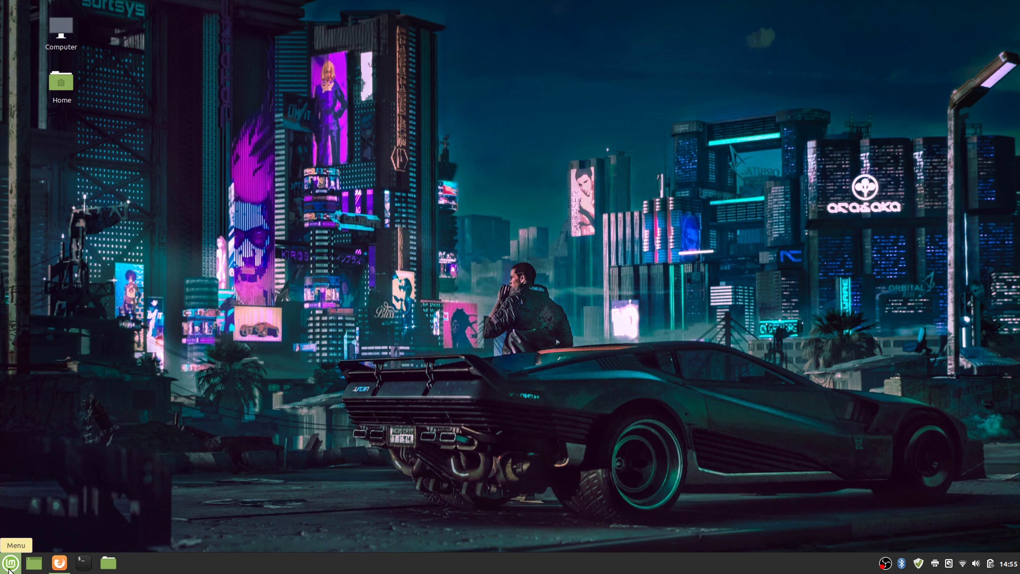
mouse_move(440, 267)
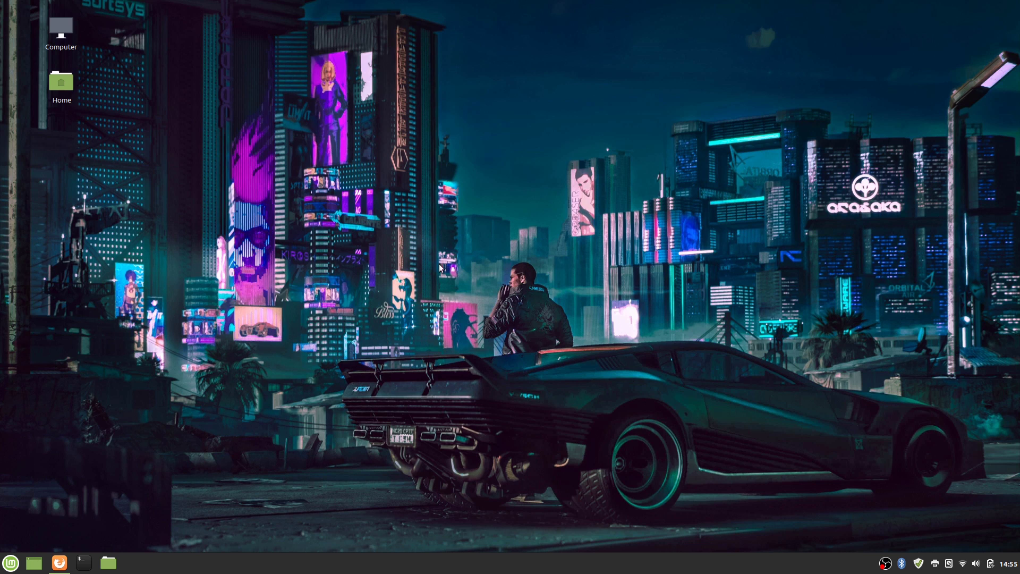
click(132, 563)
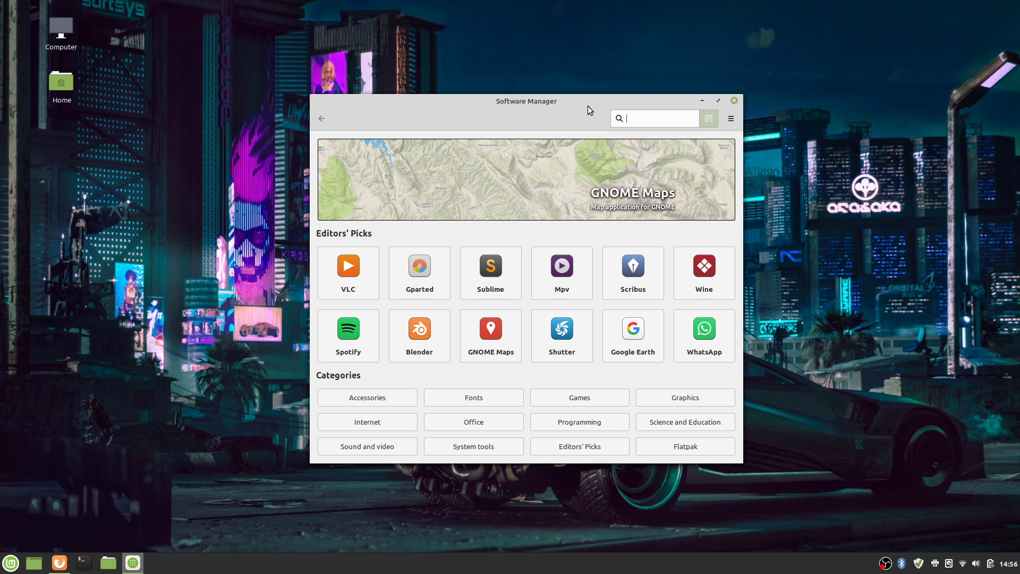
mouse_move(643, 113)
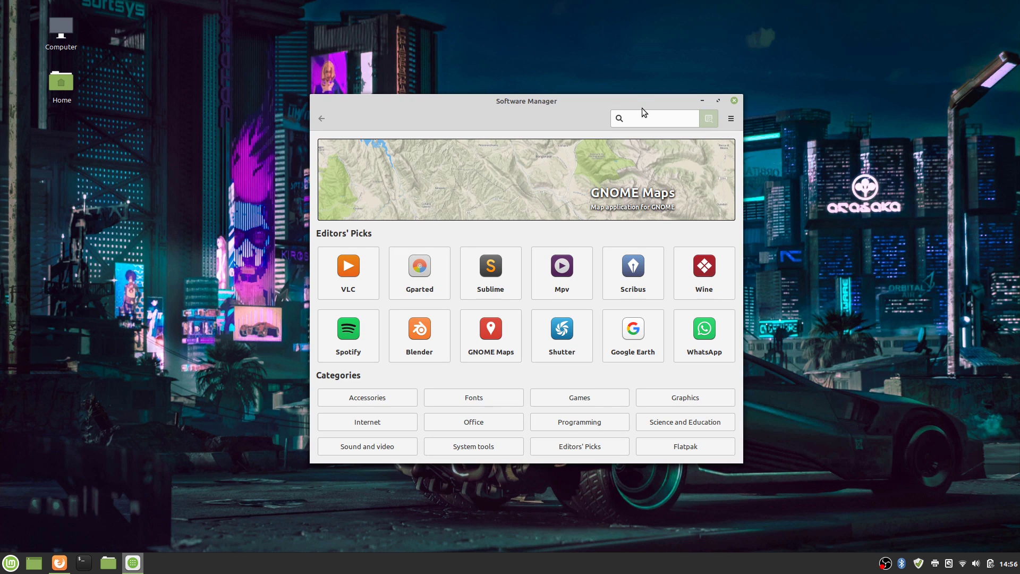
click(651, 118)
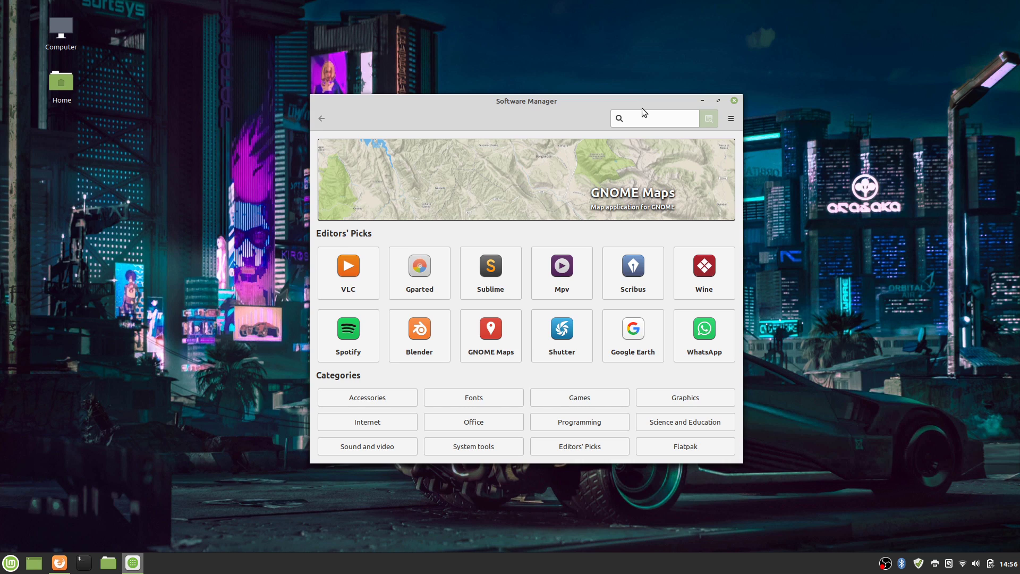
click(651, 118)
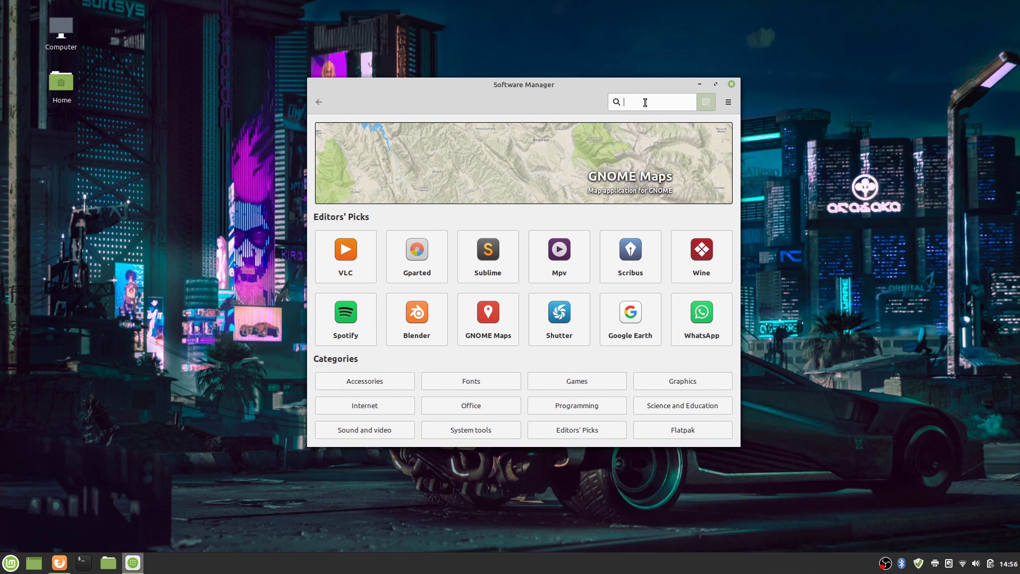
Step: Search Software Manager for 'steam' and open the installed Steam package's details page
text(steam)
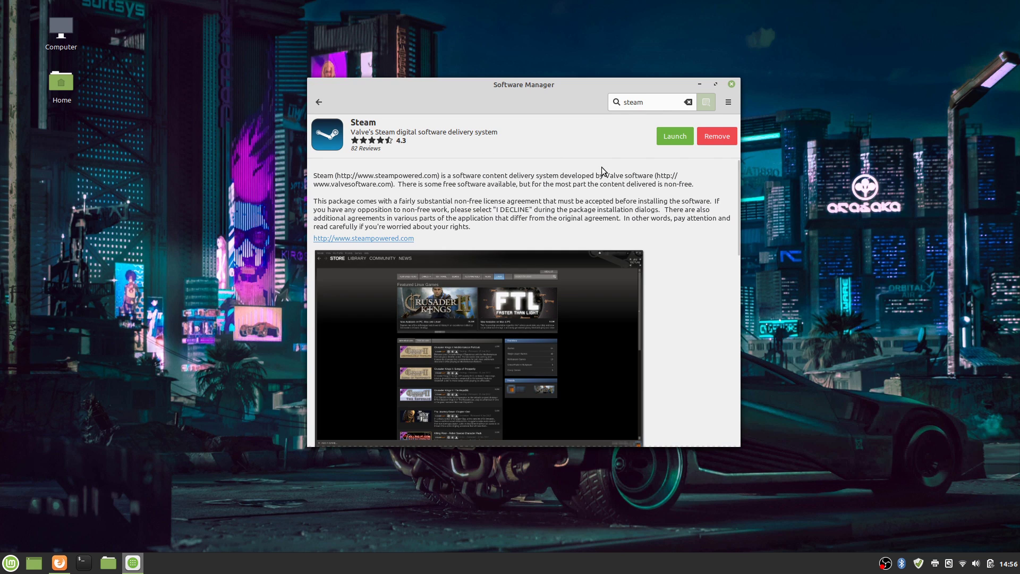
click(318, 102)
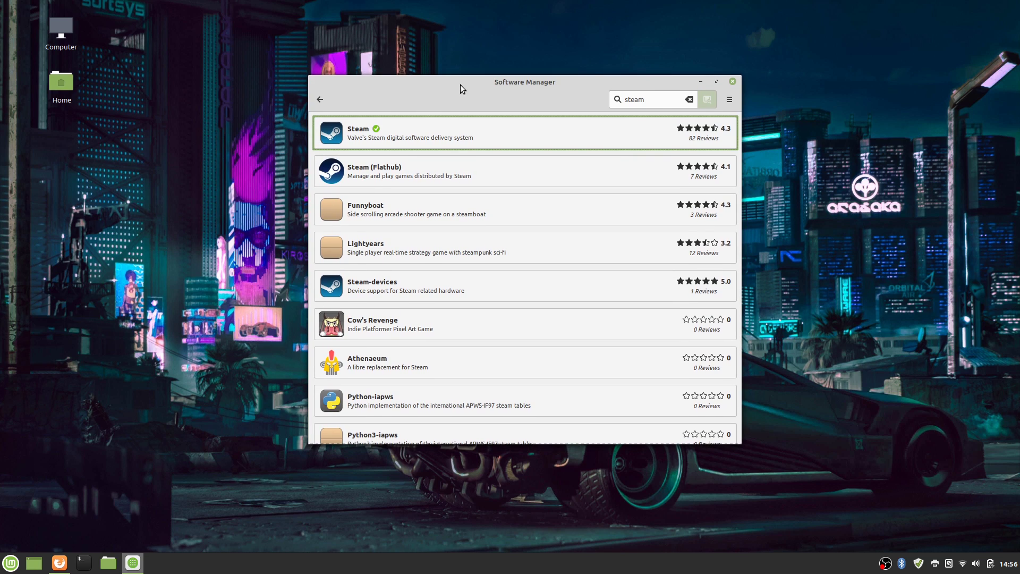
mouse_move(384, 125)
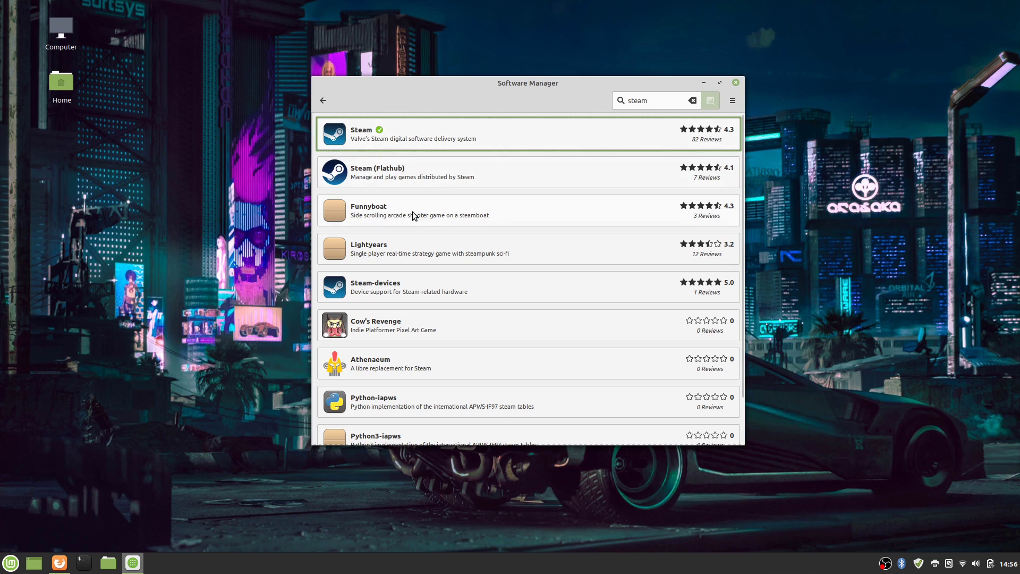
mouse_move(487, 133)
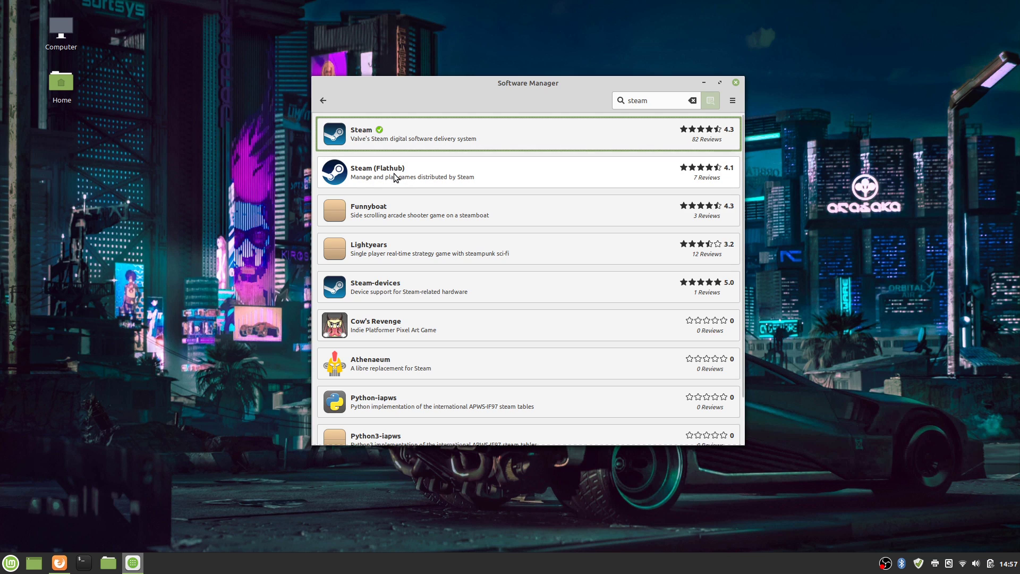
mouse_move(448, 138)
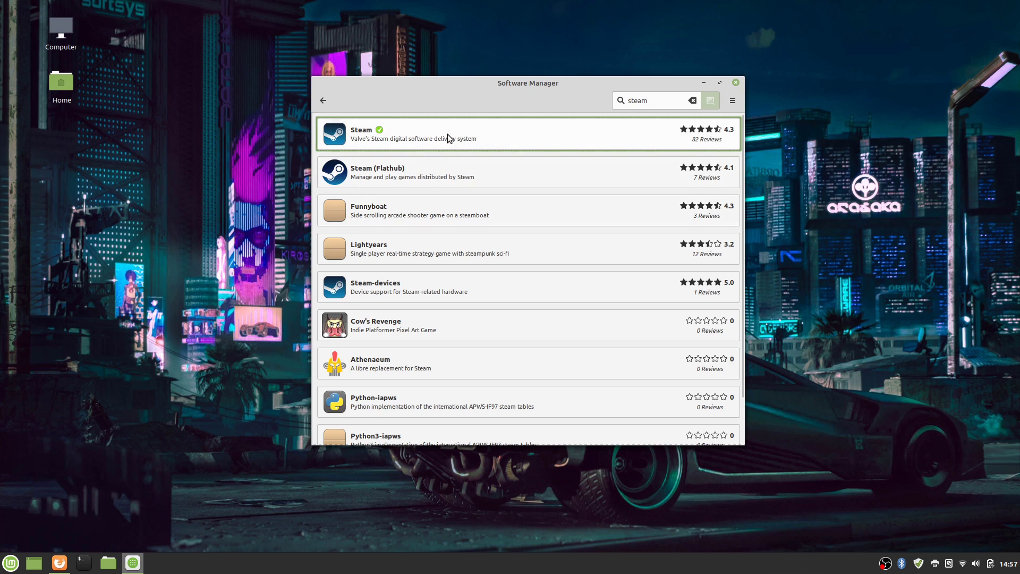
click(423, 133)
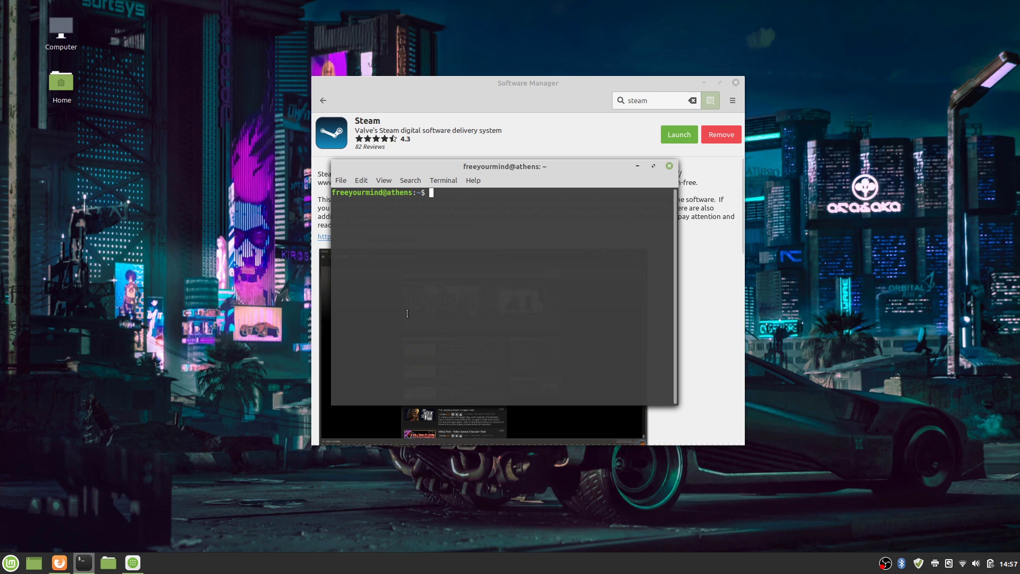
Step: Enter 'sudo apt install steam' in the terminal without running it, close it, and launch Steam
text(sudo)
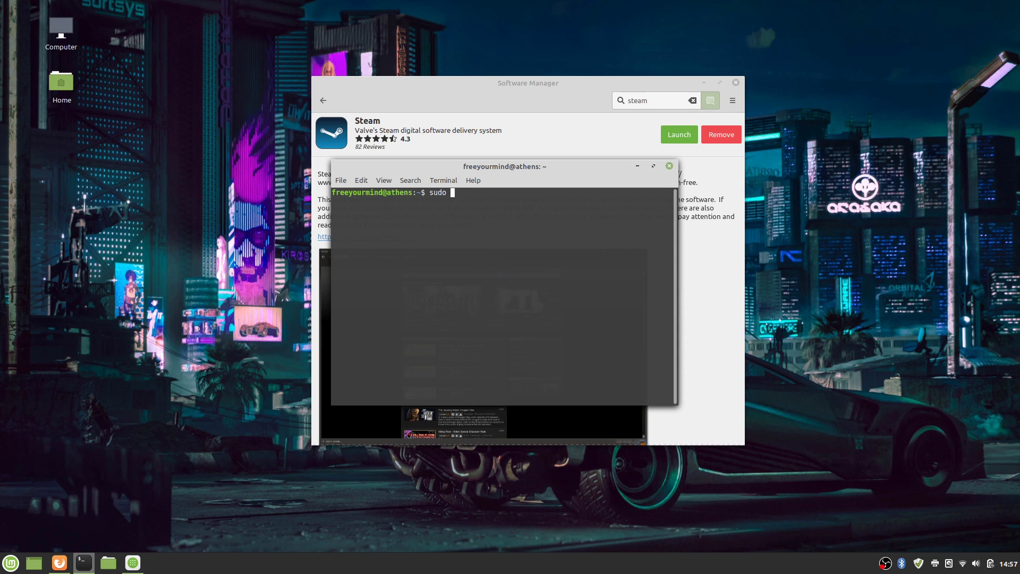
text(apt install steam)
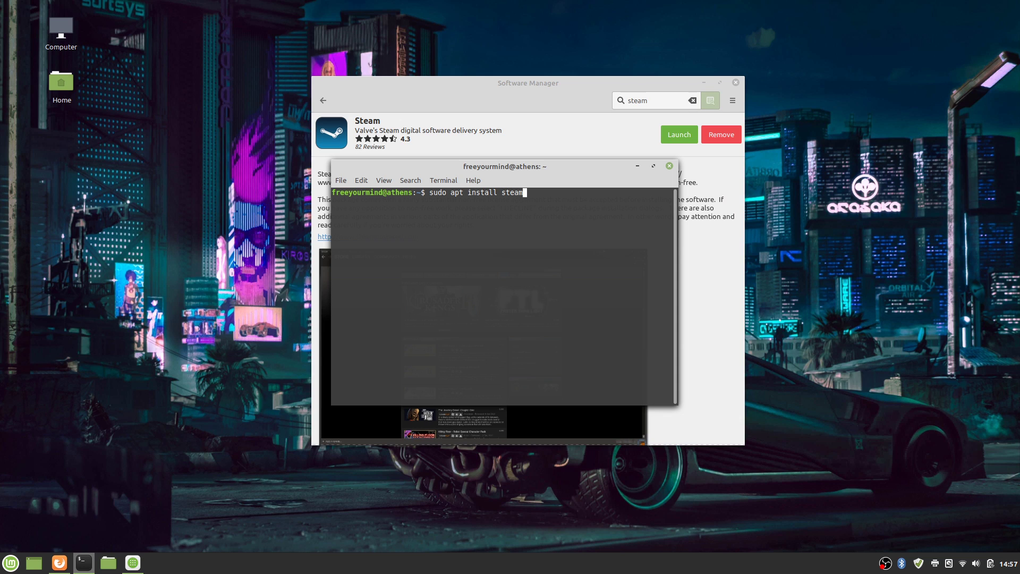
click(668, 165)
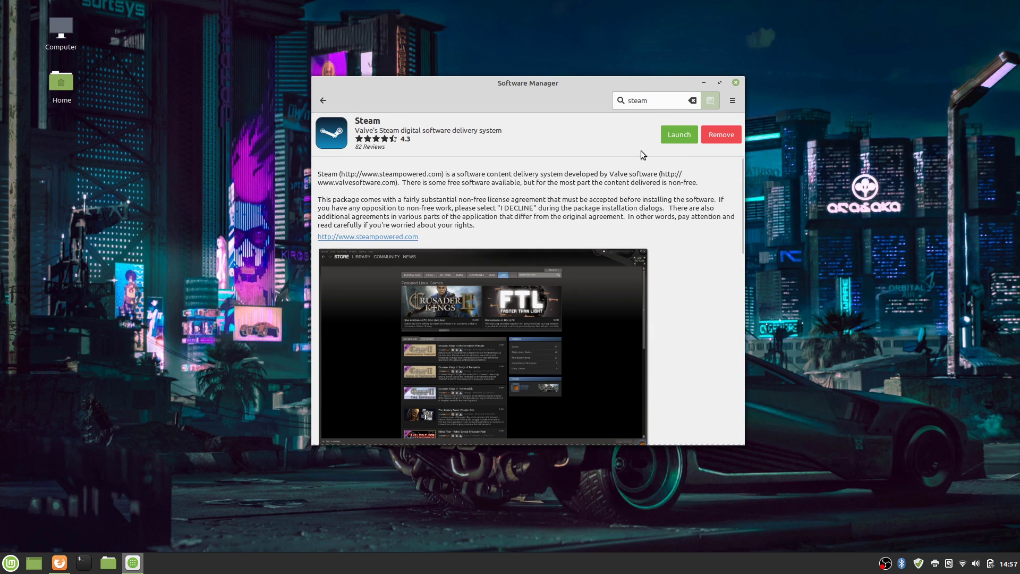
click(734, 81)
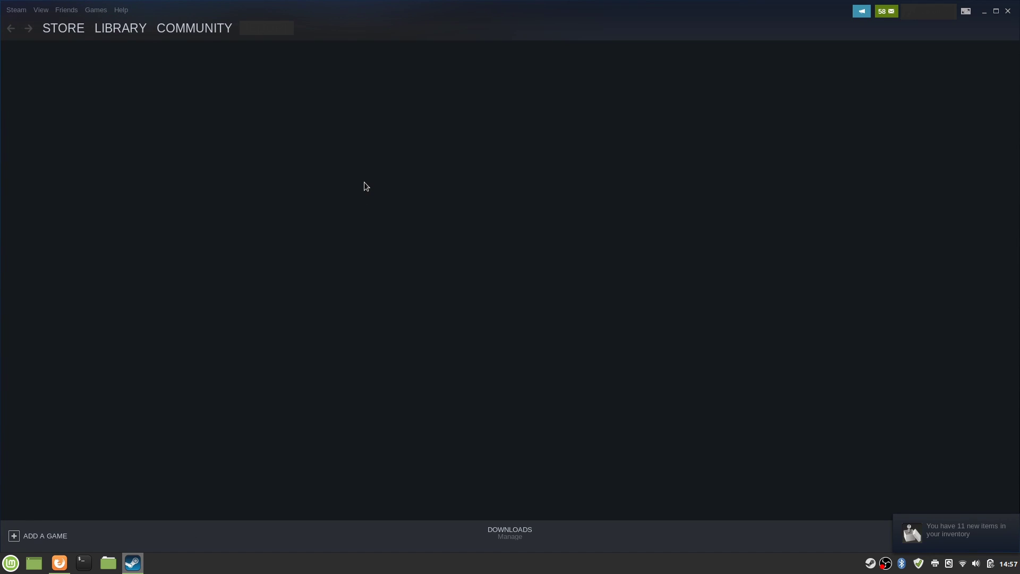
Step: Go to Library Home and collapse then re-expand the Games (Linux supported) category
click(64, 28)
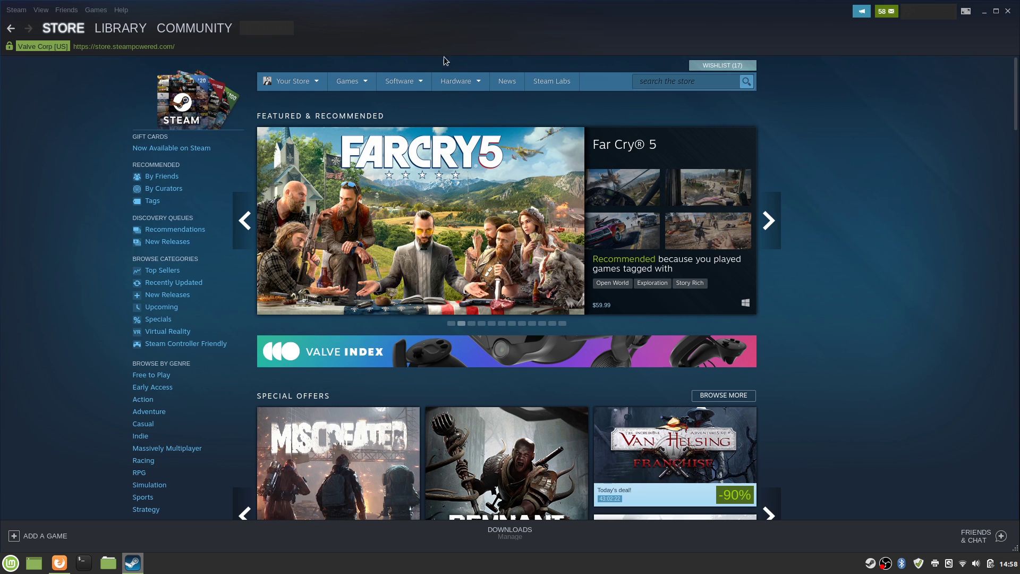
click(121, 27)
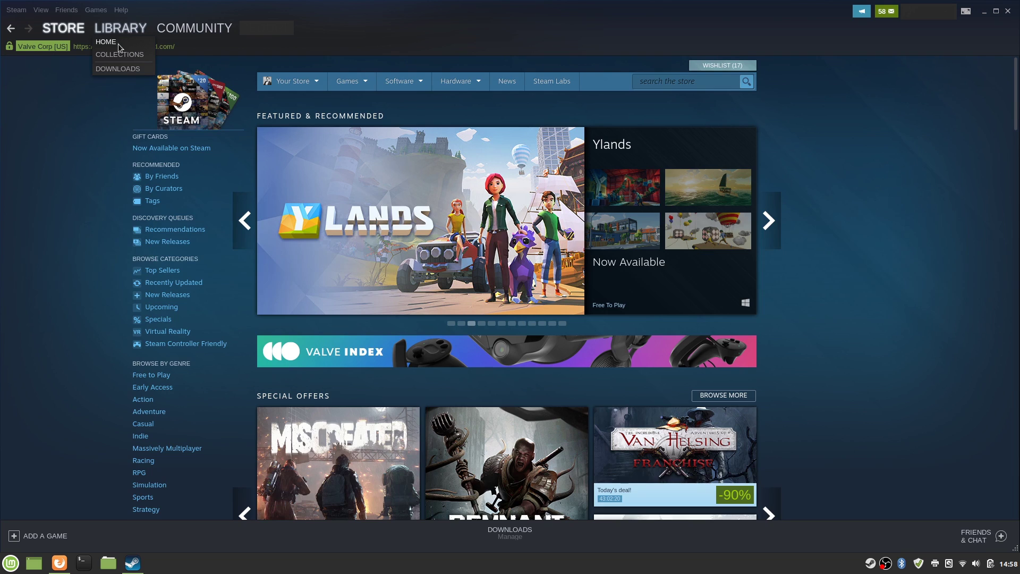
click(105, 41)
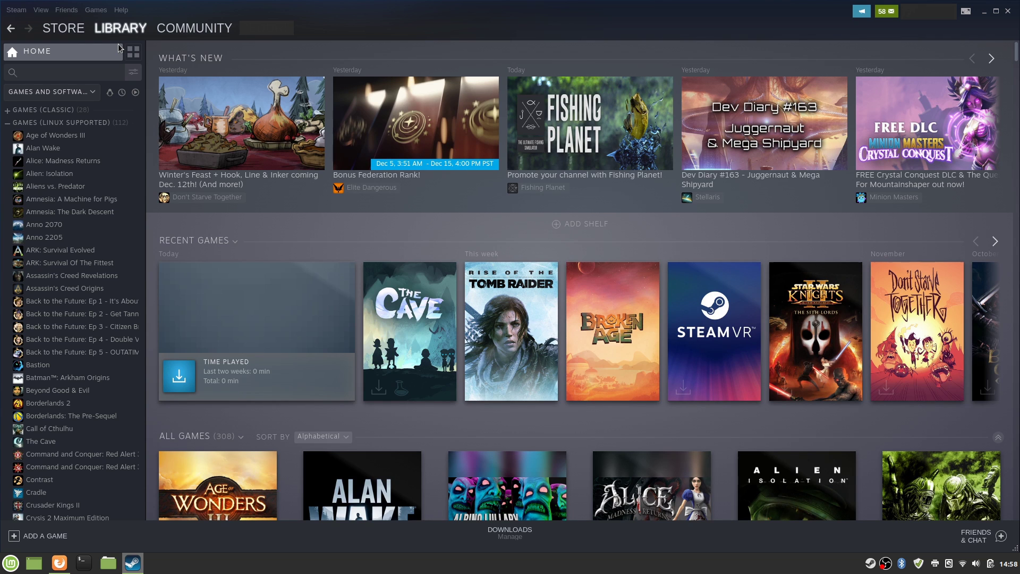
click(8, 122)
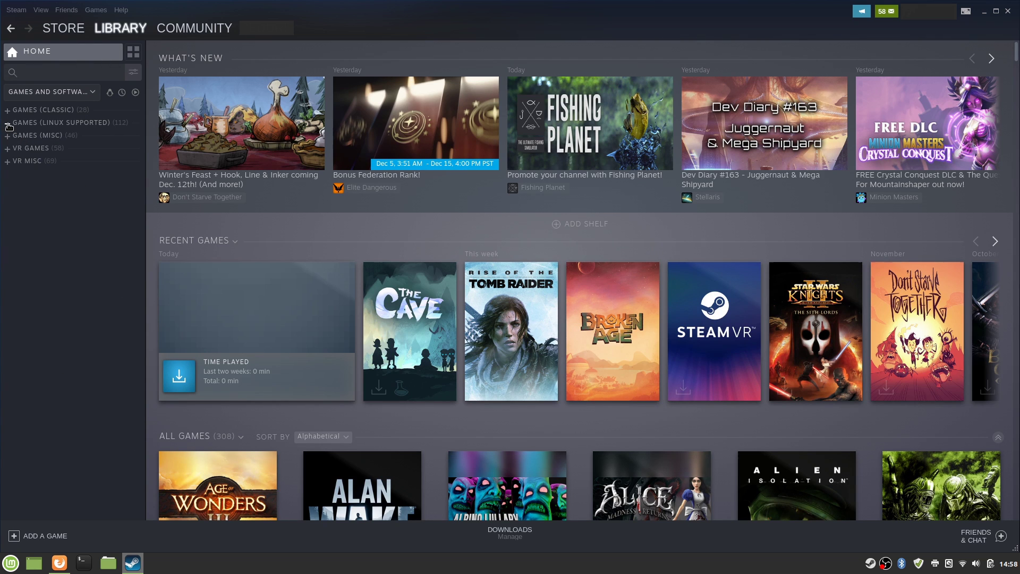
mouse_move(104, 156)
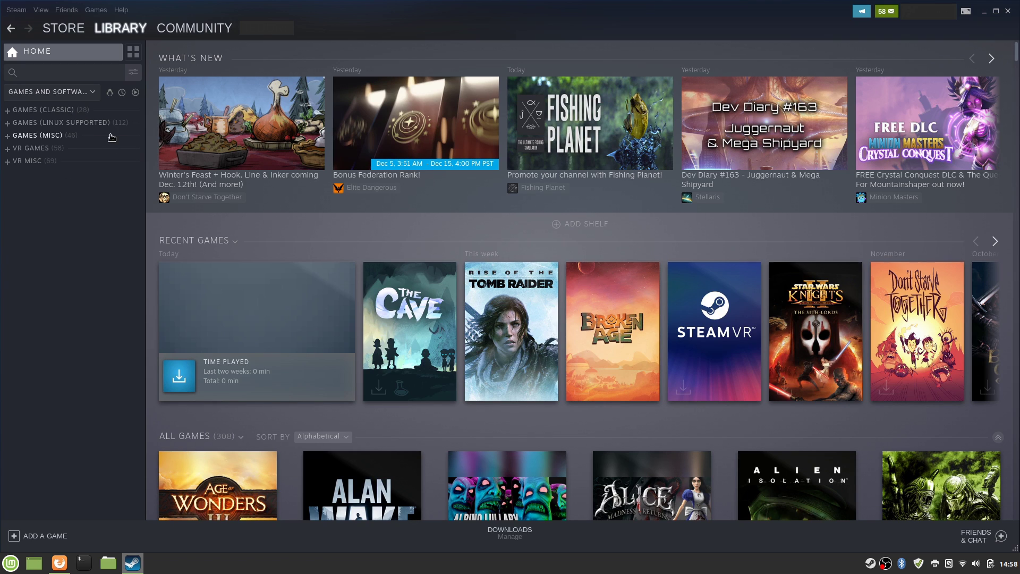
mouse_move(16, 130)
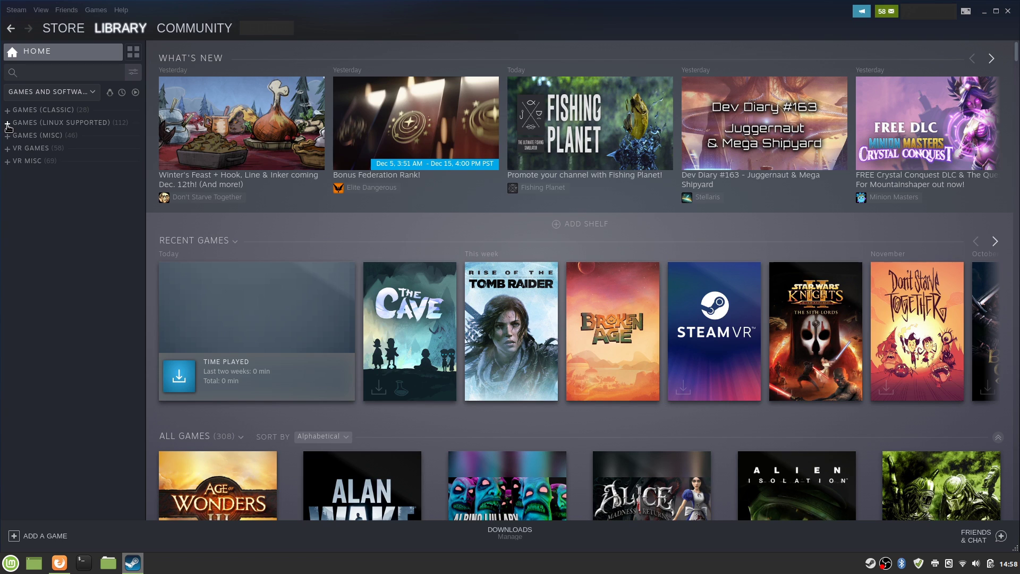
click(8, 123)
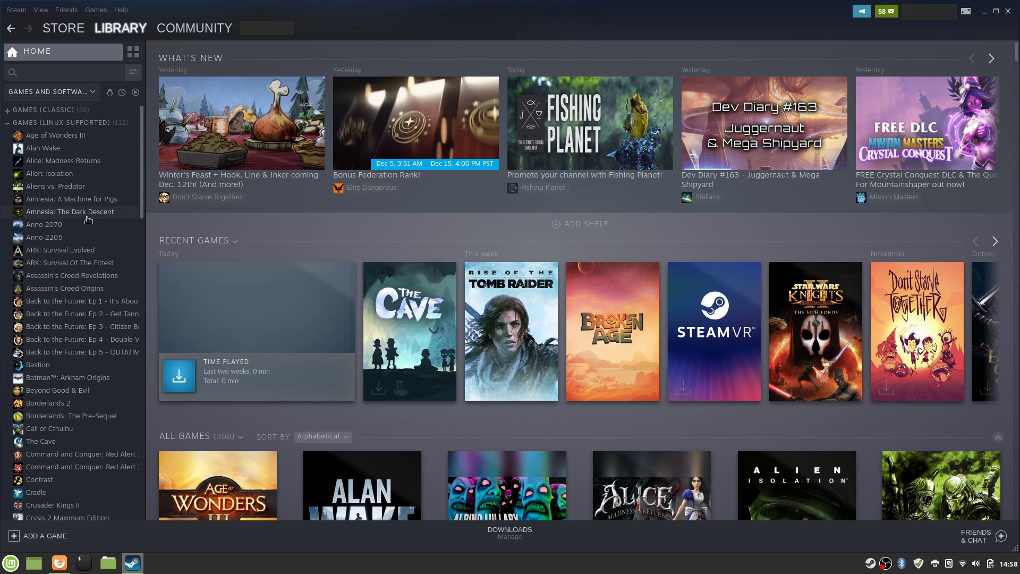
mouse_move(65, 148)
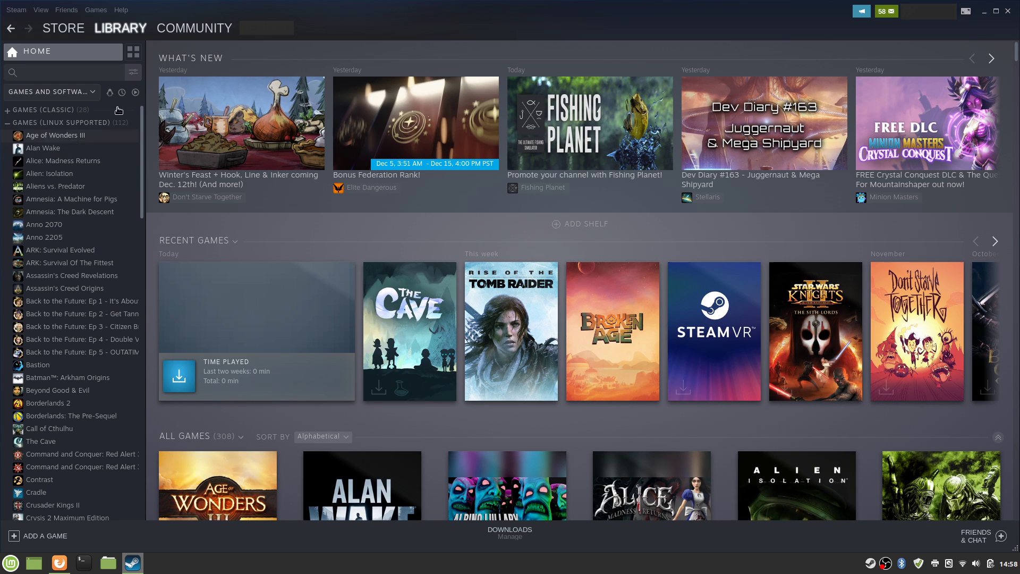
mouse_move(108, 92)
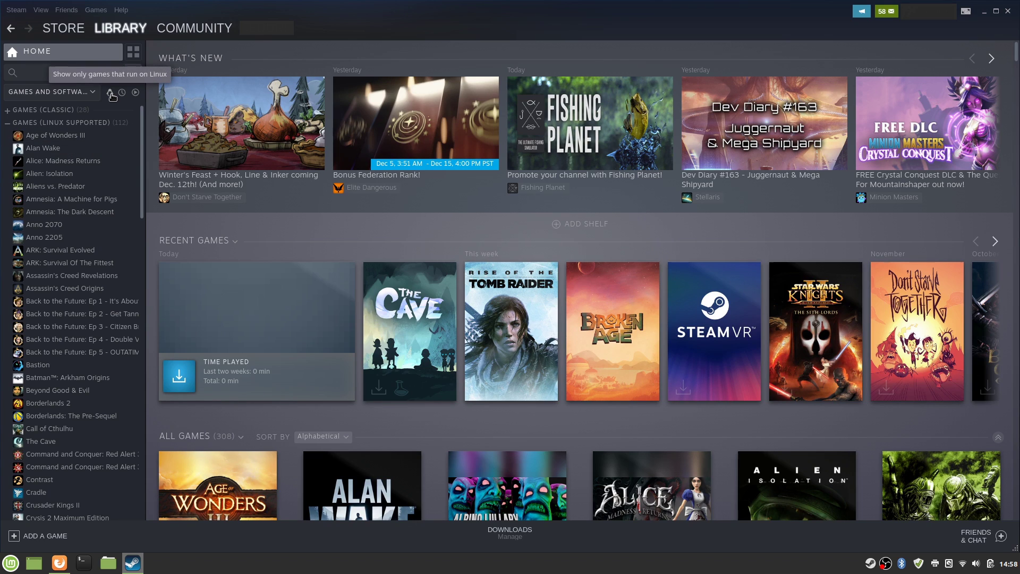
Step: Filter to Linux games and browse The Cave, Don't Starve, Dreamfall Chapters, NieR:Automata and Tomb Raider
click(109, 92)
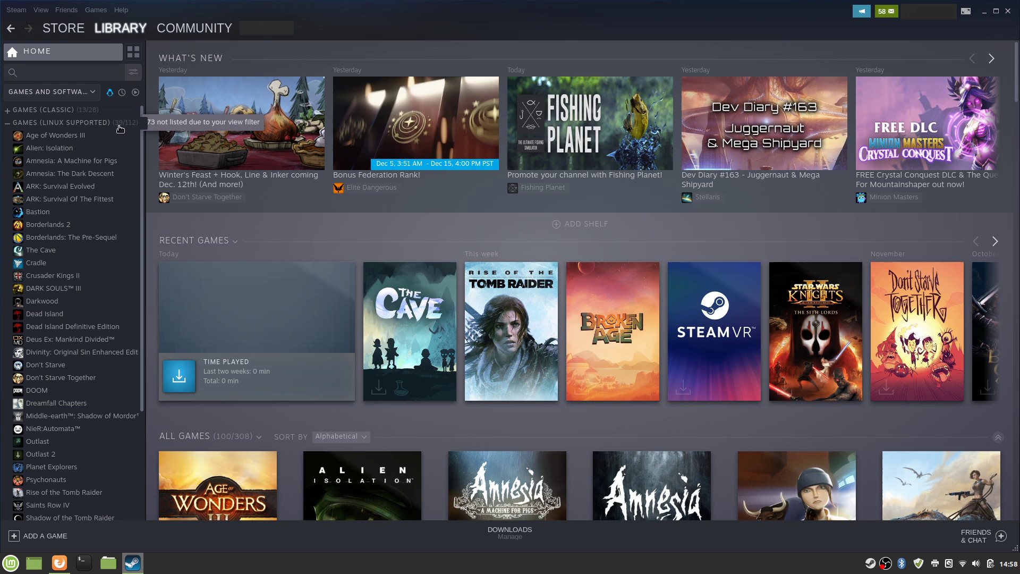
mouse_move(52, 288)
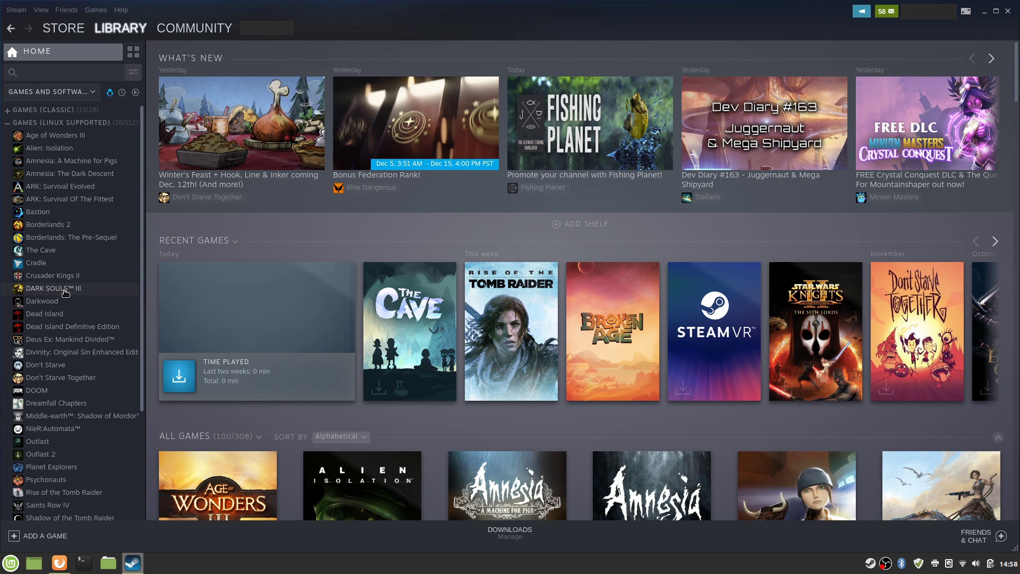
click(40, 249)
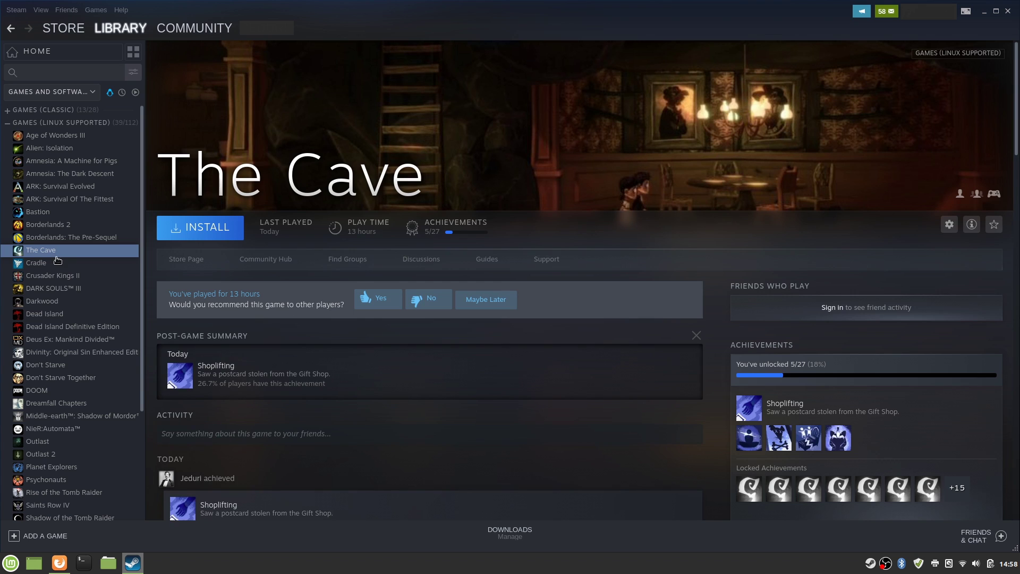
click(55, 288)
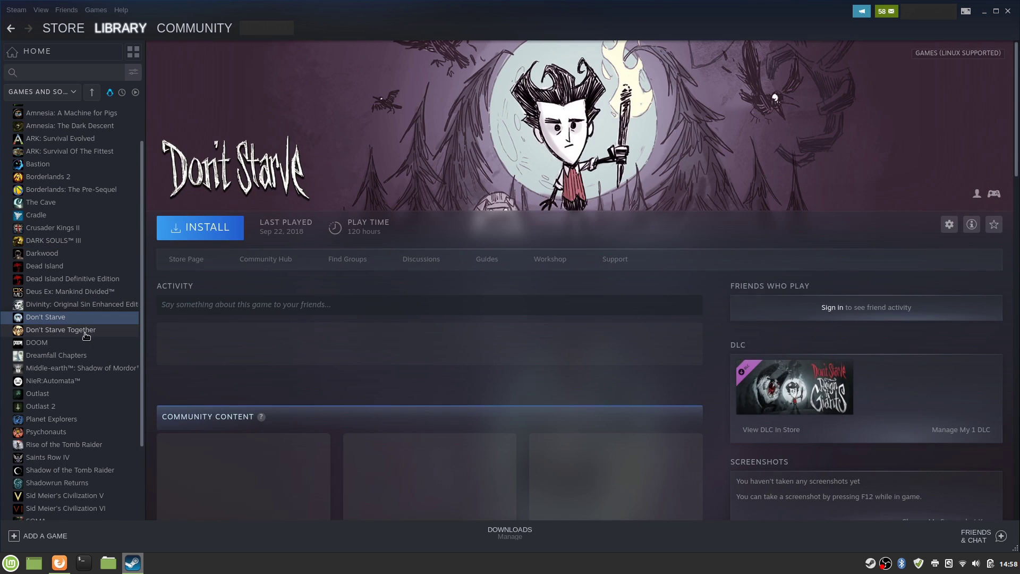
click(56, 354)
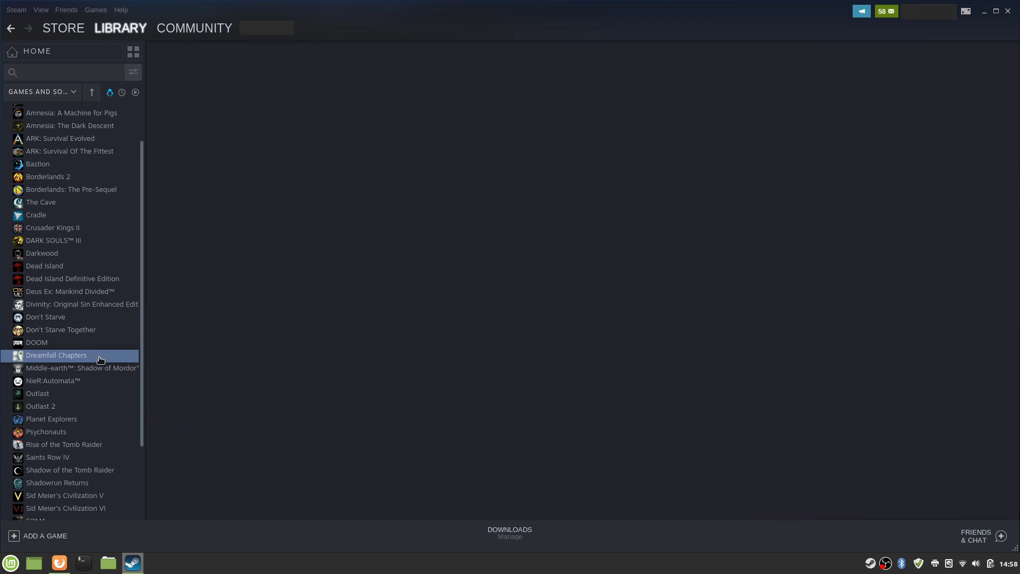
click(53, 380)
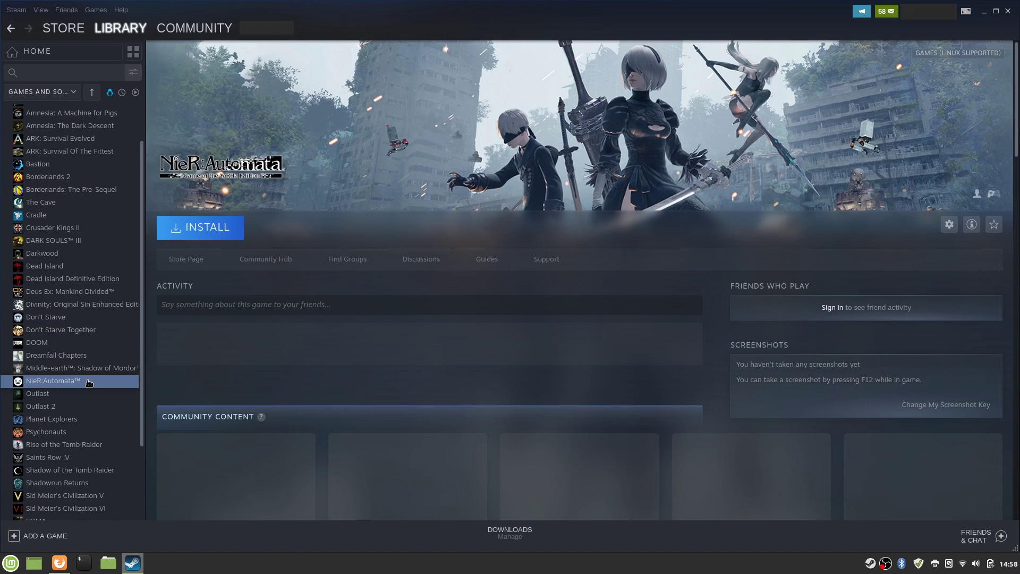
click(46, 336)
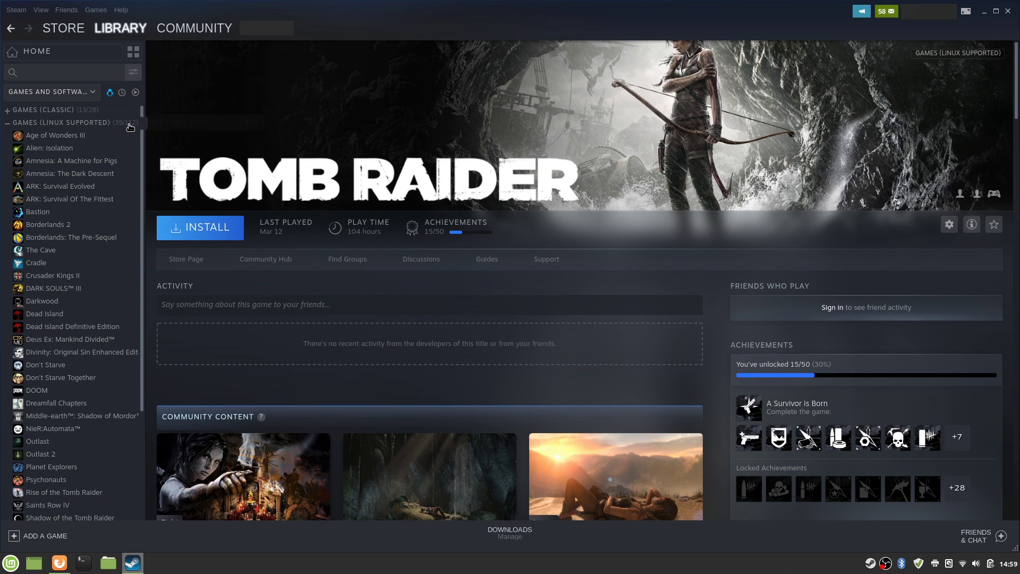
mouse_move(129, 124)
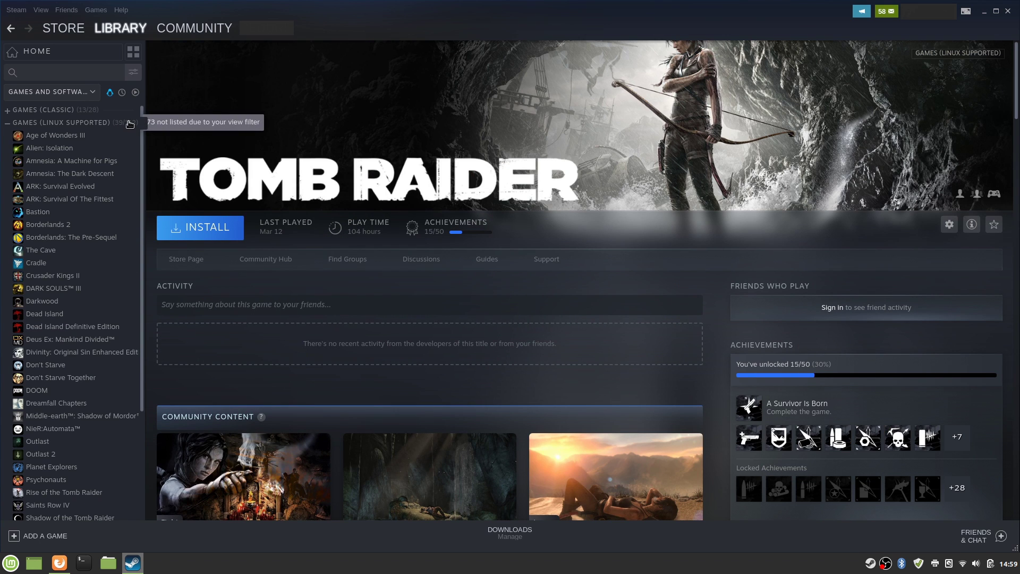
mouse_move(132, 128)
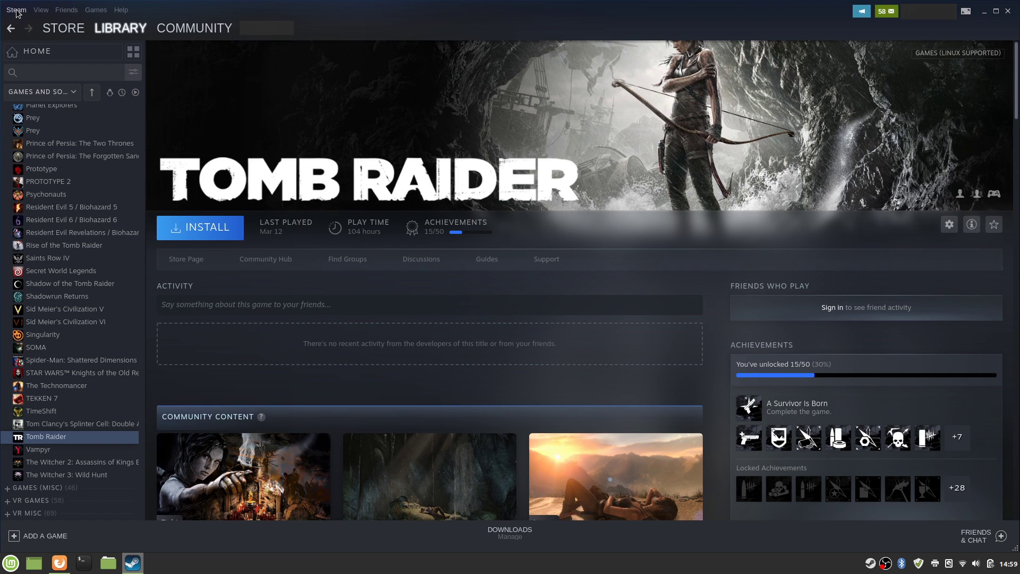
Step: In Settings > Steam Play, enable Steam Play for all other titles using Proton 4.11-9
click(16, 9)
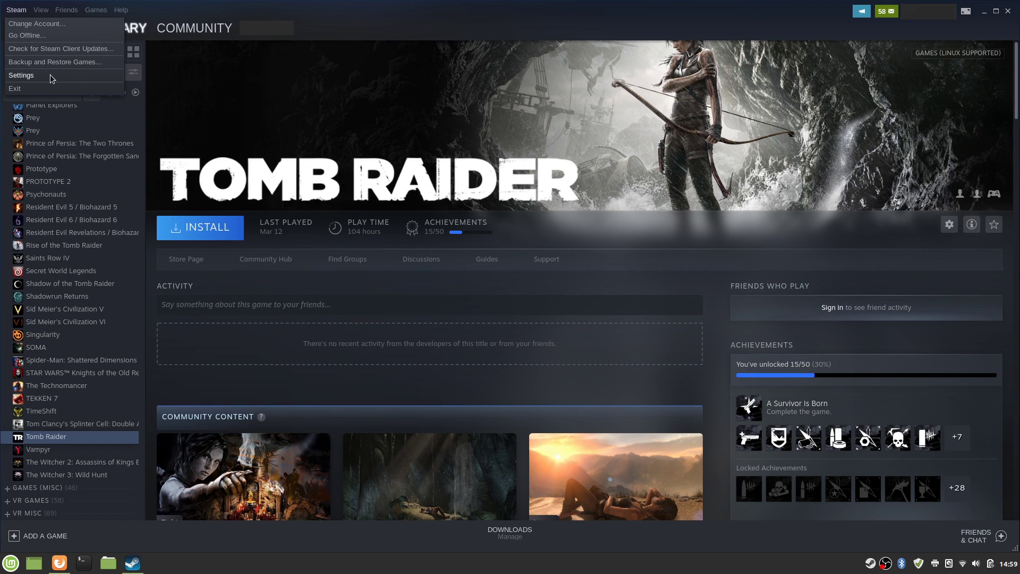
click(22, 76)
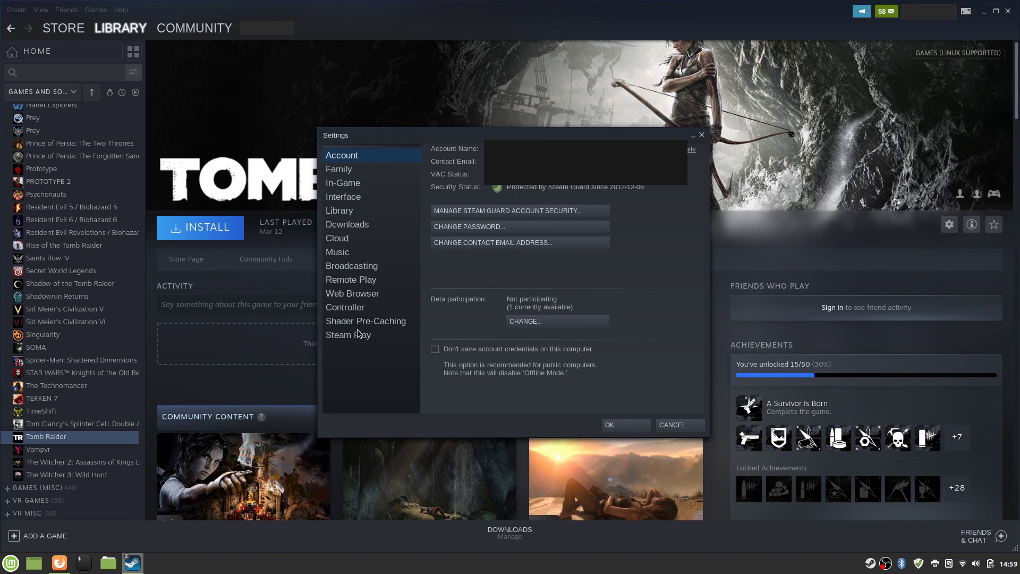
mouse_move(375, 342)
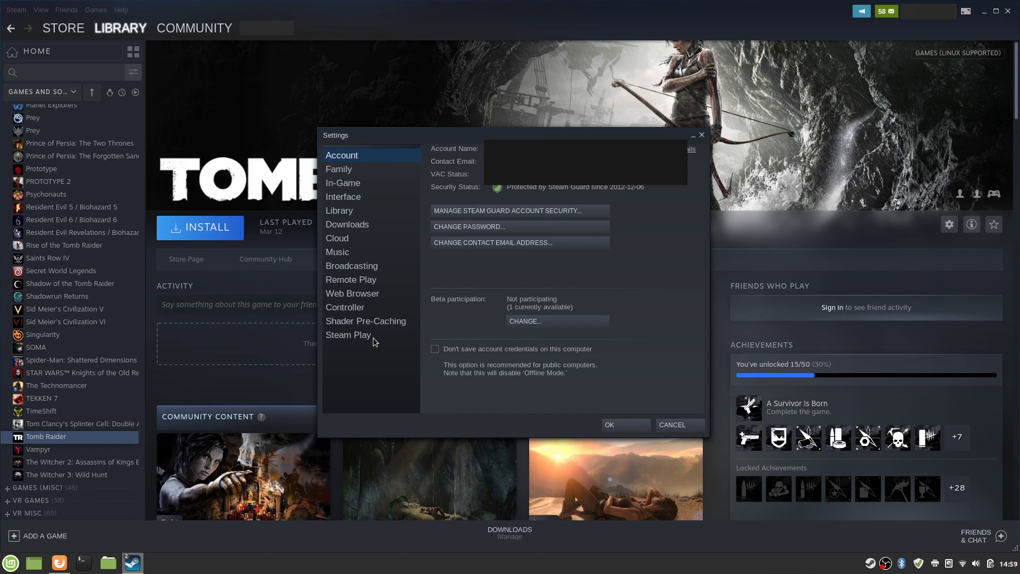
click(349, 336)
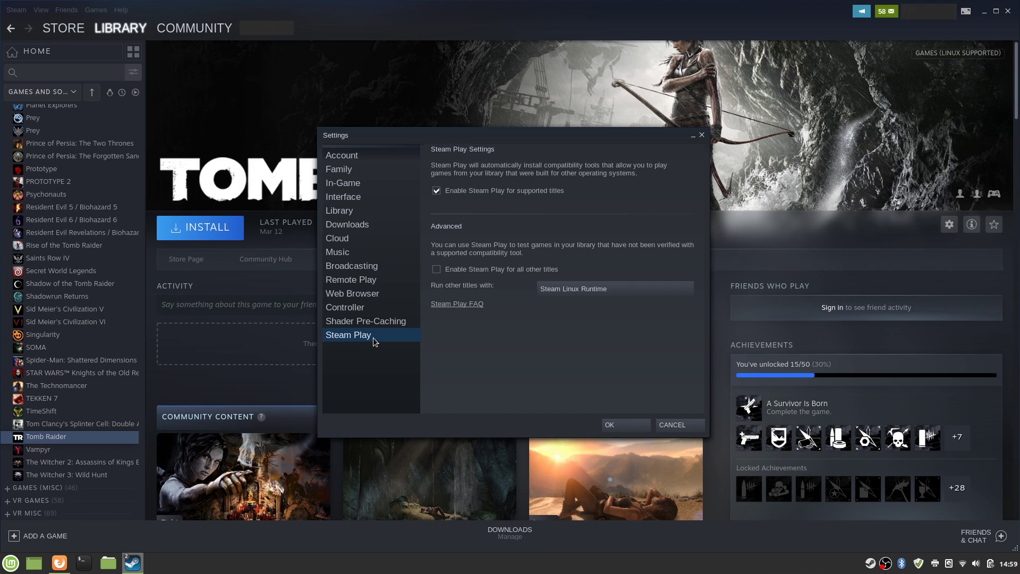
mouse_move(619, 166)
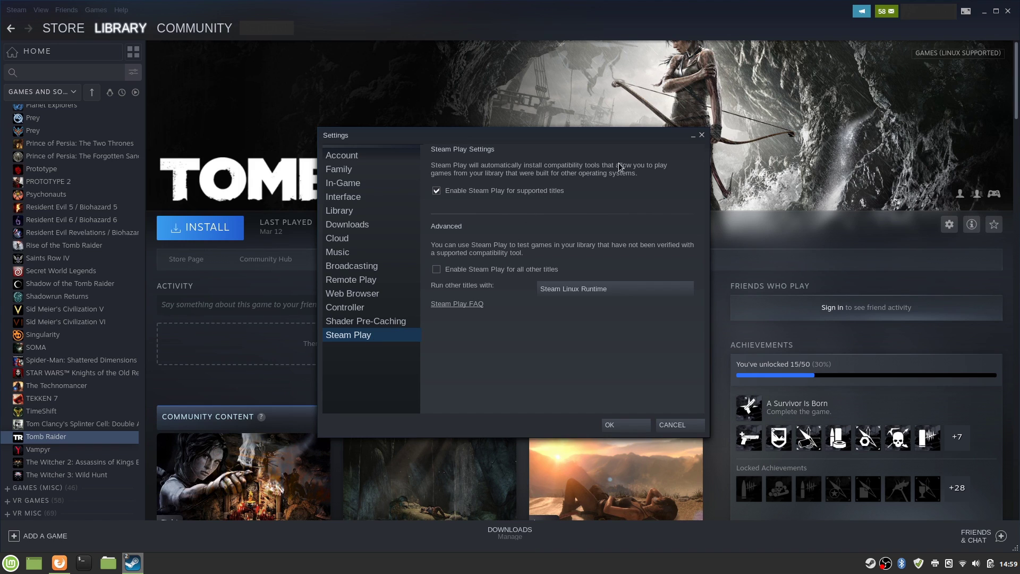
mouse_move(462, 178)
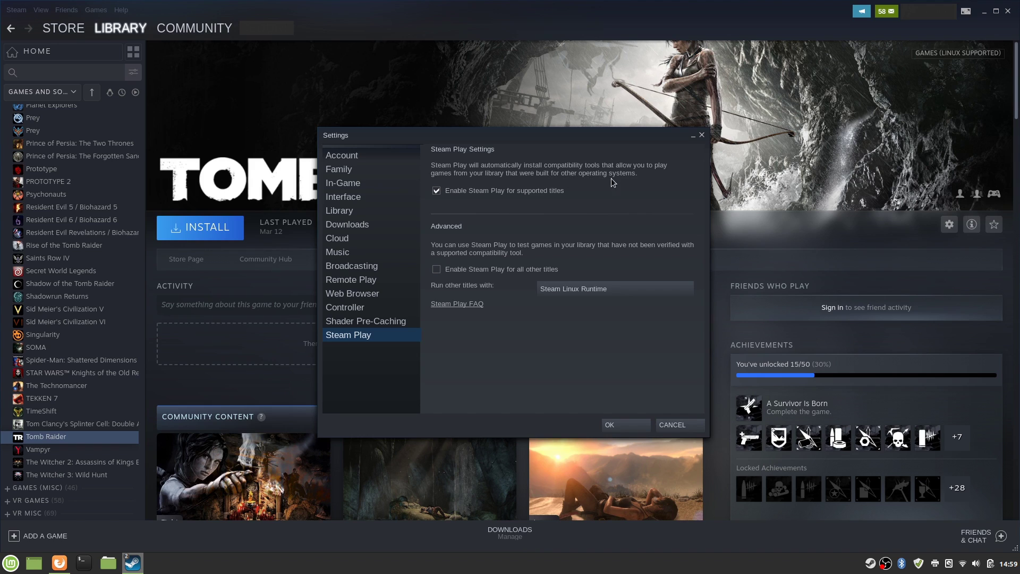
mouse_move(472, 197)
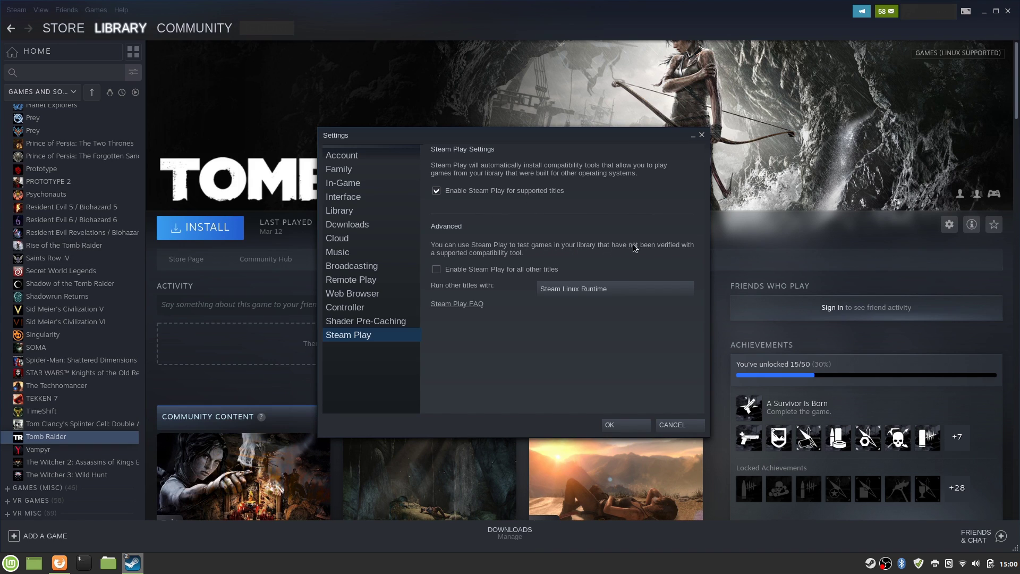
mouse_move(453, 256)
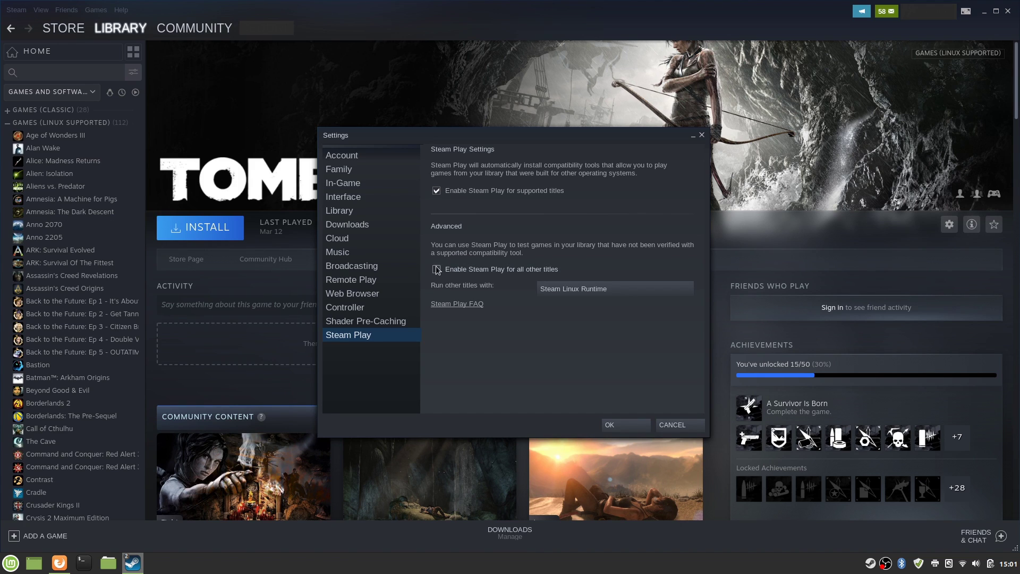
click(435, 271)
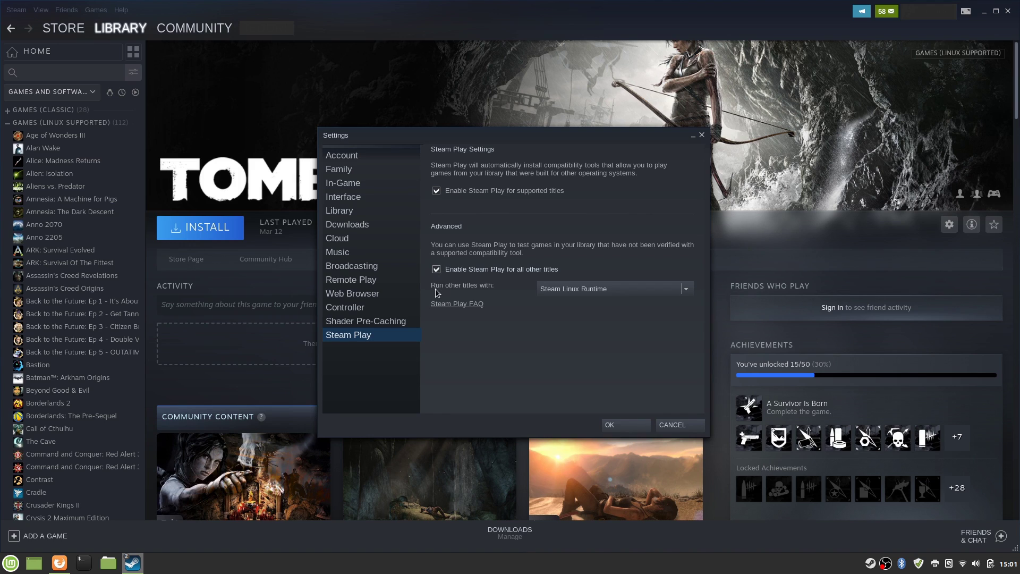
mouse_move(492, 290)
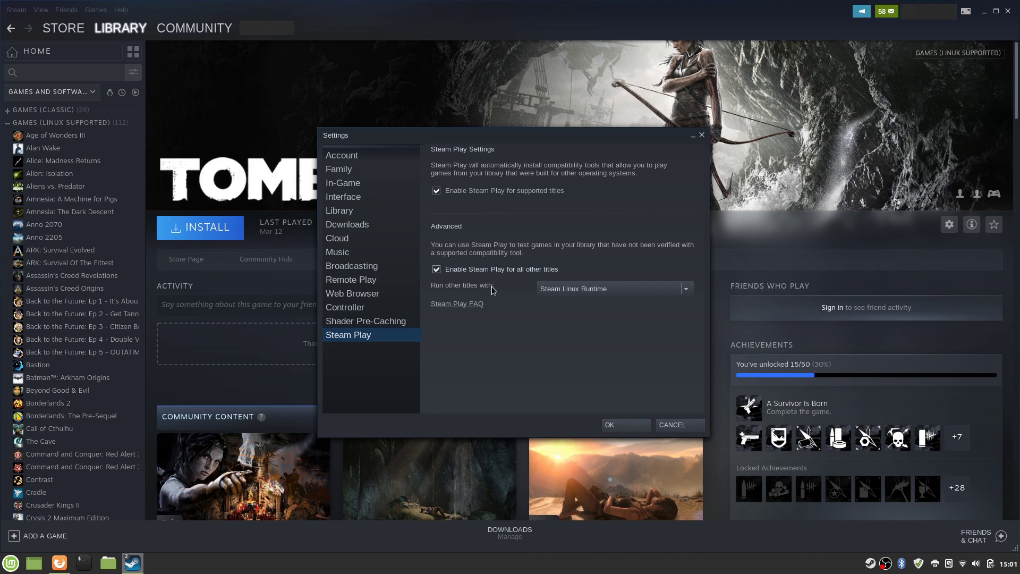
mouse_move(434, 289)
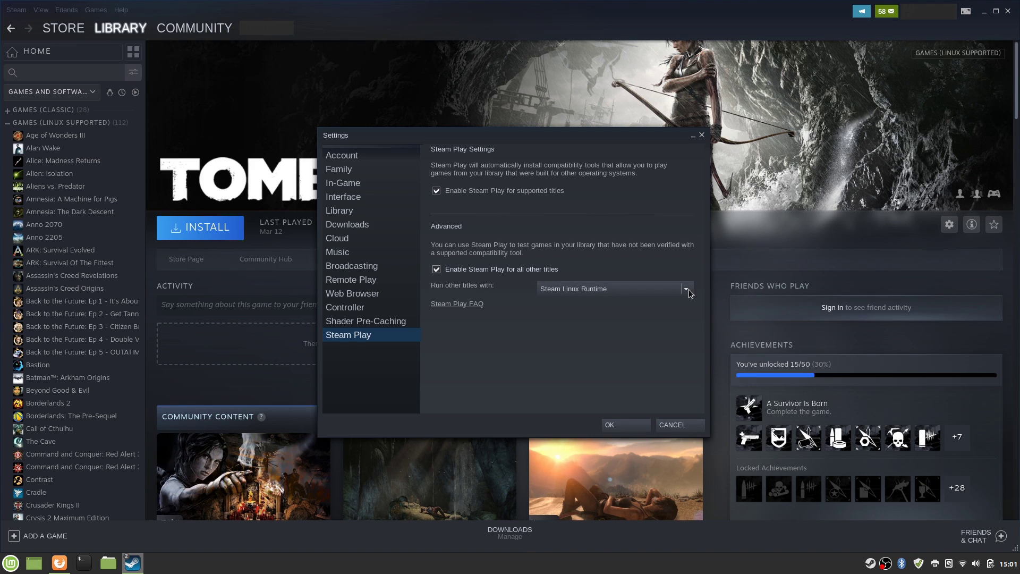
click(685, 288)
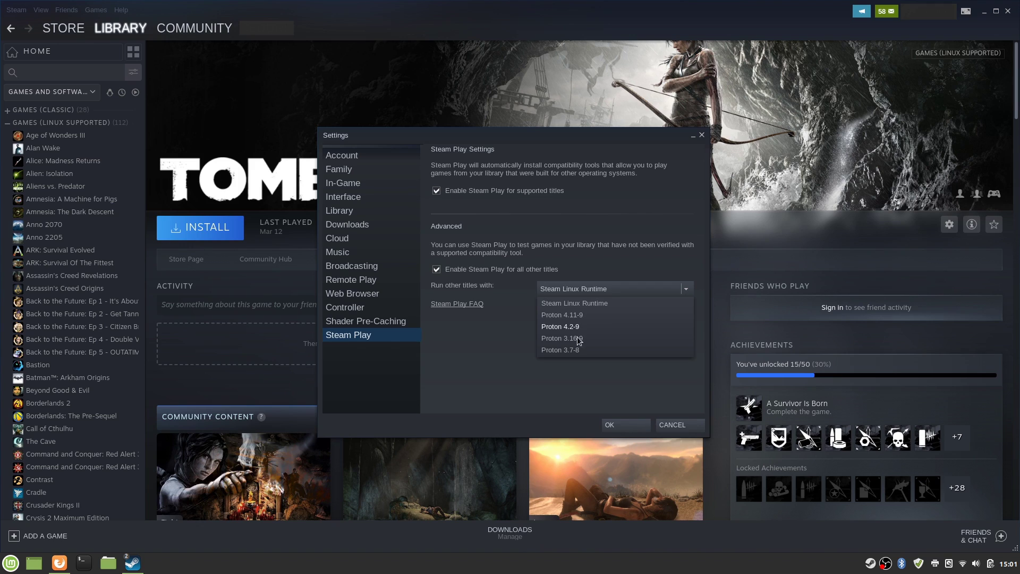
mouse_move(590, 319)
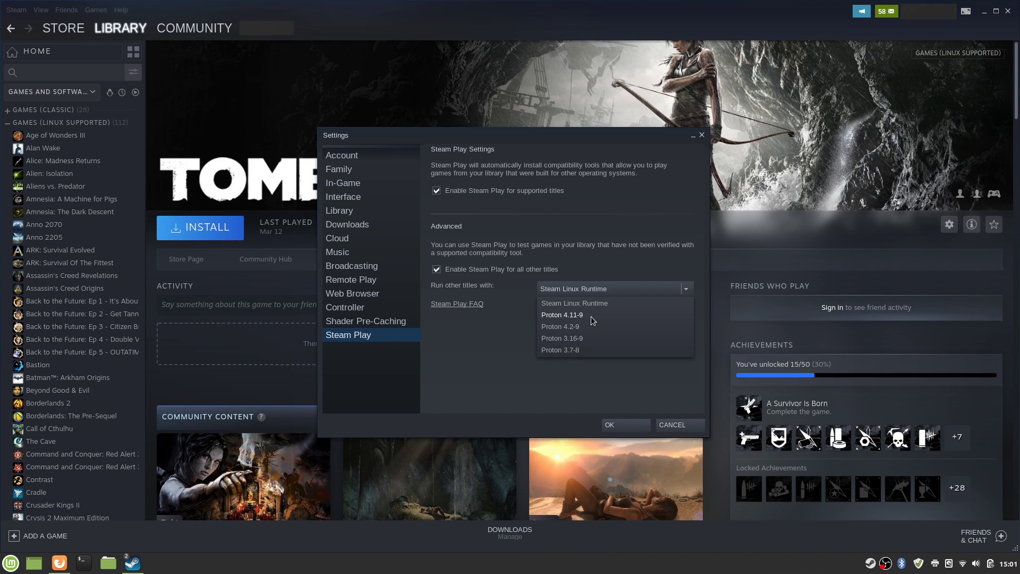
mouse_move(574, 320)
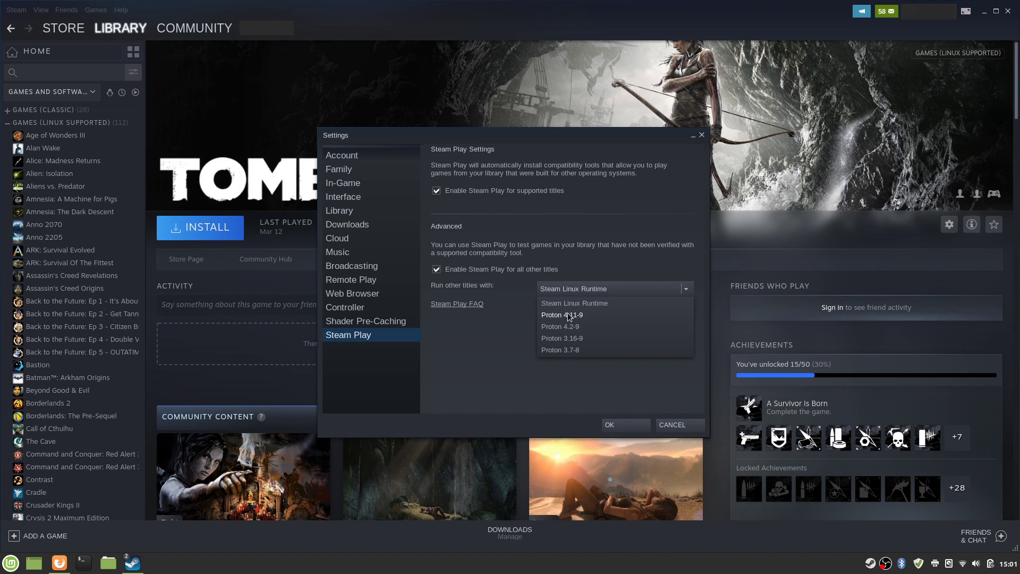
mouse_move(589, 317)
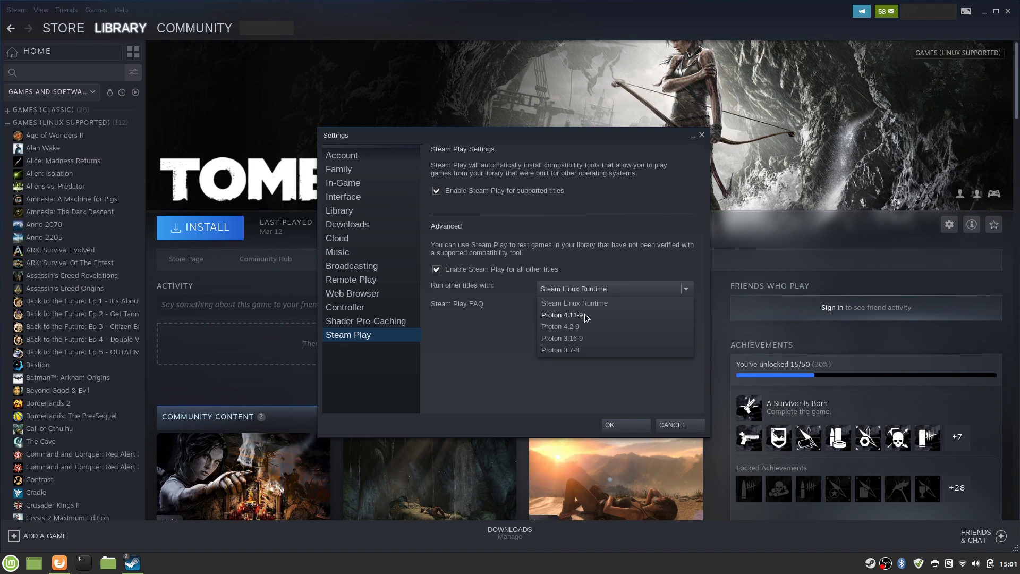
mouse_move(566, 320)
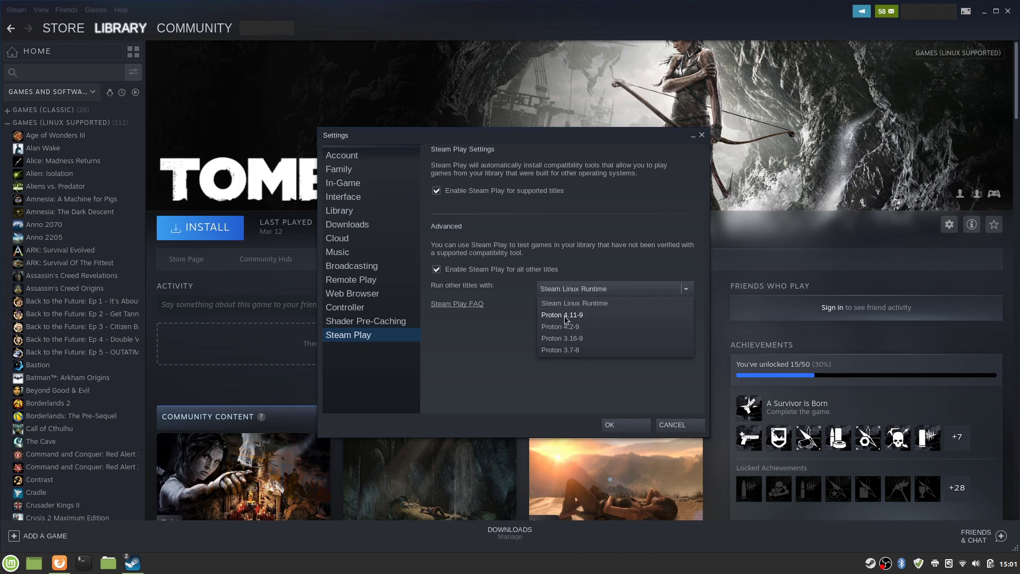
mouse_move(579, 320)
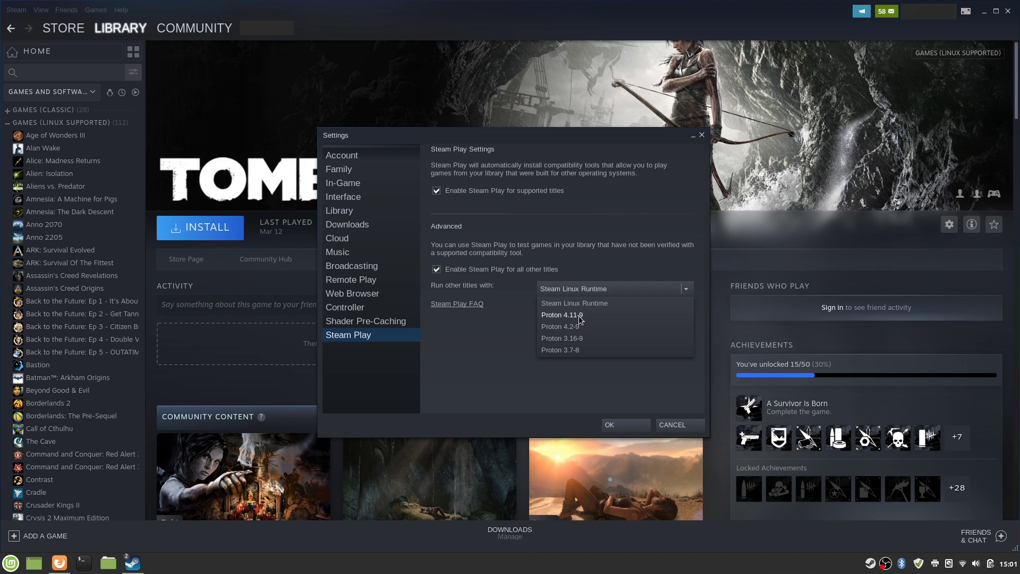
mouse_move(582, 319)
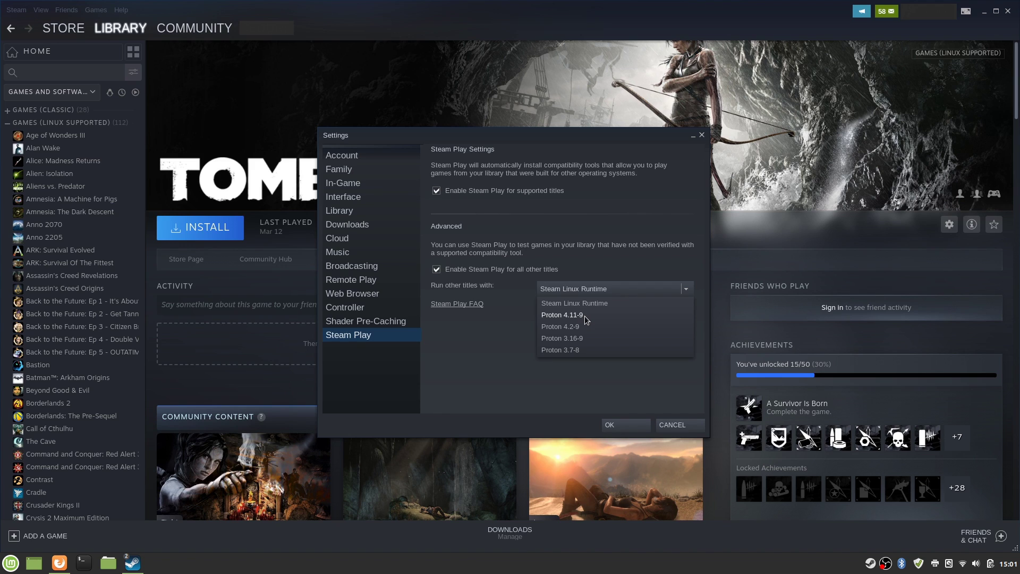
click(561, 315)
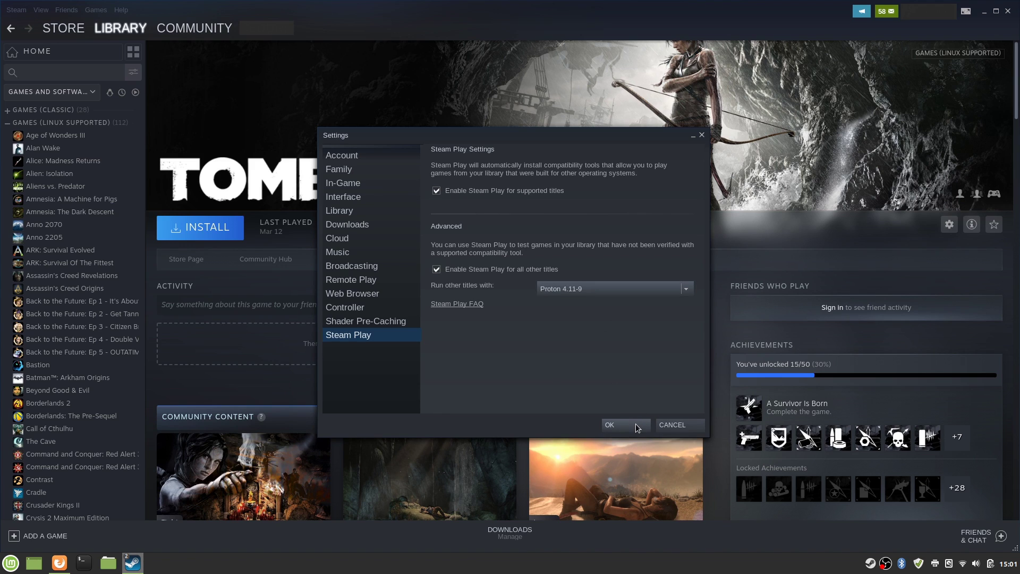
Step: Confirm the Steam Play settings and restart Steam to apply them
click(608, 425)
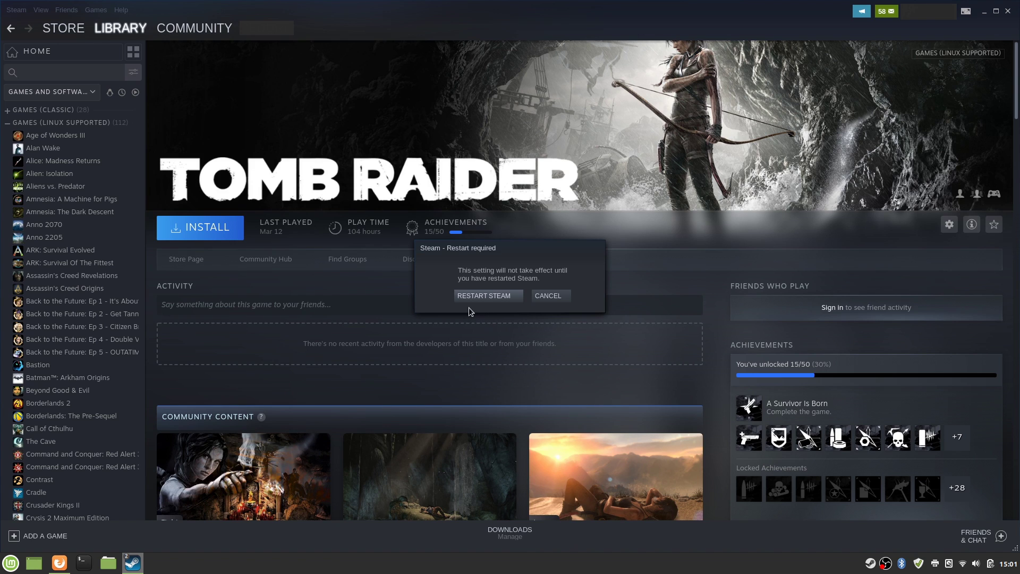
click(488, 295)
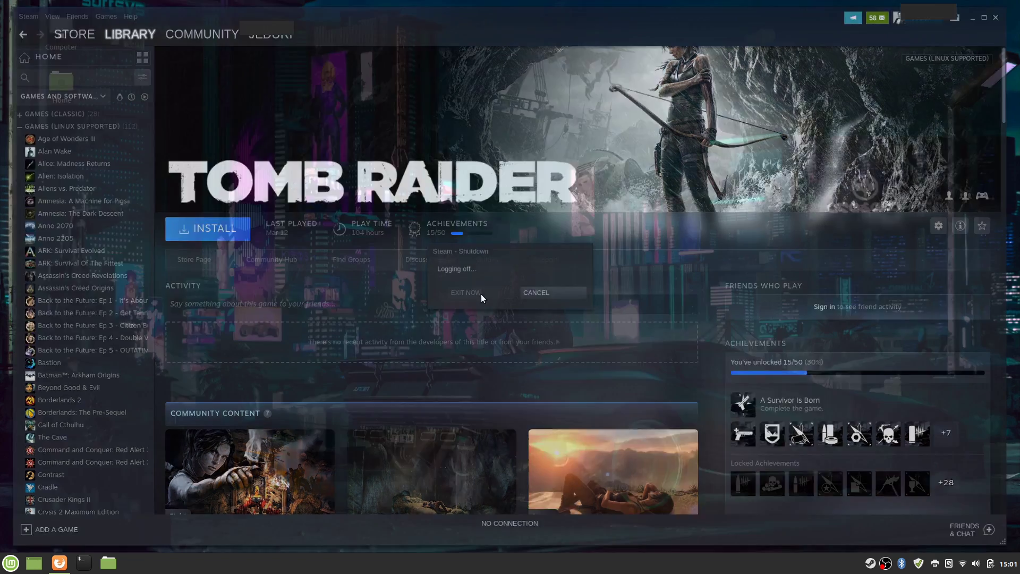
click(536, 293)
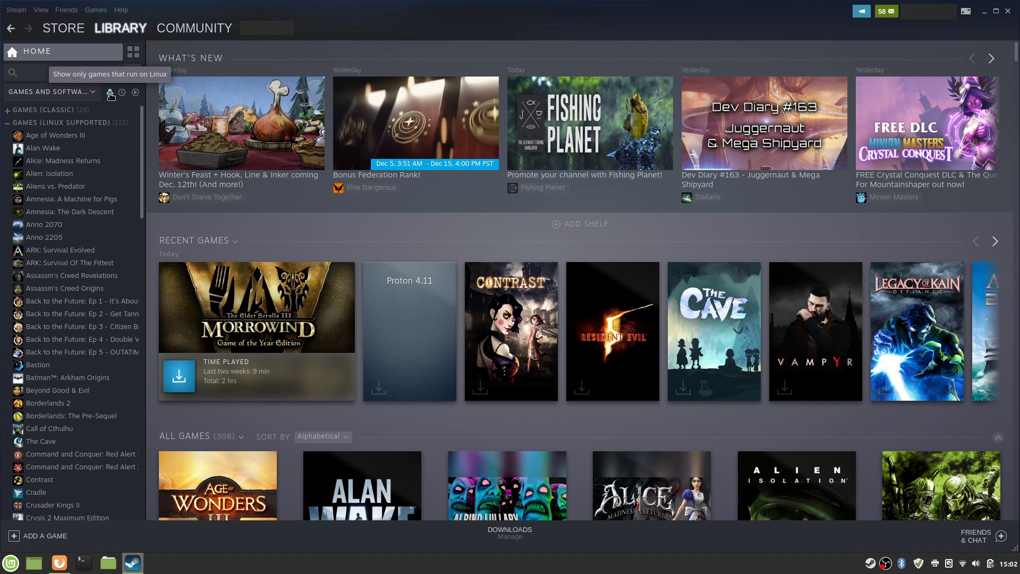
mouse_move(119, 125)
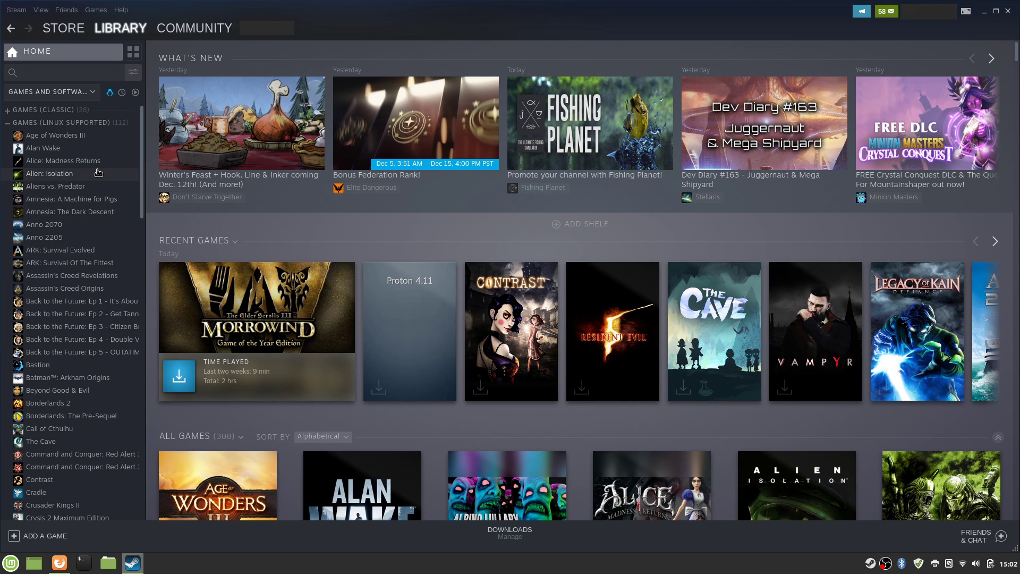
Step: Open The Elder Scrolls III: Morrowind in the library and start its 1089 MB install
scroll(down, 3)
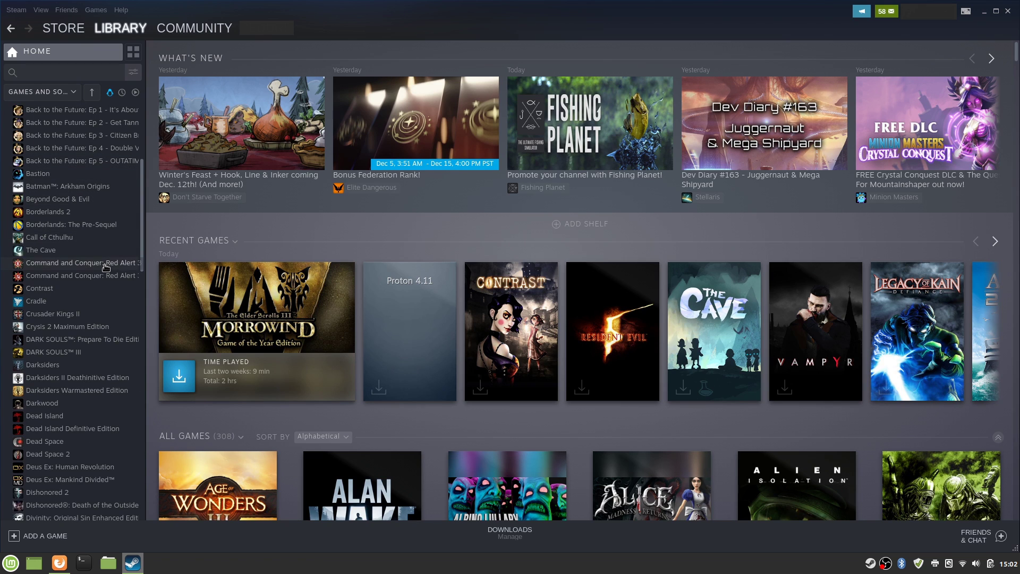
scroll(down, 3)
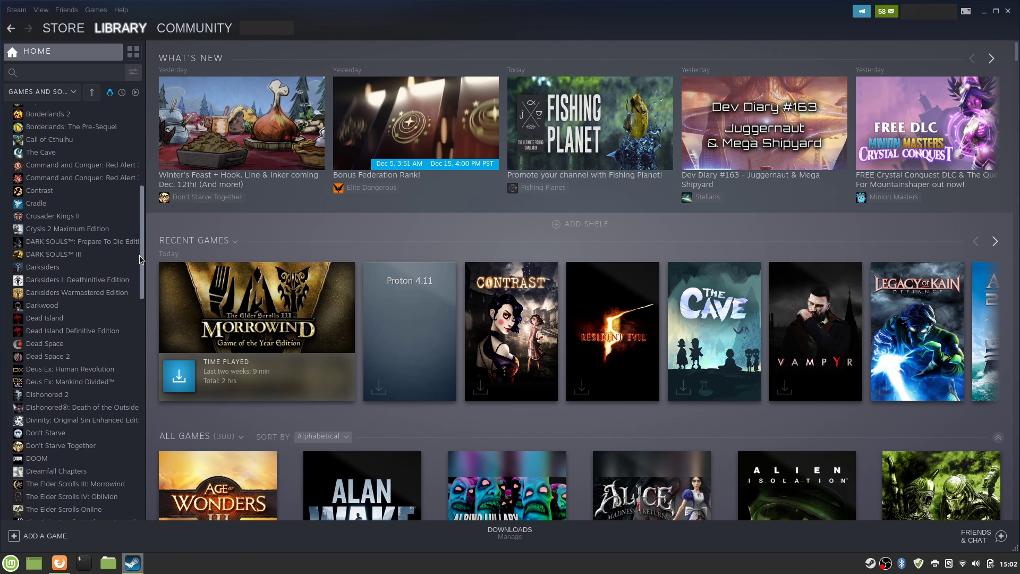
click(255, 307)
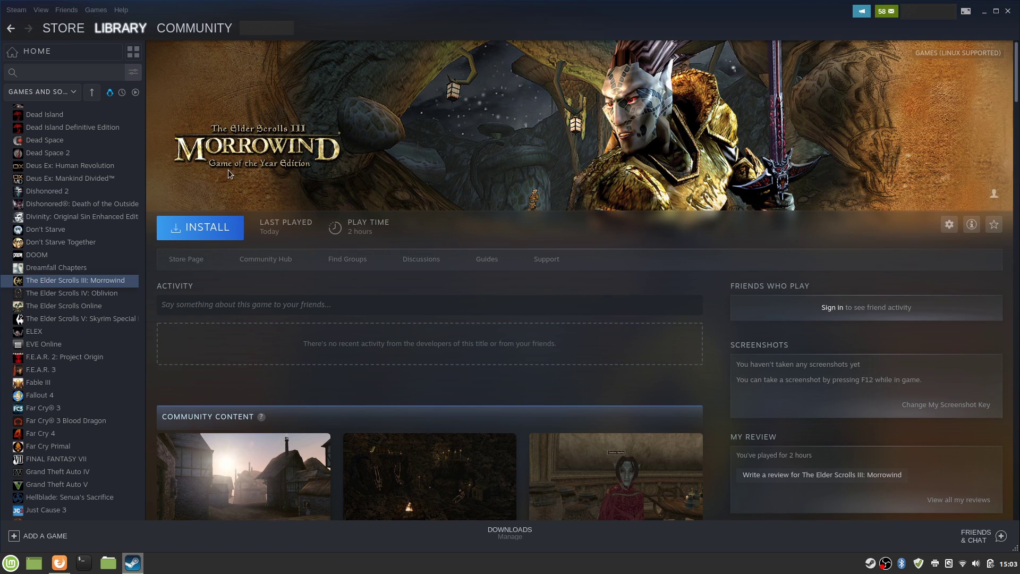
mouse_move(46, 275)
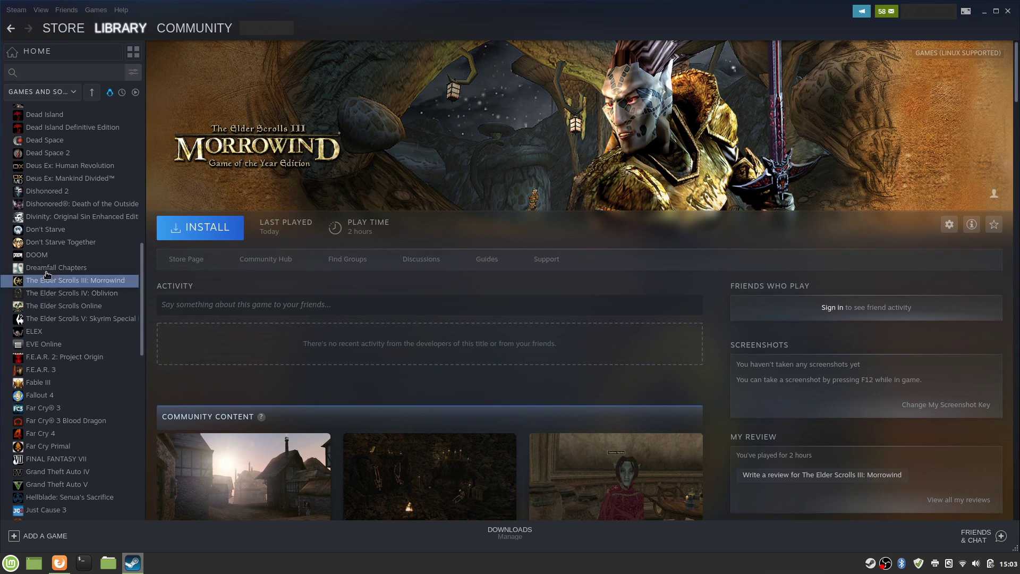
mouse_move(76, 329)
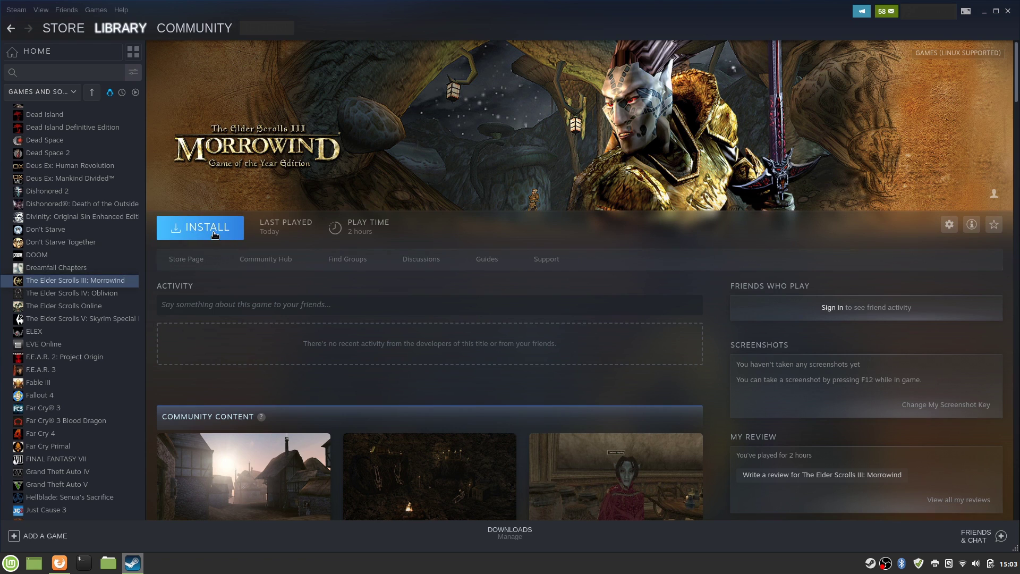
click(200, 228)
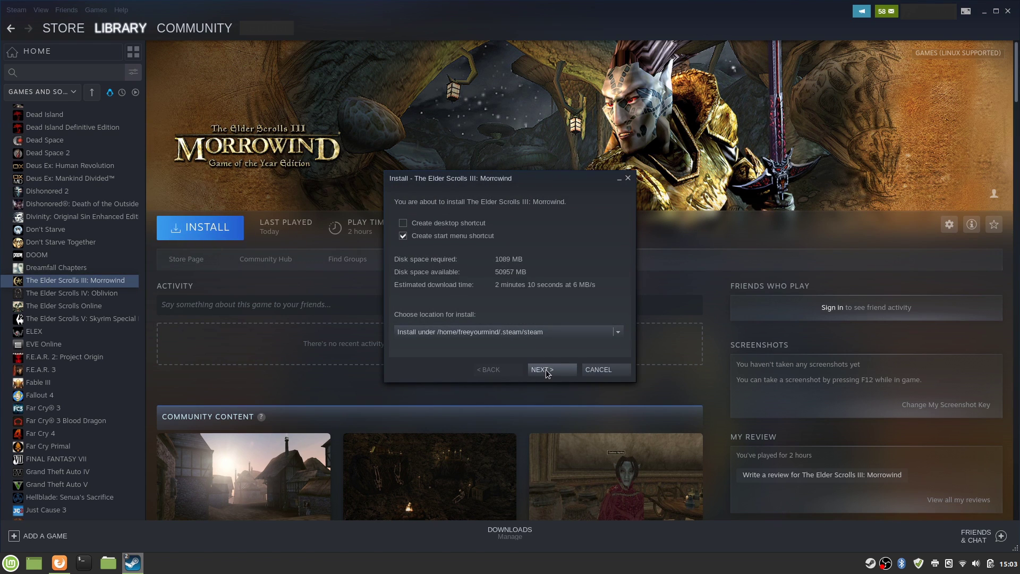
click(550, 370)
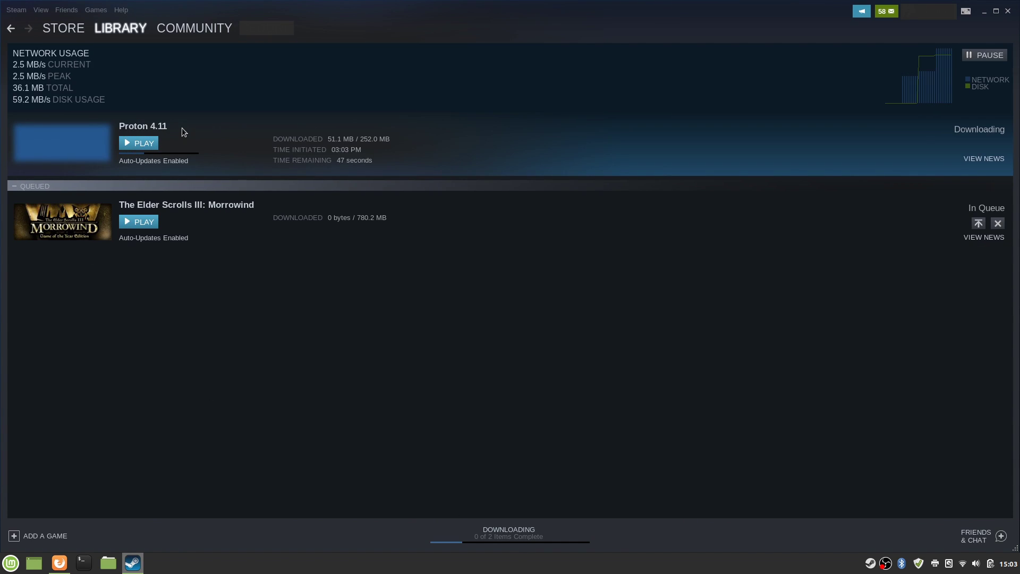
mouse_move(224, 130)
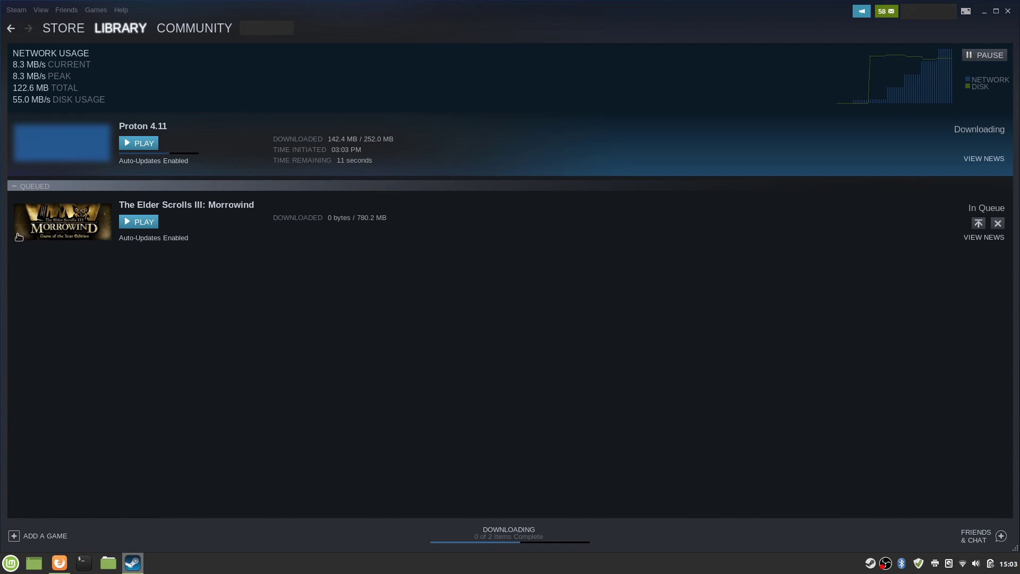
mouse_move(78, 232)
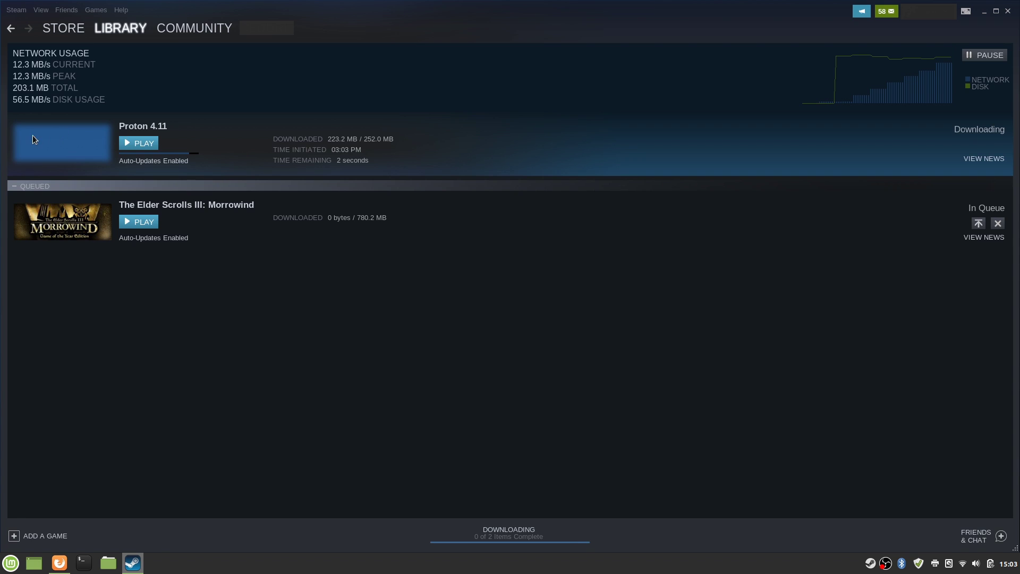
mouse_move(81, 171)
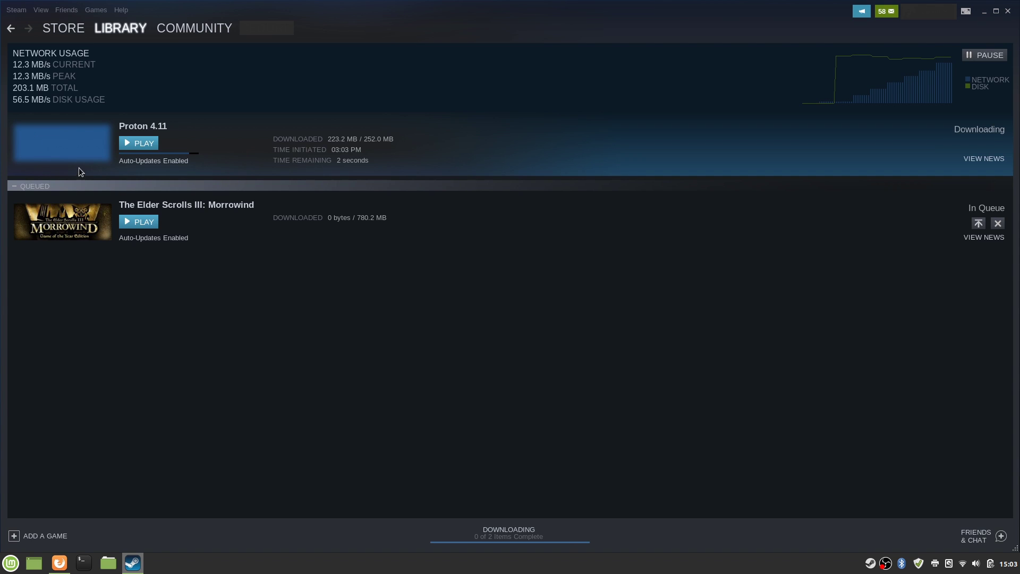
mouse_move(78, 166)
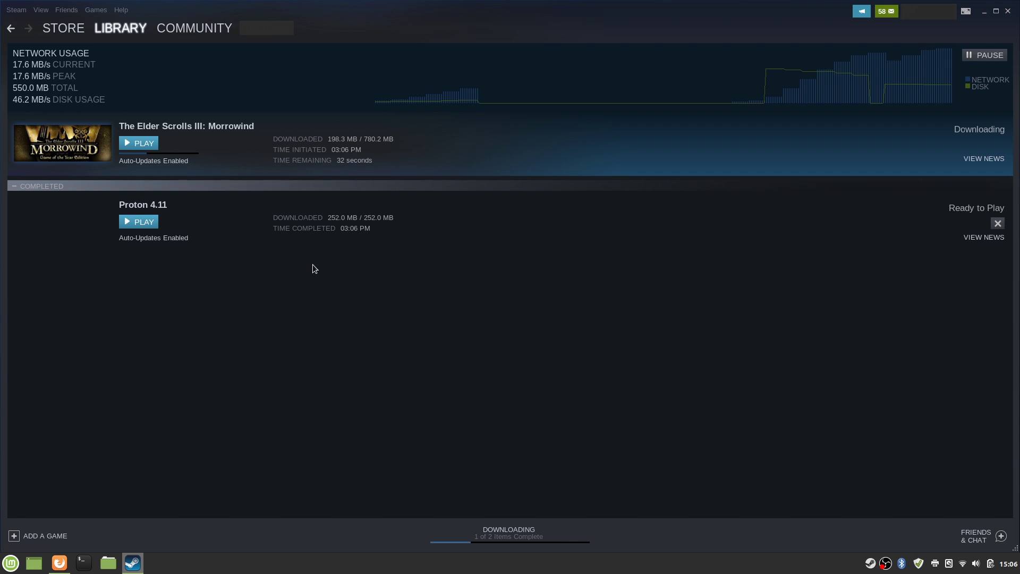
mouse_move(388, 266)
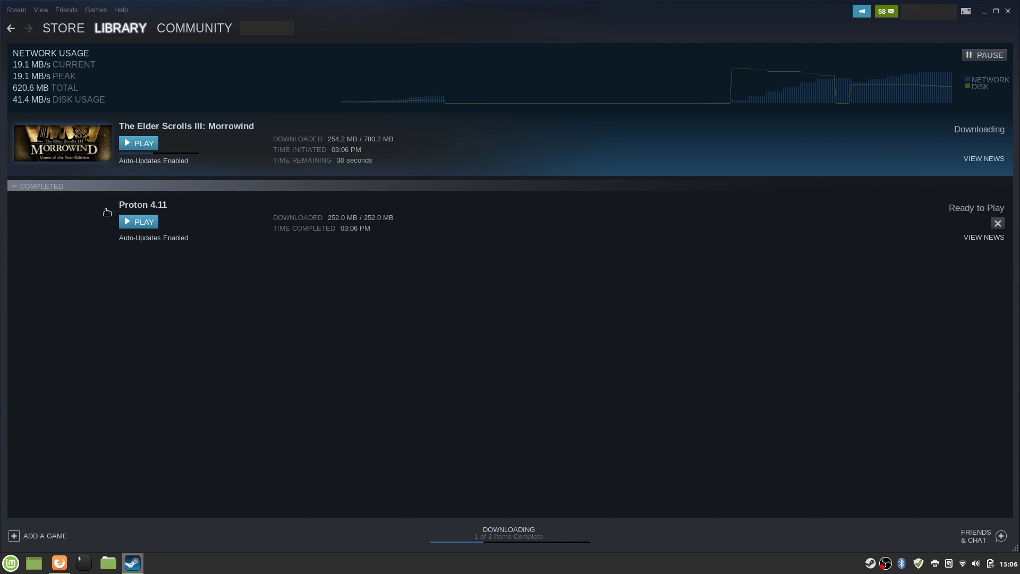
mouse_move(521, 216)
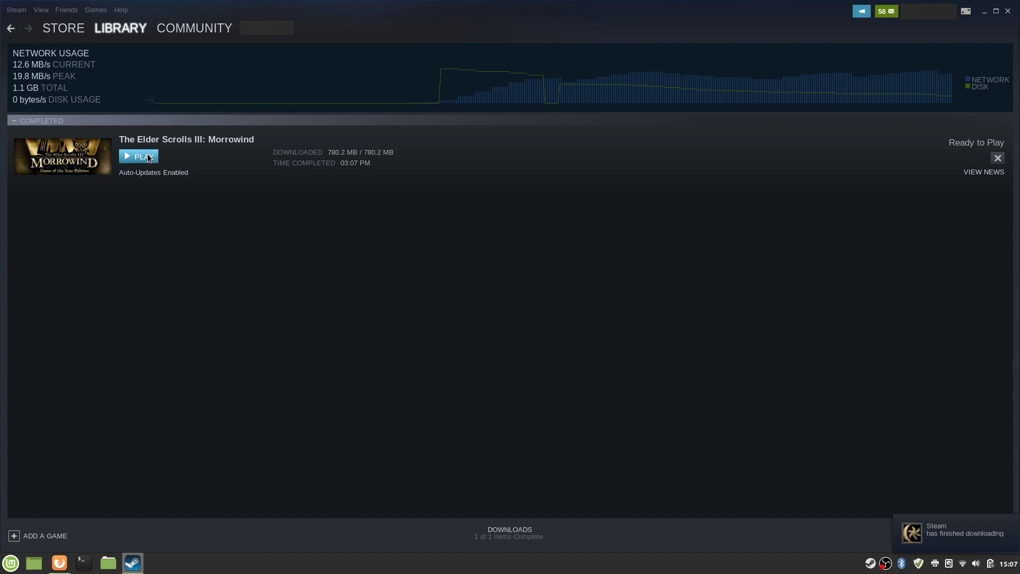
Step: Start Morrowind from Steam and press Play in the Morrowind Launcher
click(138, 157)
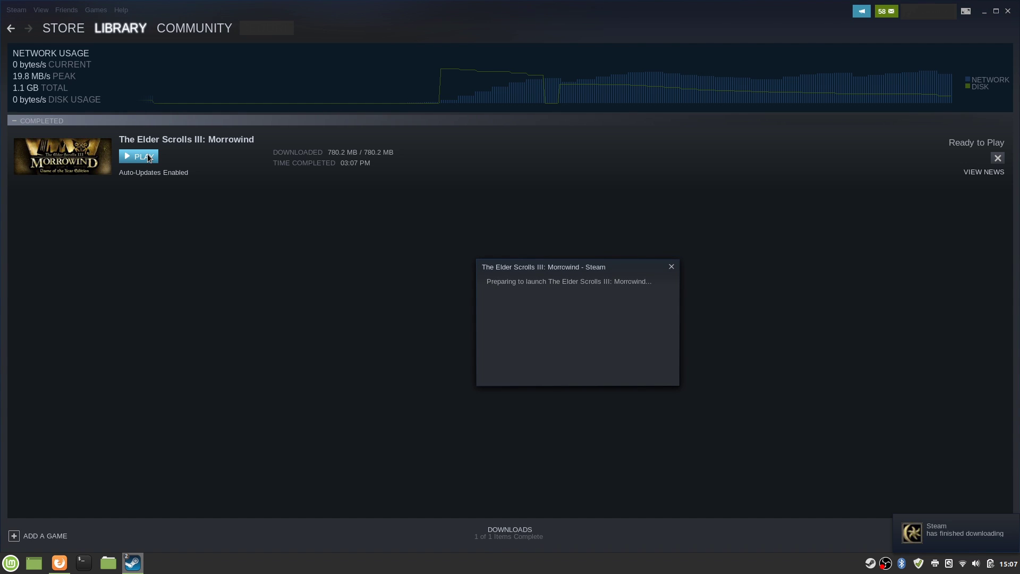
click(138, 157)
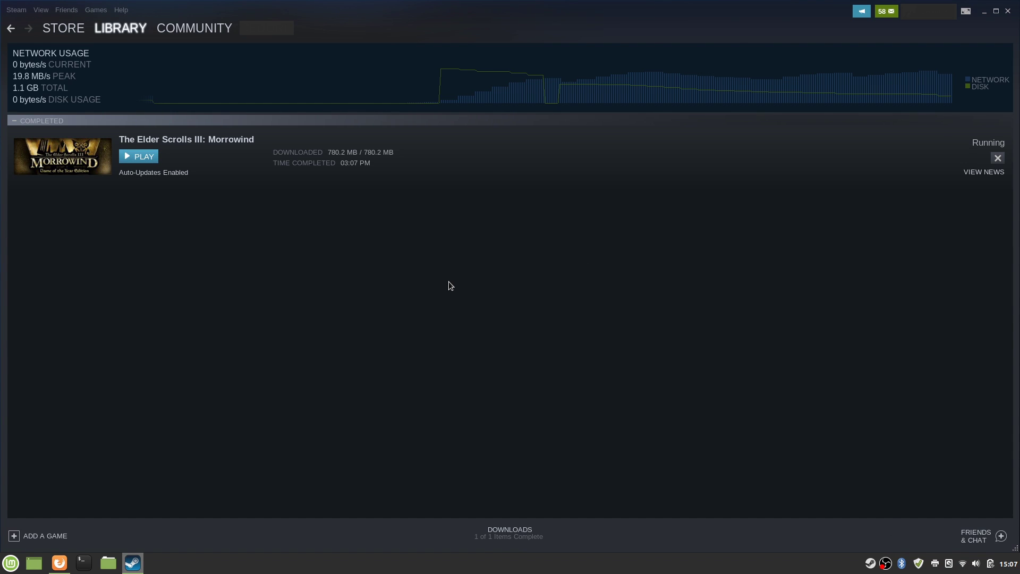
click(138, 156)
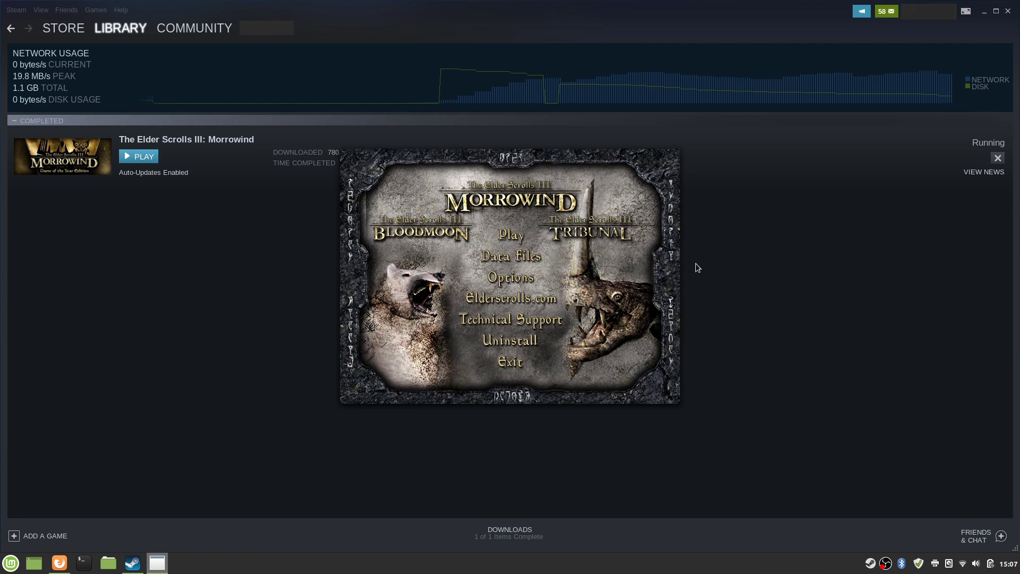
mouse_move(602, 261)
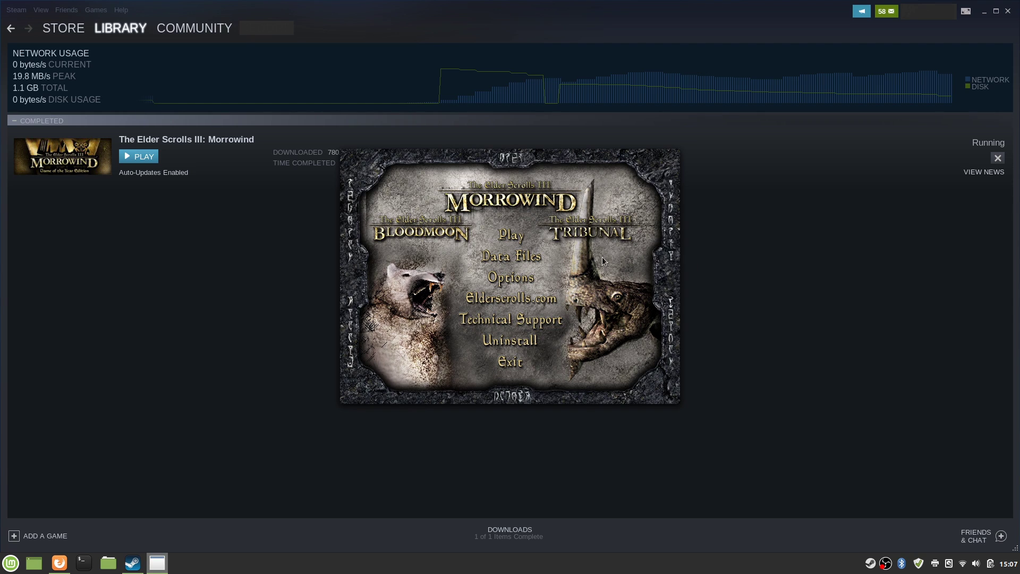
mouse_move(510, 235)
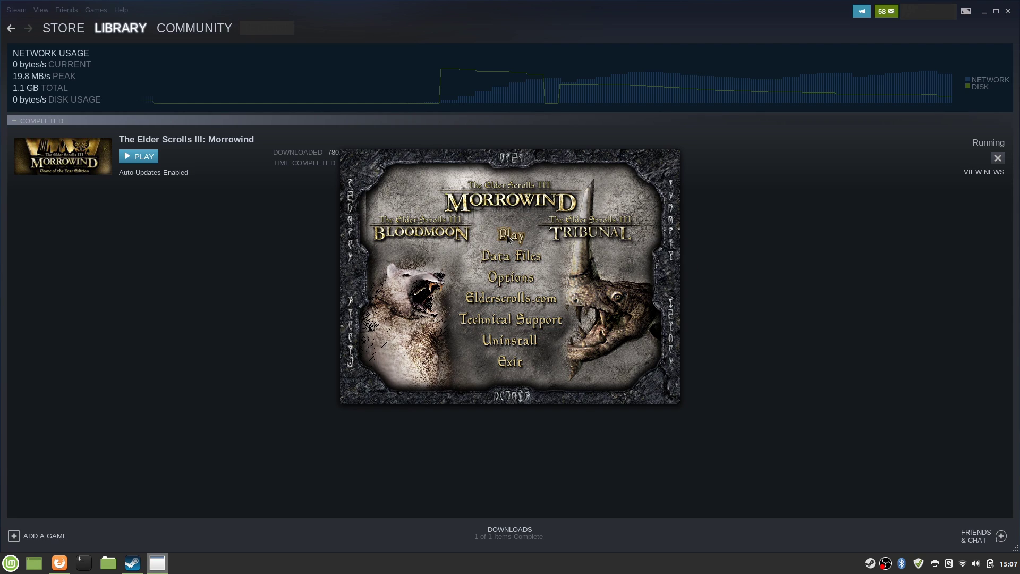
click(510, 235)
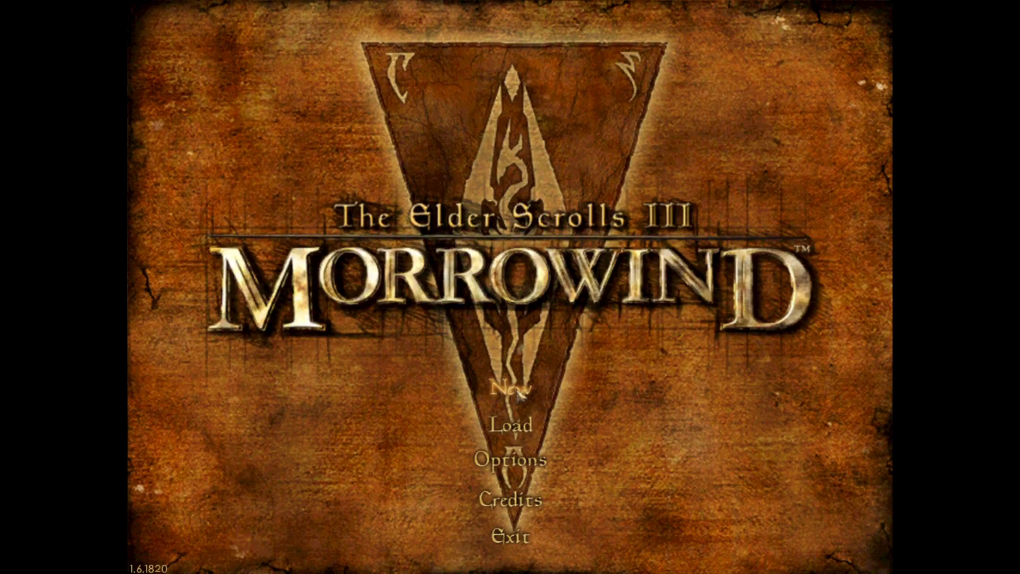
Step: Start a new Morrowind character named 'Proton', dismiss the tutorial, go outdoors, then quit
click(513, 388)
text(Proton)
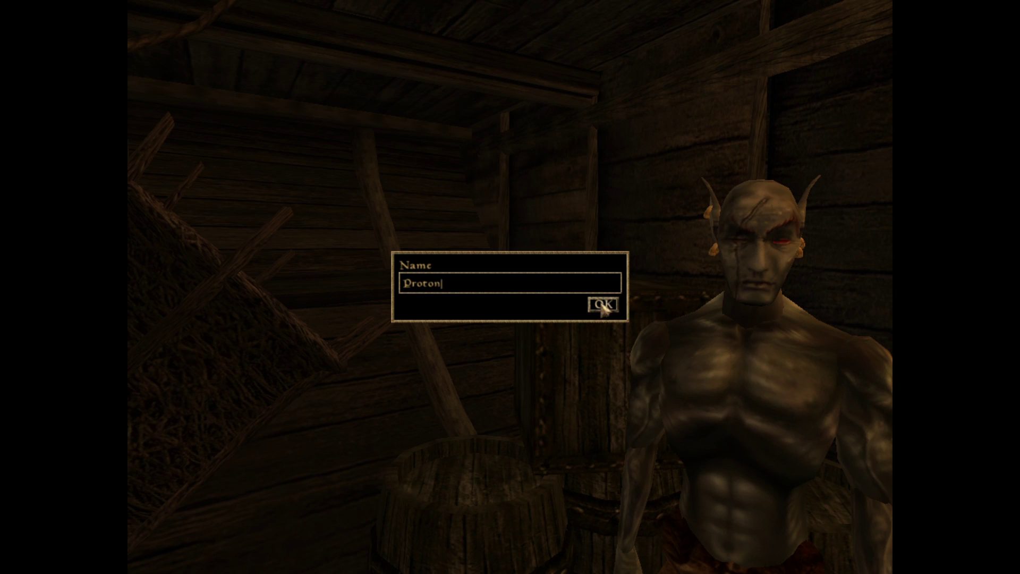
click(603, 305)
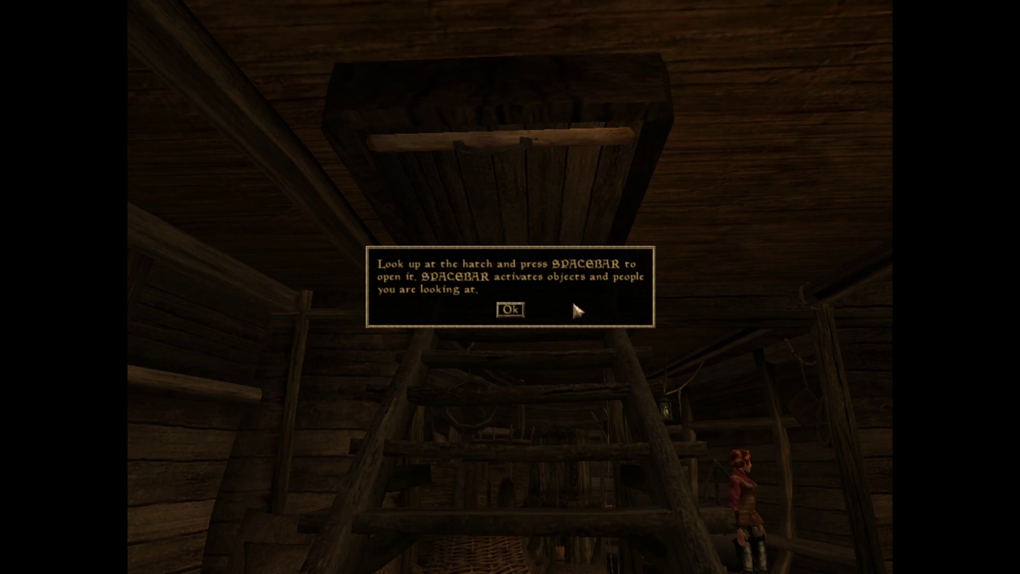
click(510, 309)
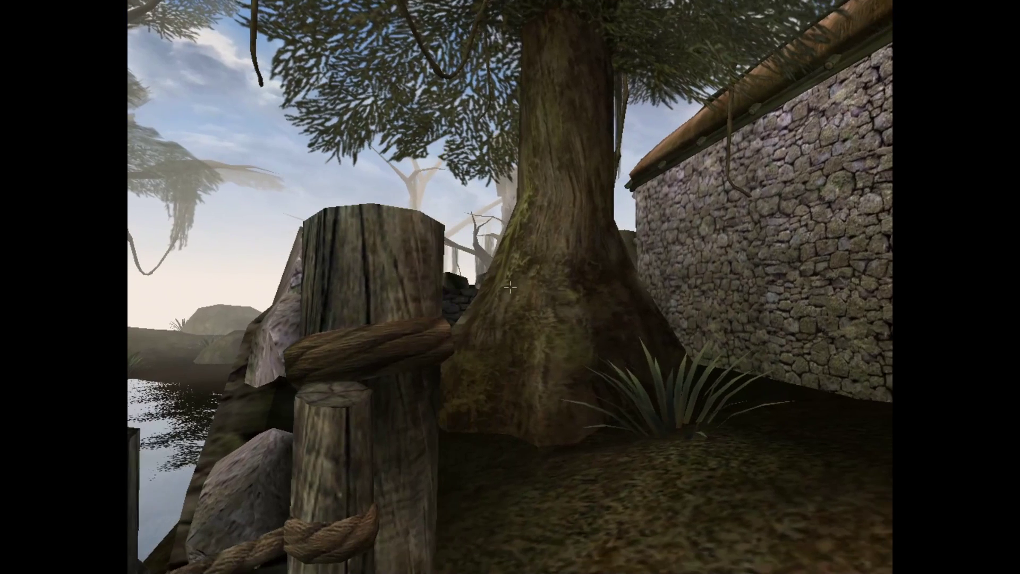
key(Escape)
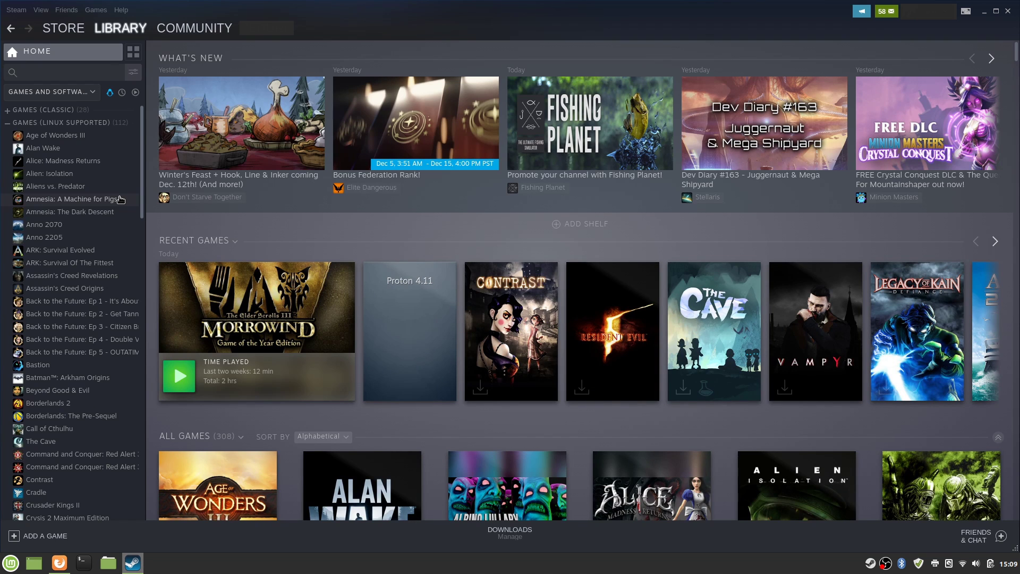
Step: Scroll the library game list and open Grand Theft Auto V's page
scroll(down, 3)
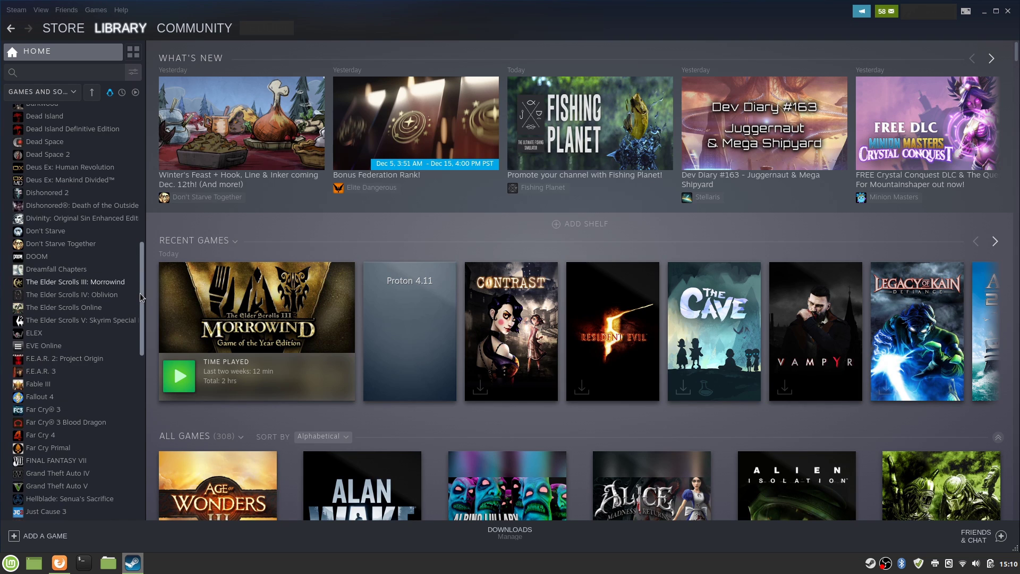
scroll(down, 3)
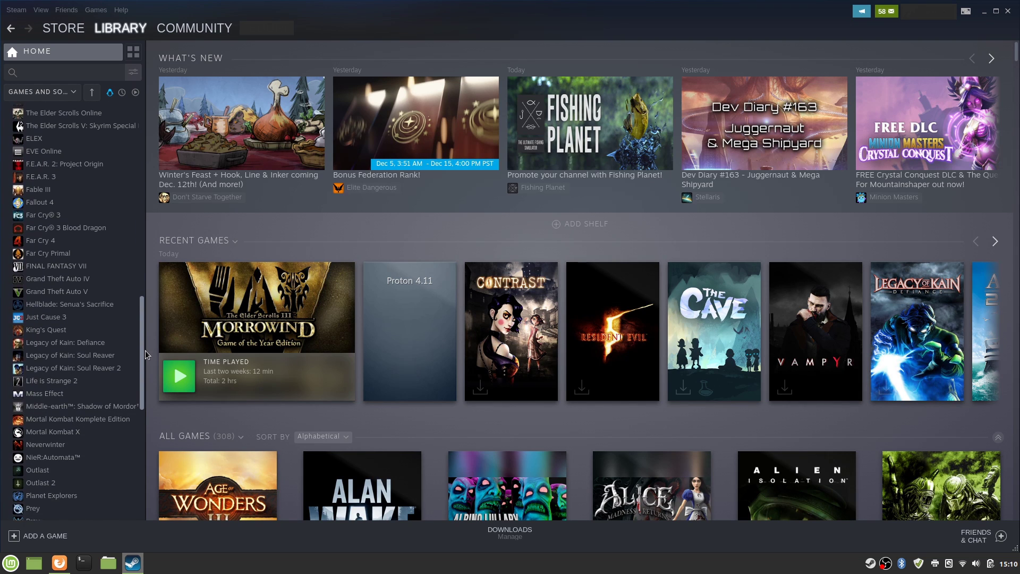
click(57, 265)
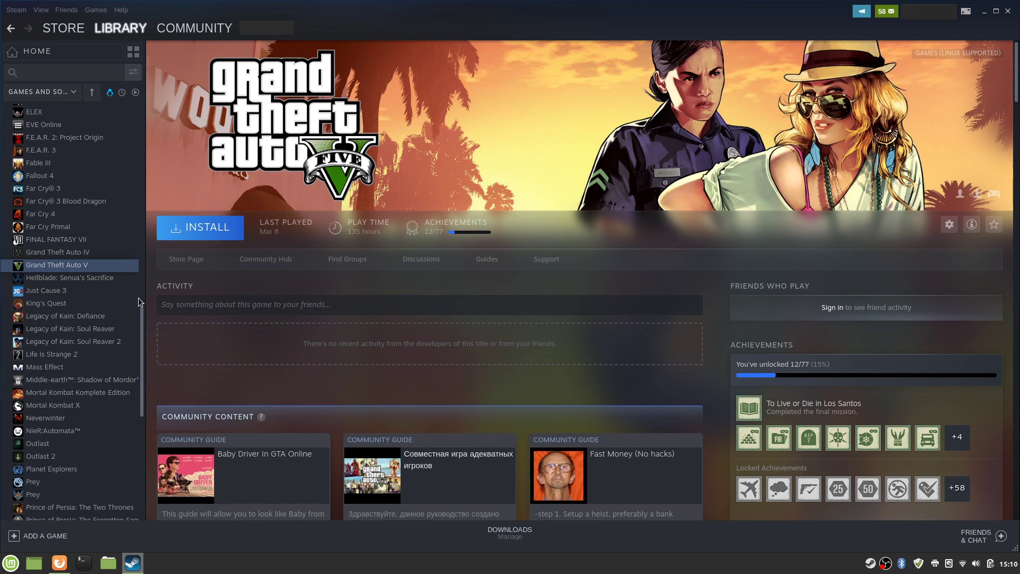
Step: Scroll further down the list and open The Technomancer's library page
scroll(down, 3)
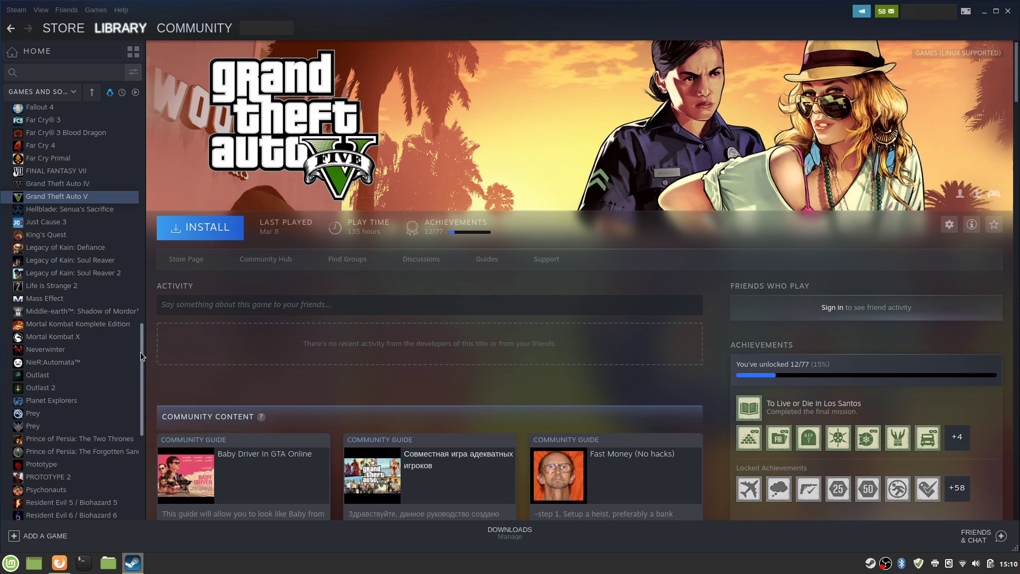
scroll(down, 3)
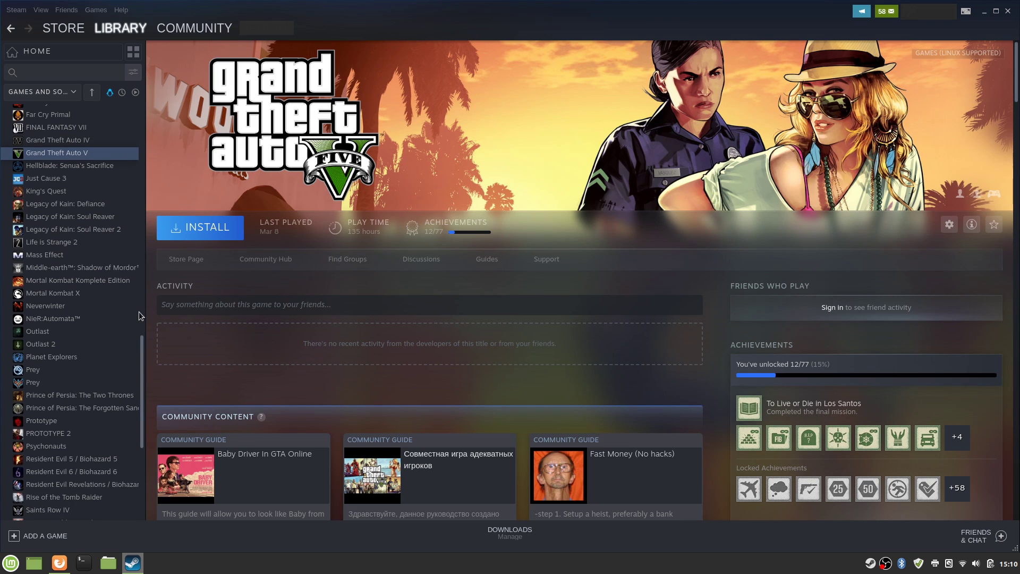
mouse_move(143, 359)
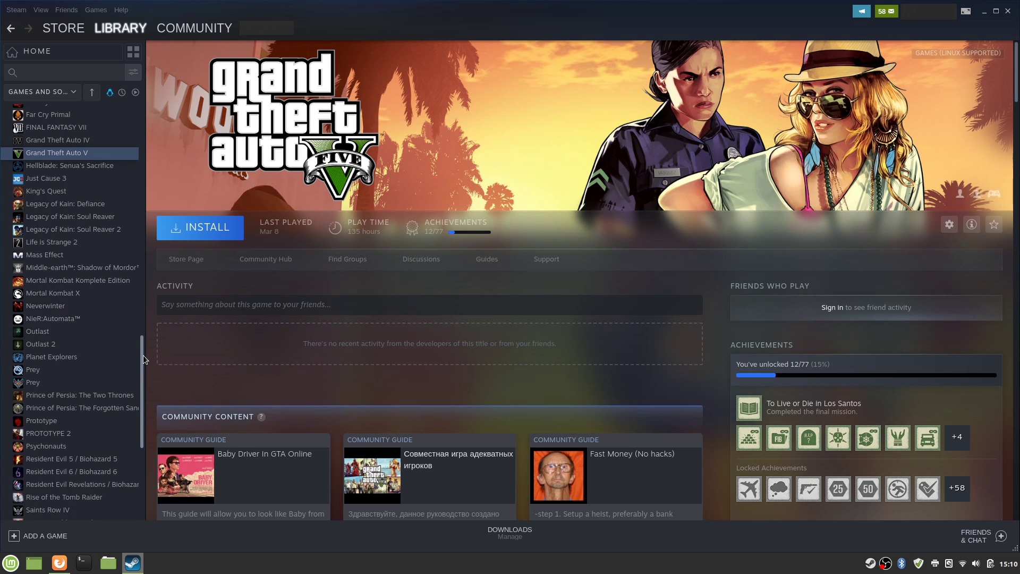
scroll(down, 3)
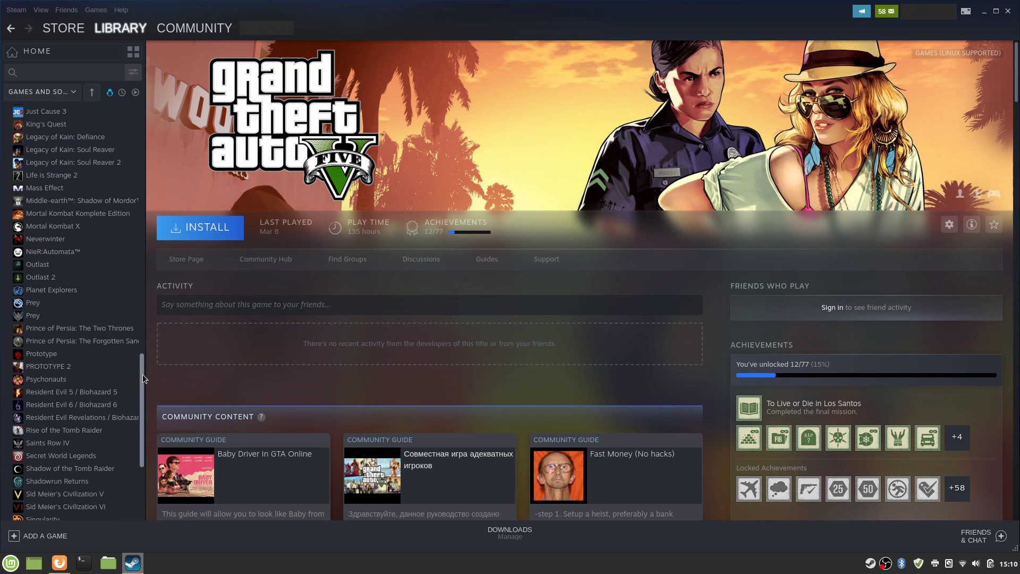
scroll(down, 3)
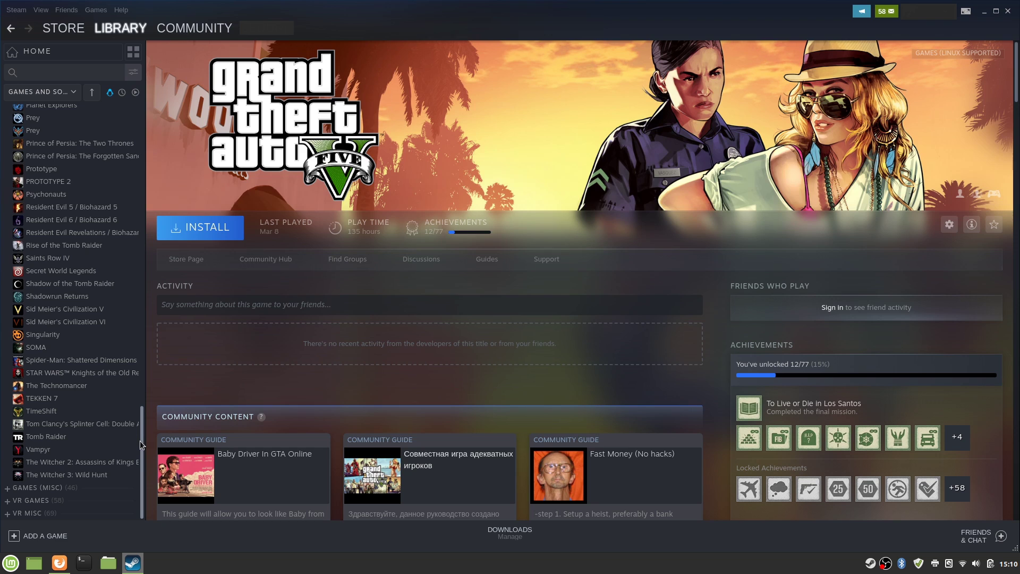
mouse_move(93, 406)
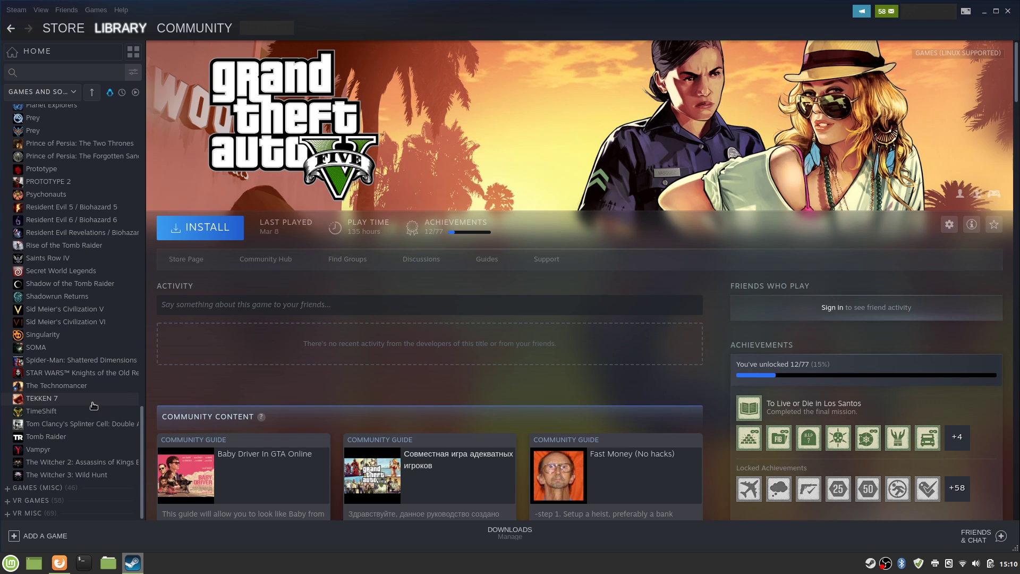
click(57, 385)
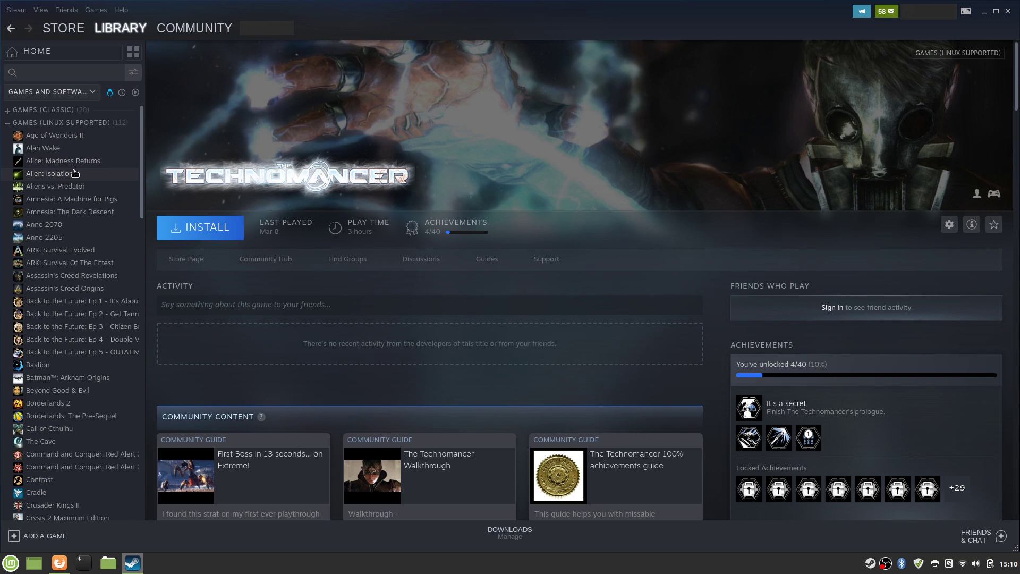
mouse_move(94, 232)
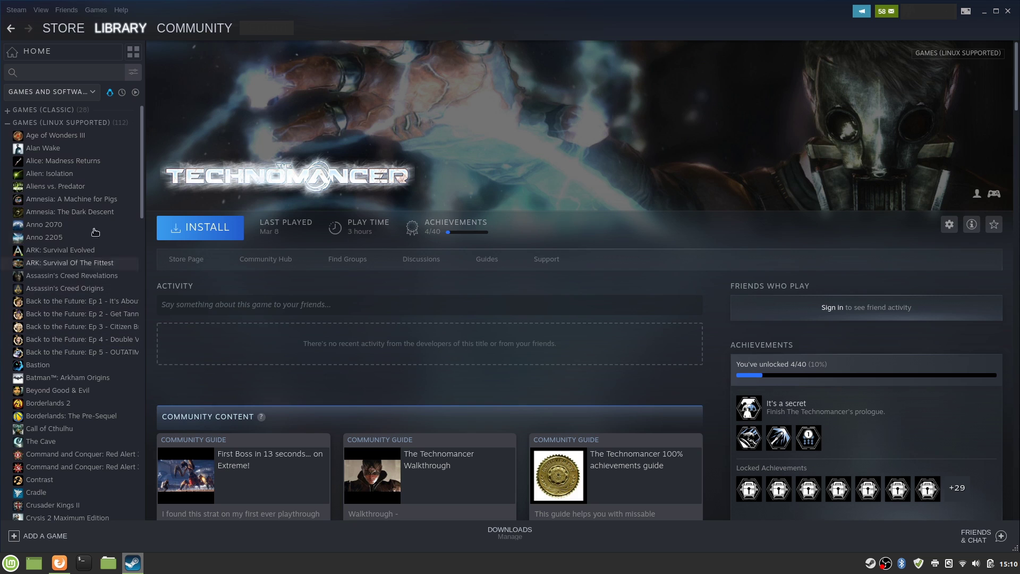
Step: Open Anno 2070's library page and scroll the game list further down
click(45, 224)
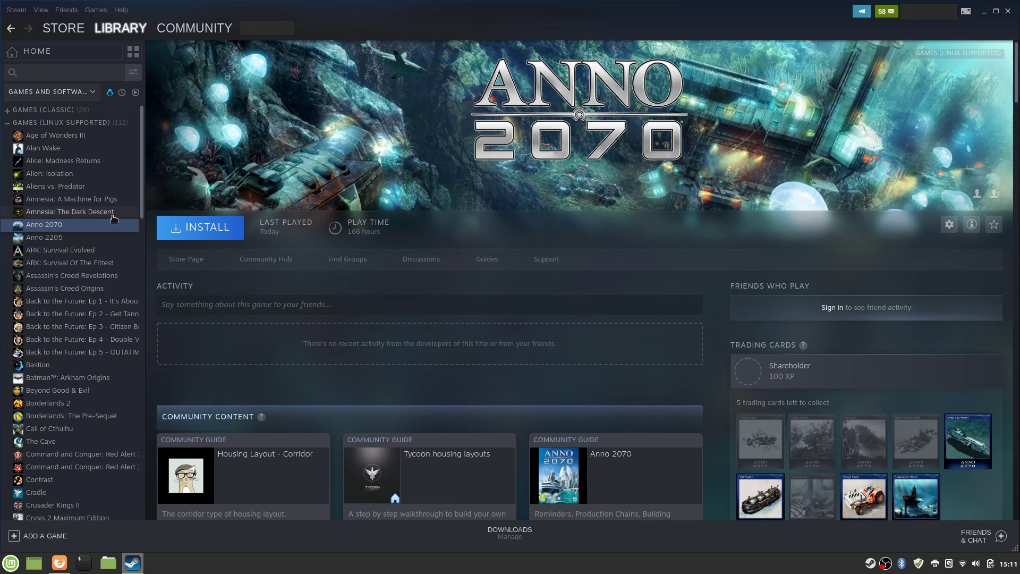
mouse_move(750, 162)
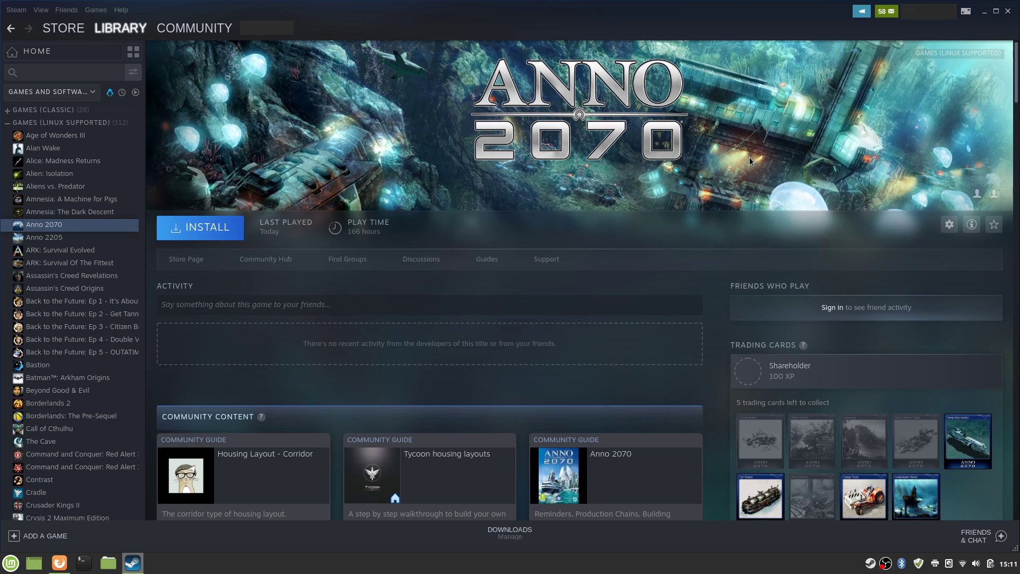
mouse_move(447, 159)
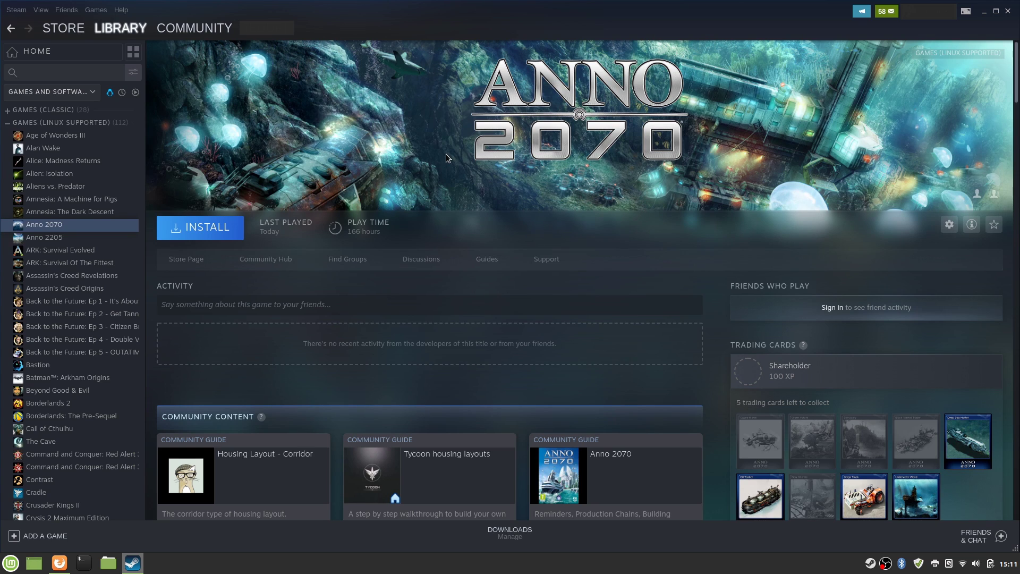
mouse_move(300, 272)
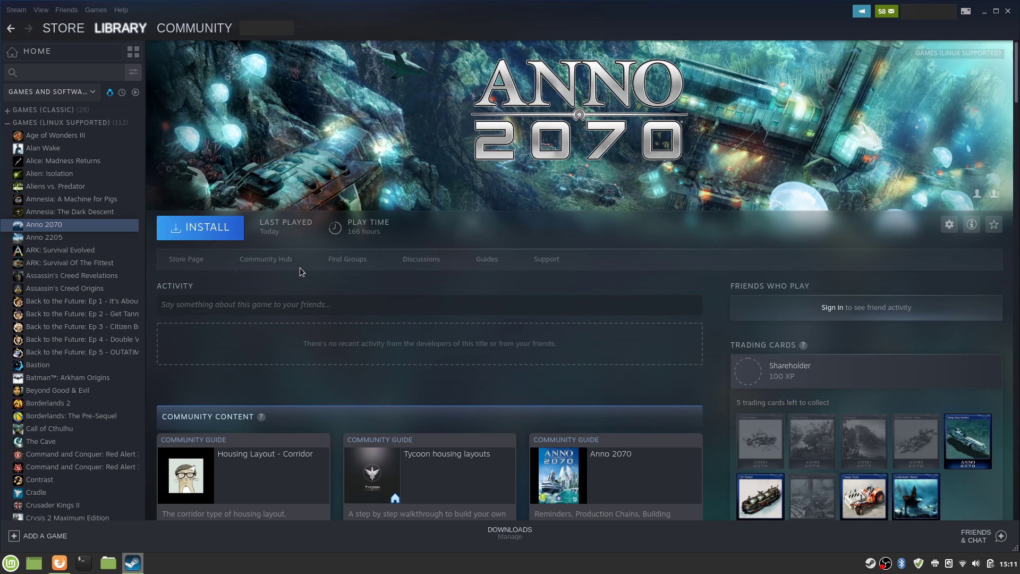
mouse_move(428, 224)
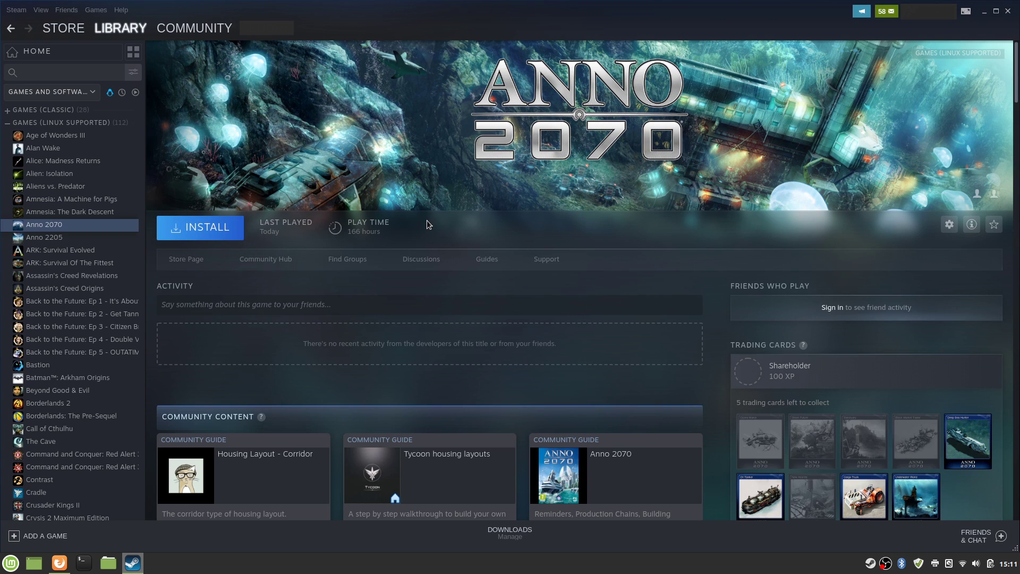
mouse_move(491, 240)
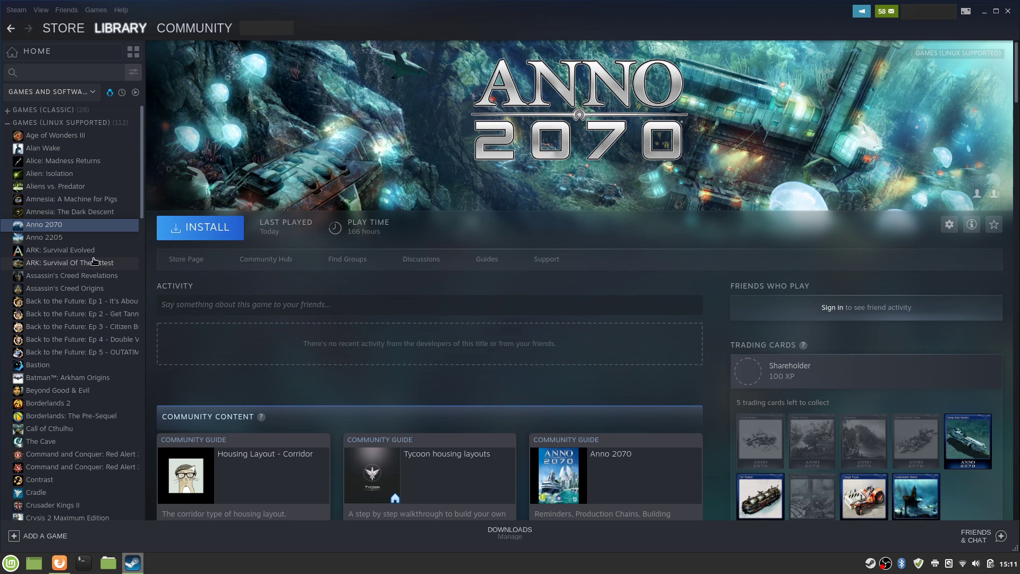
scroll(down, 3)
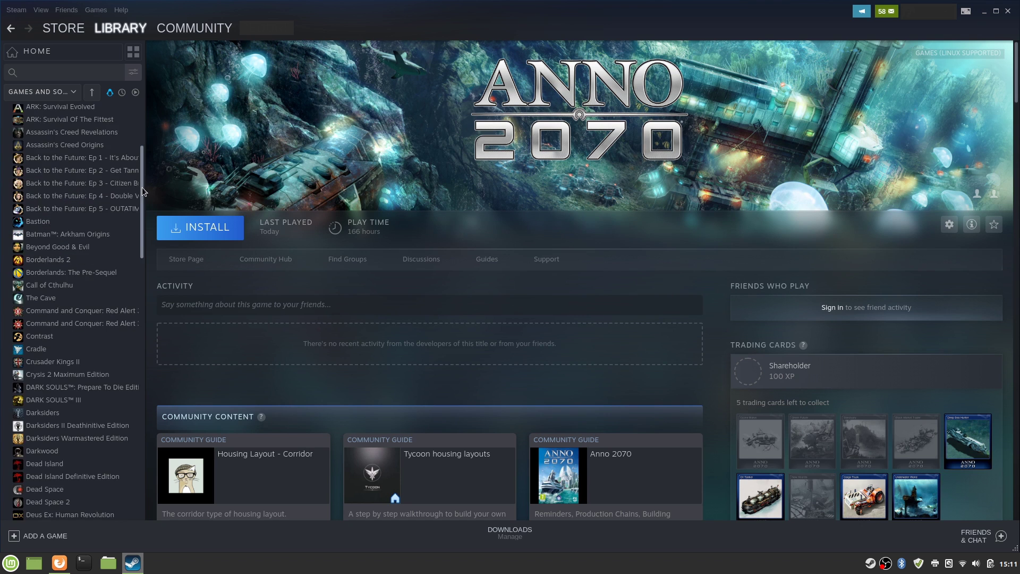
click(59, 563)
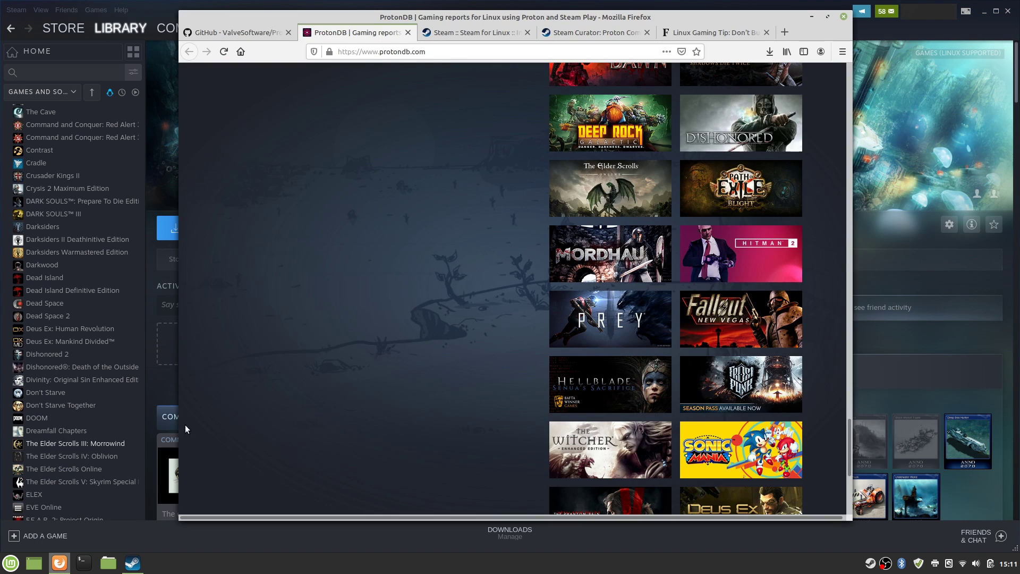
scroll(up, 3)
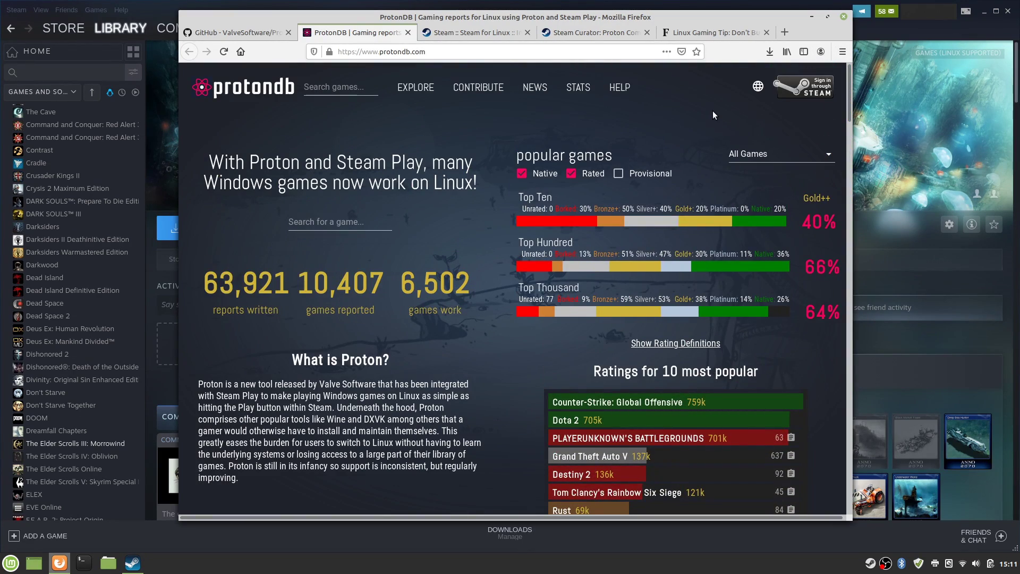
mouse_move(571, 223)
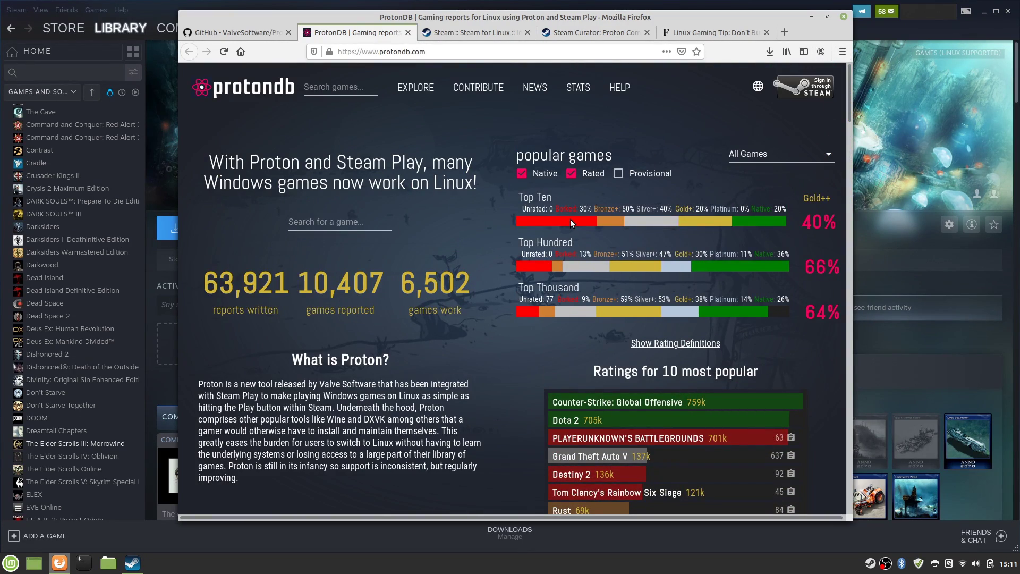
scroll(down, 3)
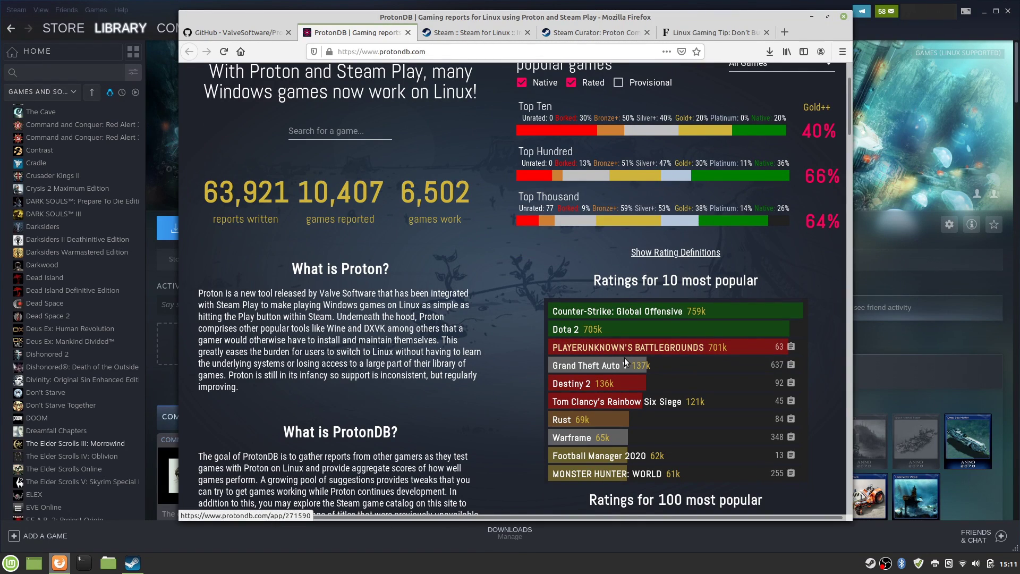
mouse_move(625, 347)
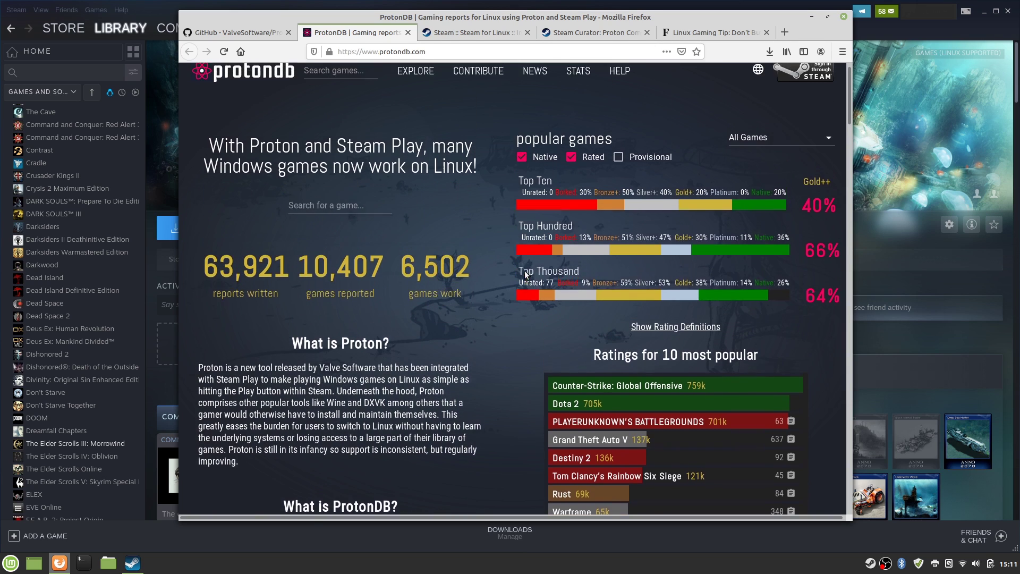
scroll(down, 3)
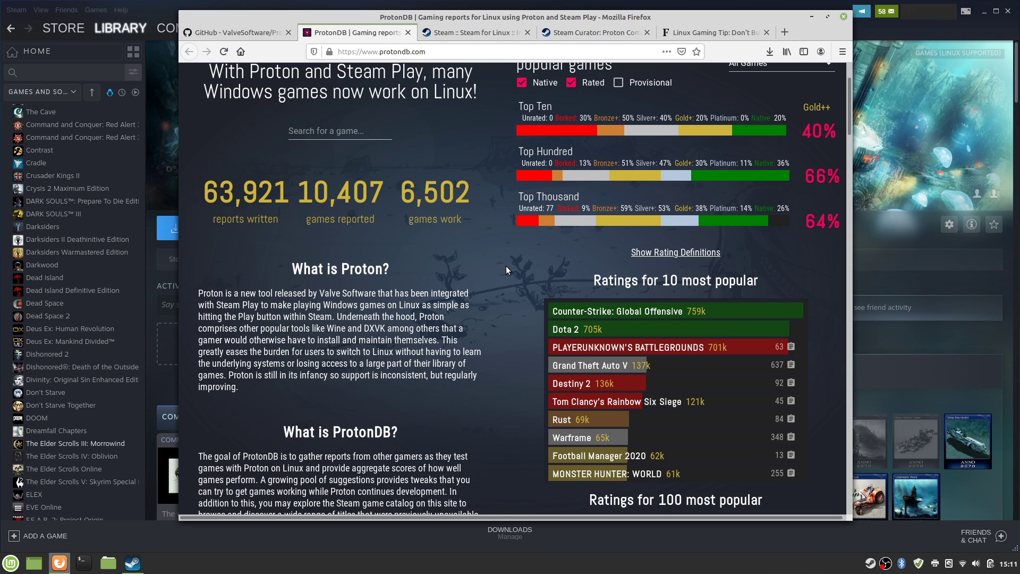
mouse_move(537, 273)
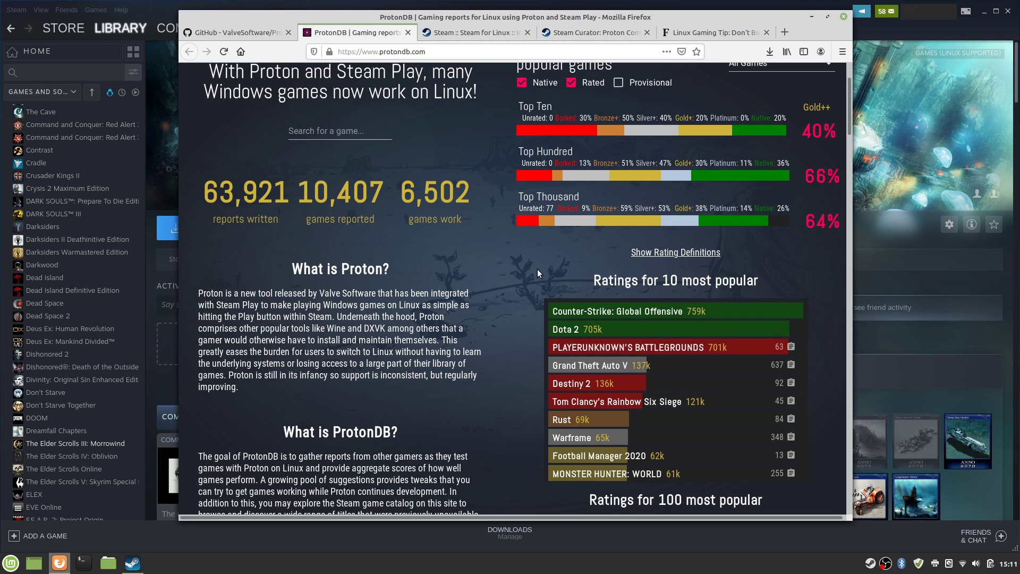
scroll(down, 3)
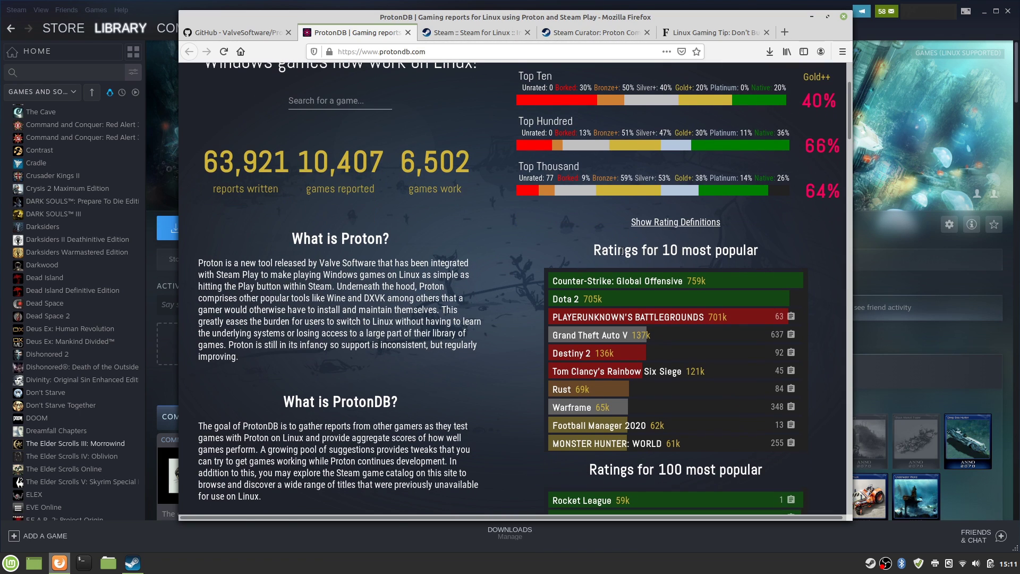
mouse_move(546, 282)
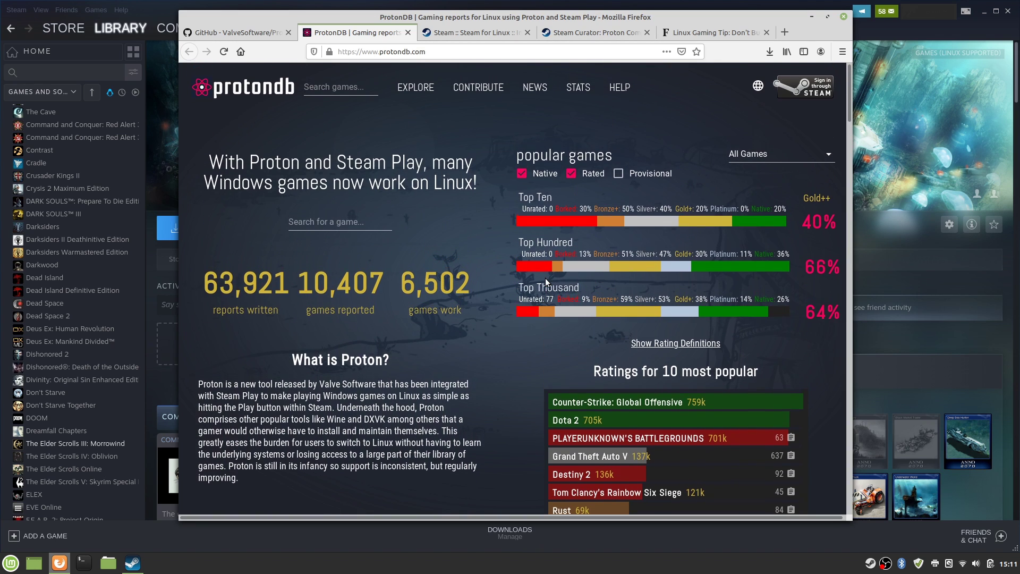
scroll(down, 3)
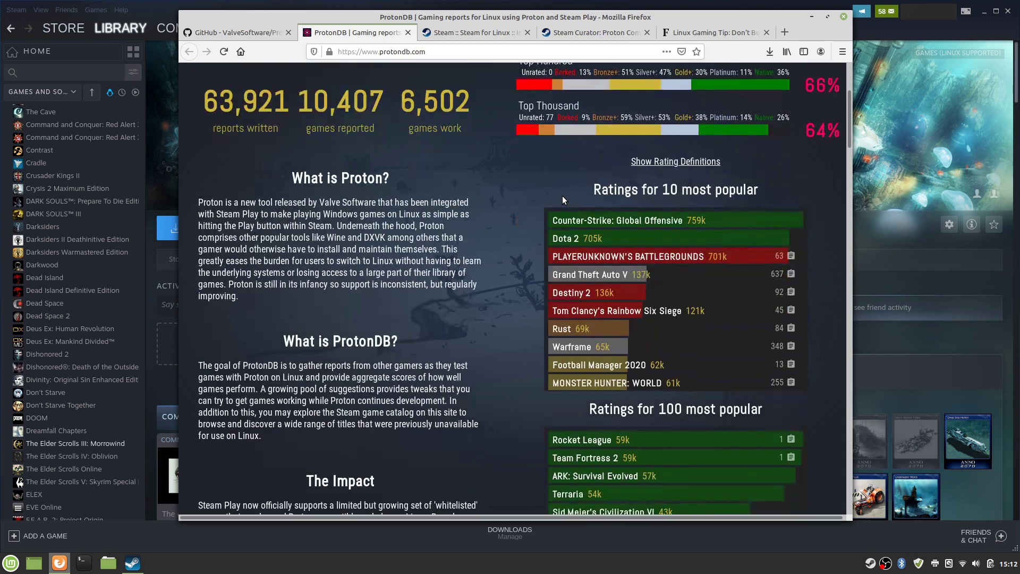
scroll(down, 3)
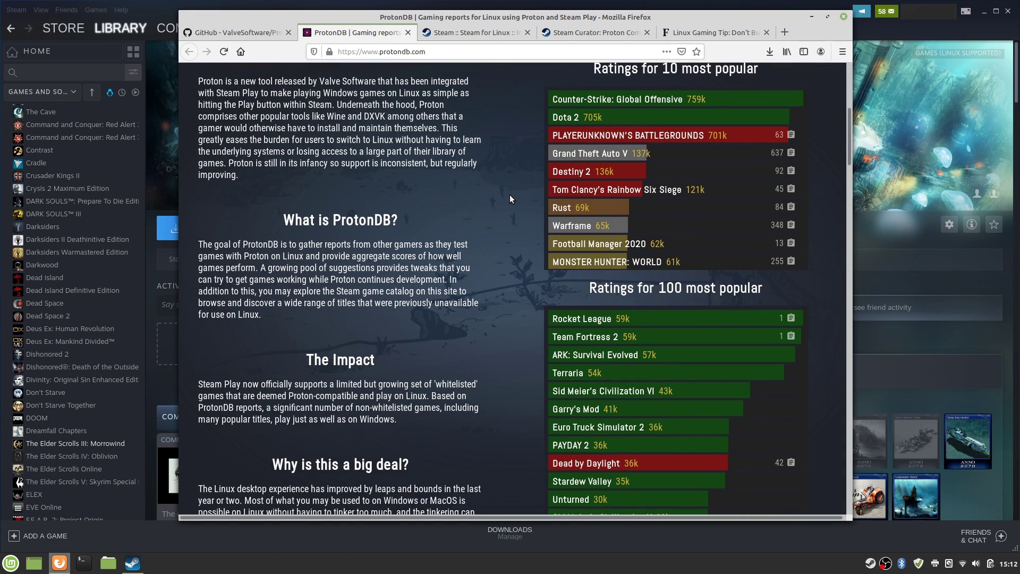
scroll(down, 3)
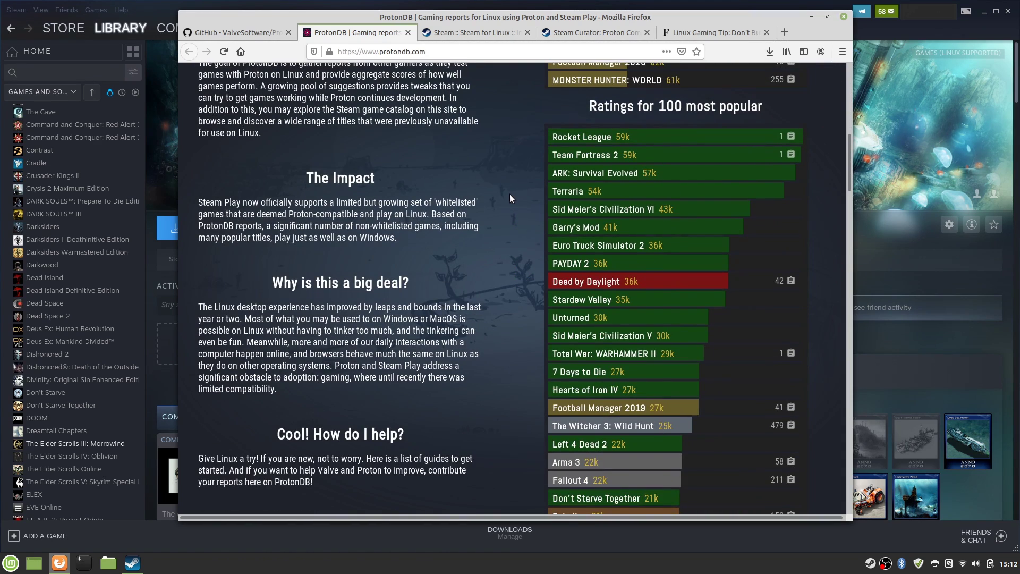
scroll(down, 3)
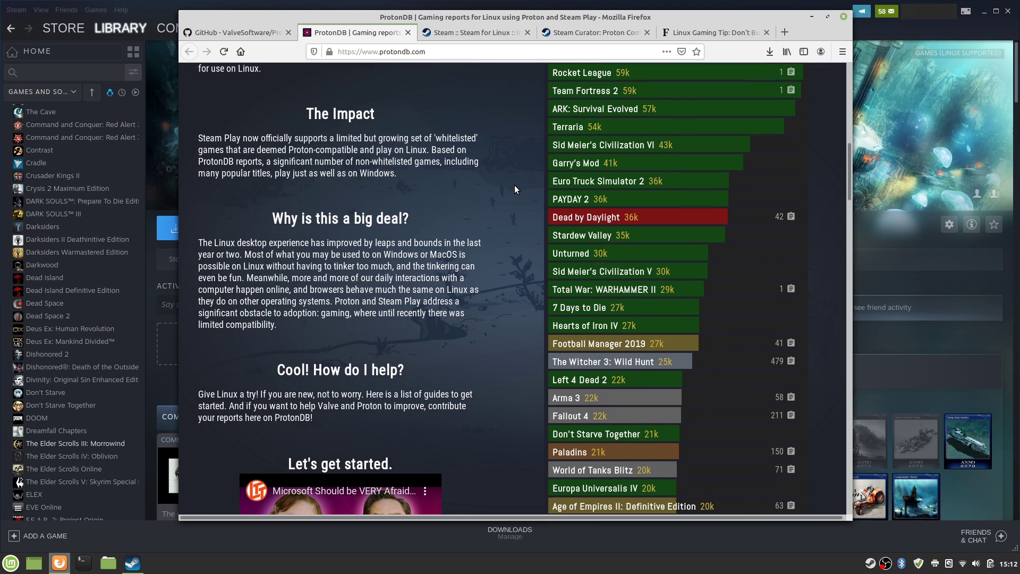
scroll(down, 3)
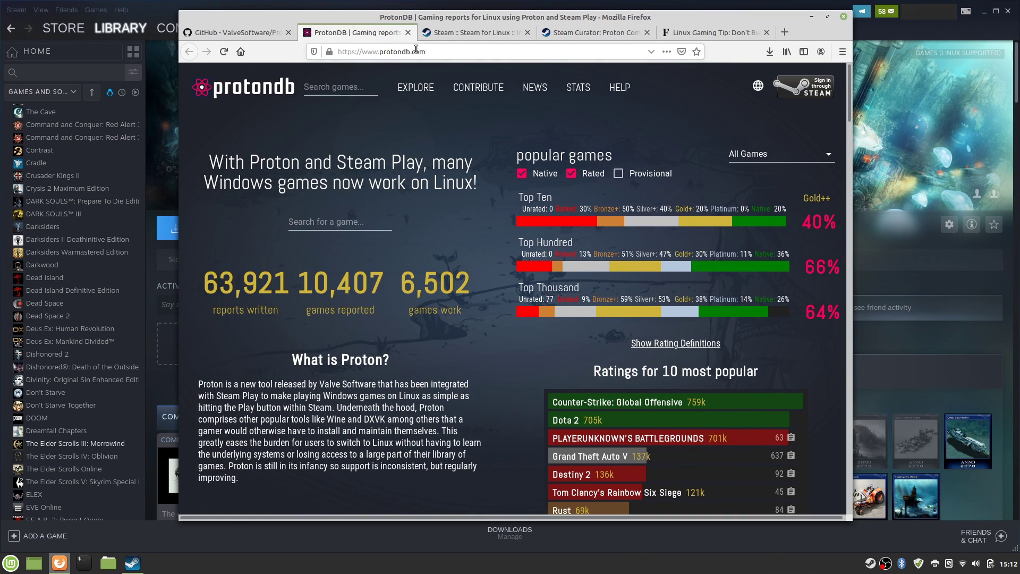
mouse_move(687, 32)
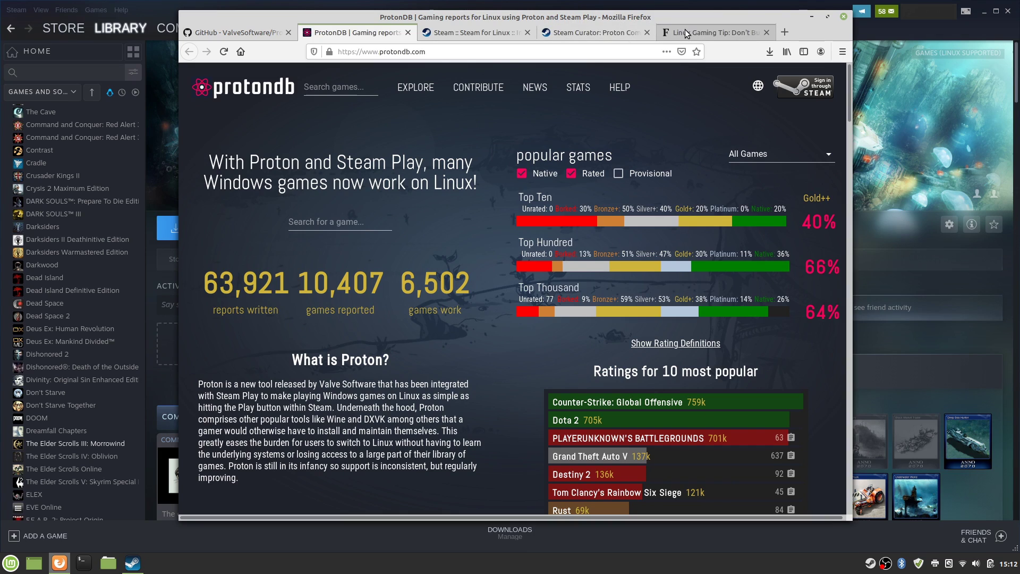
mouse_move(713, 32)
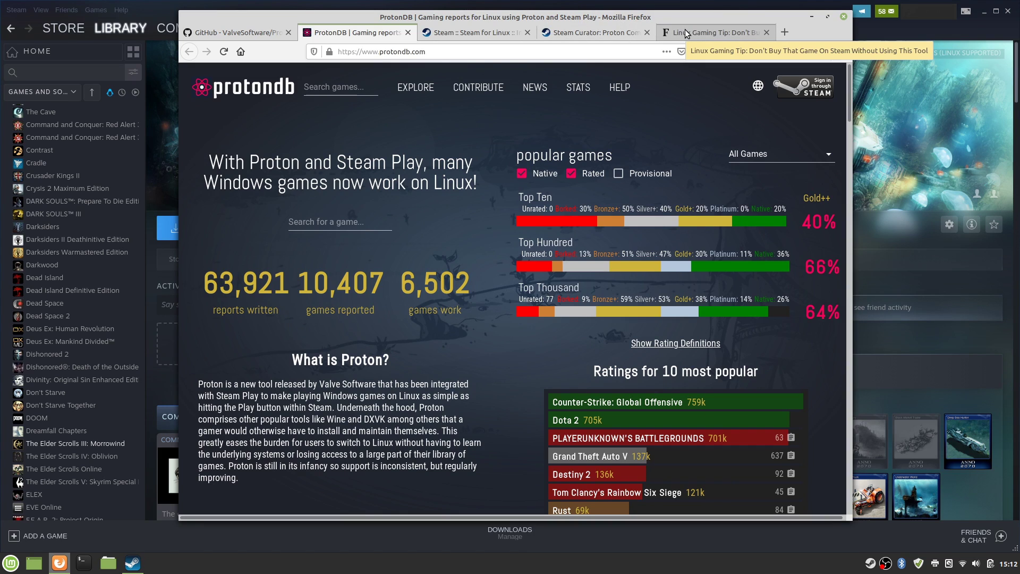
mouse_move(719, 34)
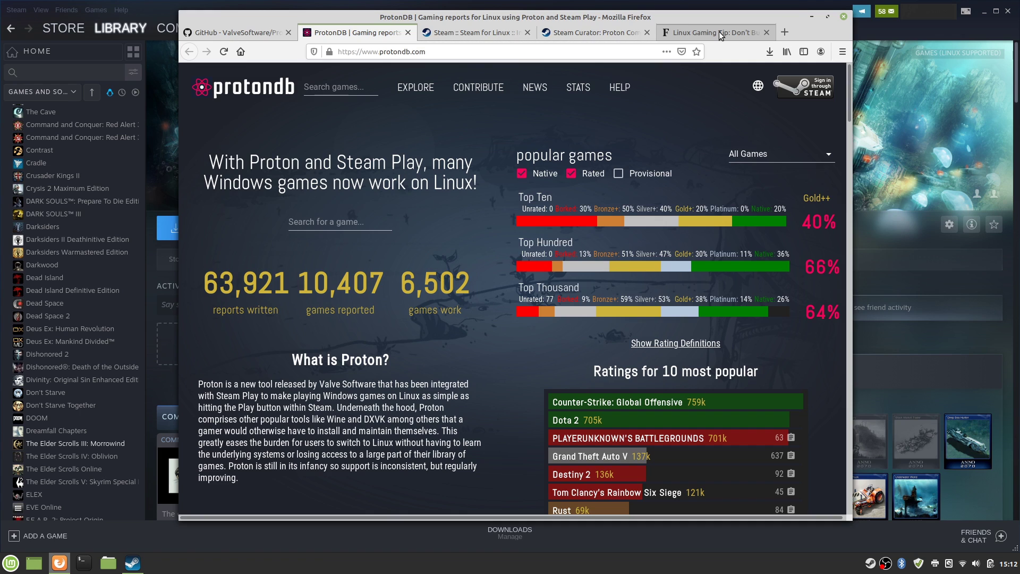
Step: Switch to the ValveSoftware/Proton GitHub tab and browse its open Issues list
click(238, 32)
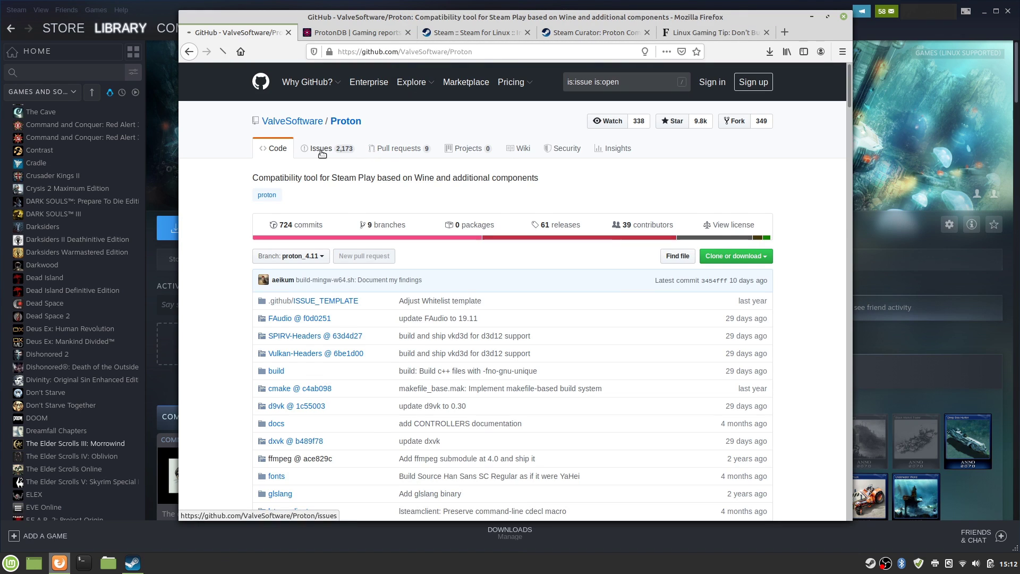
click(321, 148)
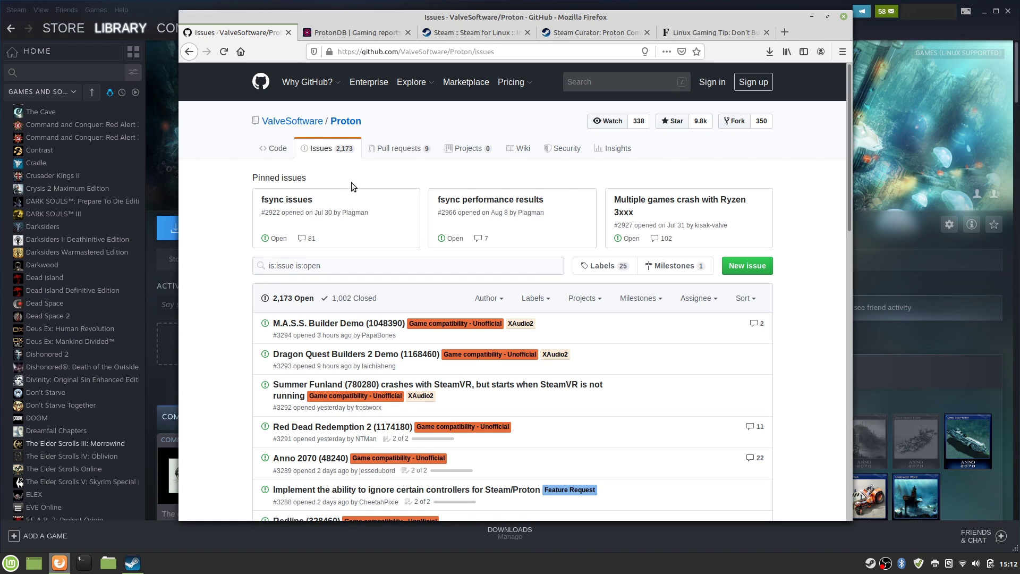
scroll(down, 3)
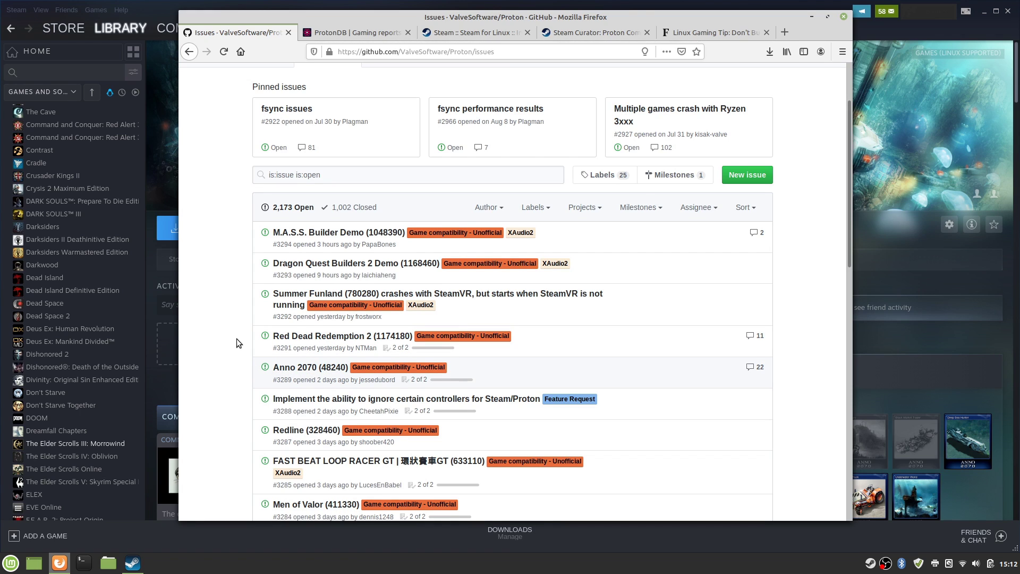
scroll(up, 3)
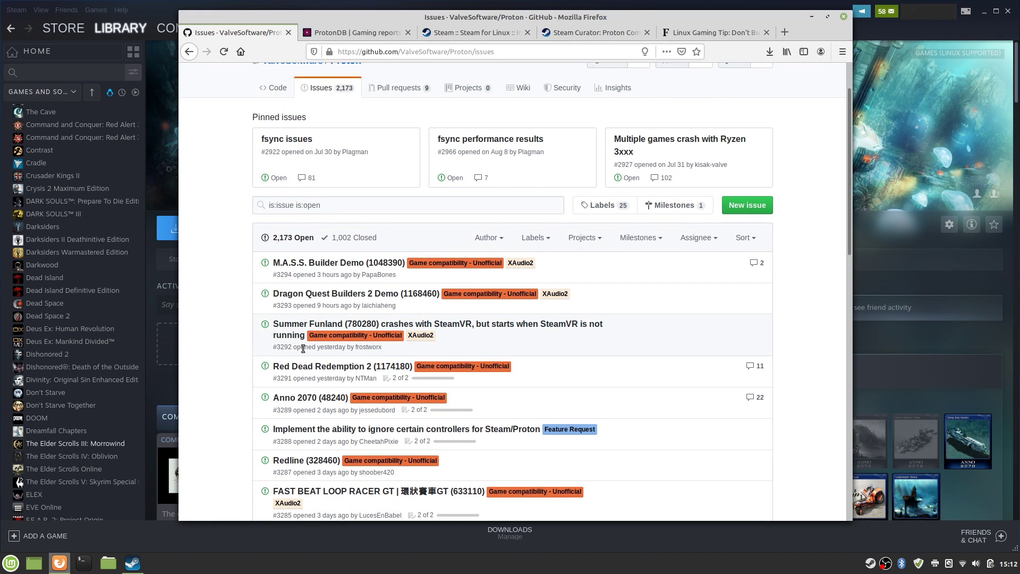
mouse_move(343, 366)
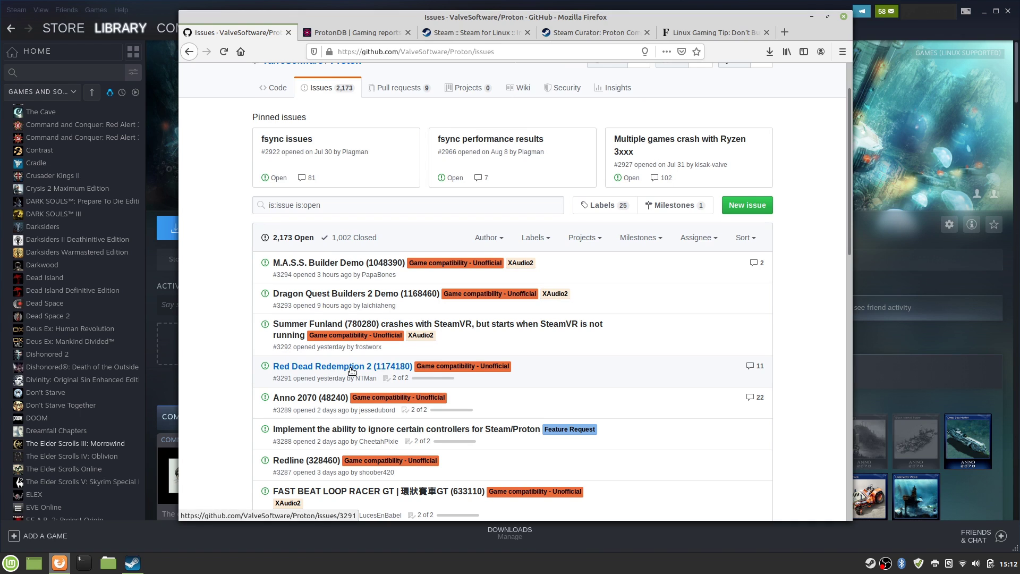
Step: Read the Red Dead Redemption 2 compatibility report (#3291), then return to the issues list
click(343, 365)
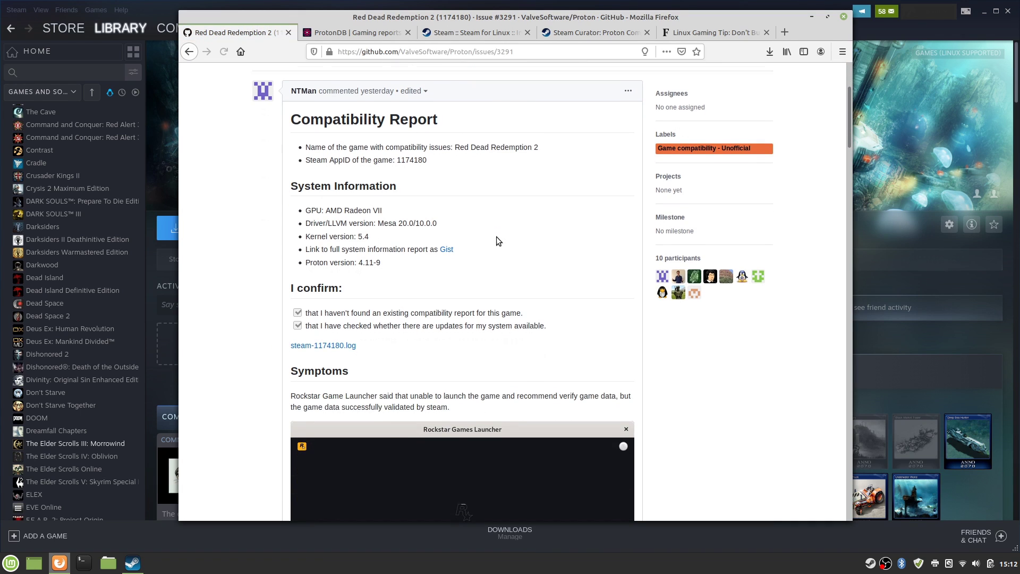
scroll(down, 3)
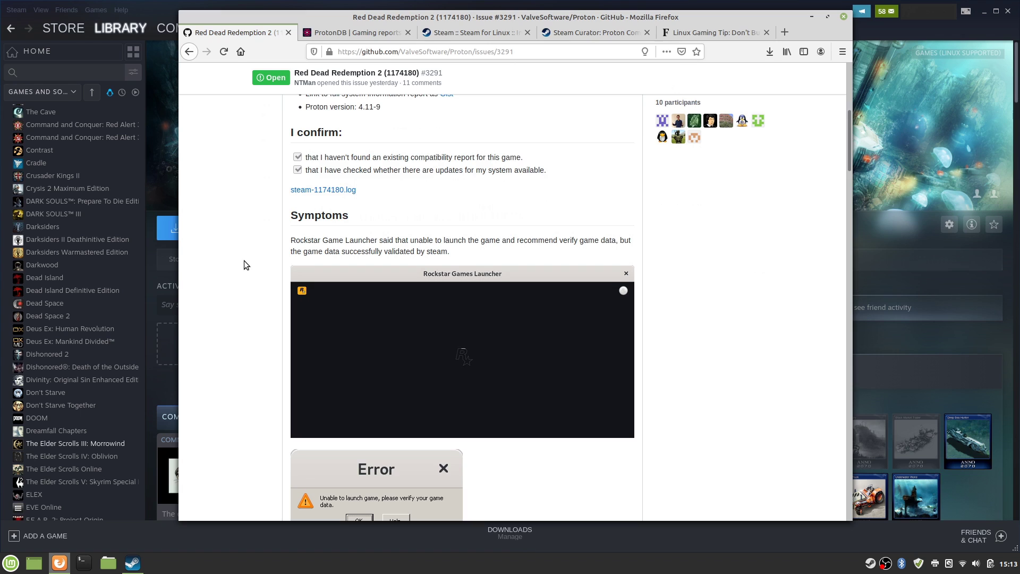
scroll(down, 3)
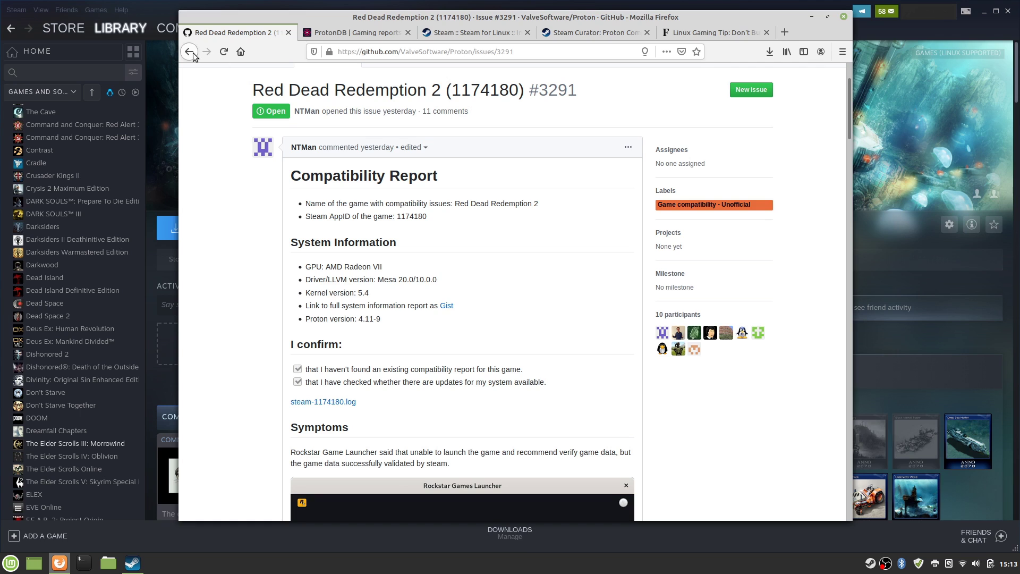
click(189, 53)
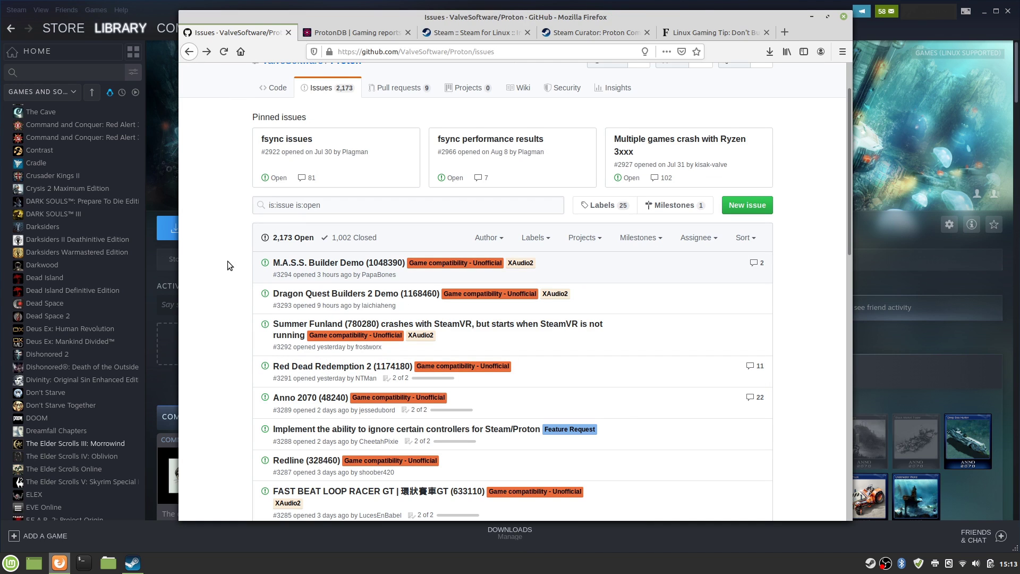
Step: Scroll down to the end of the first page of open issues
scroll(down, 3)
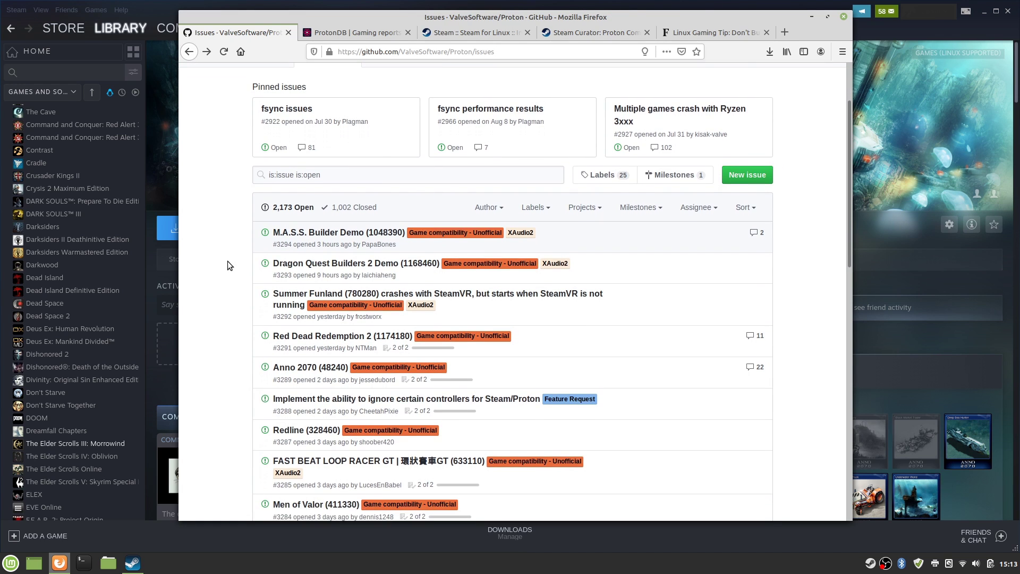
scroll(down, 3)
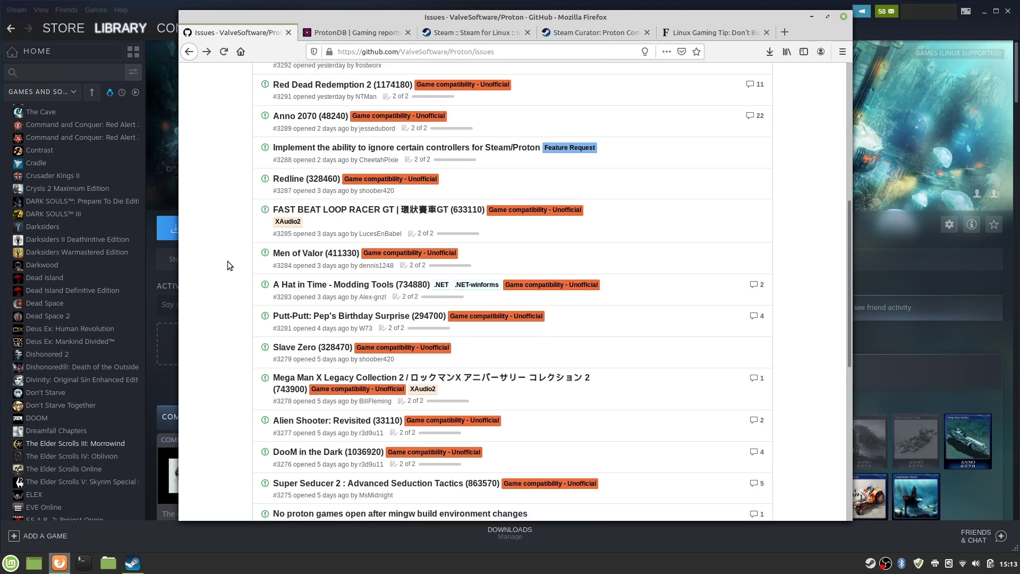
scroll(down, 3)
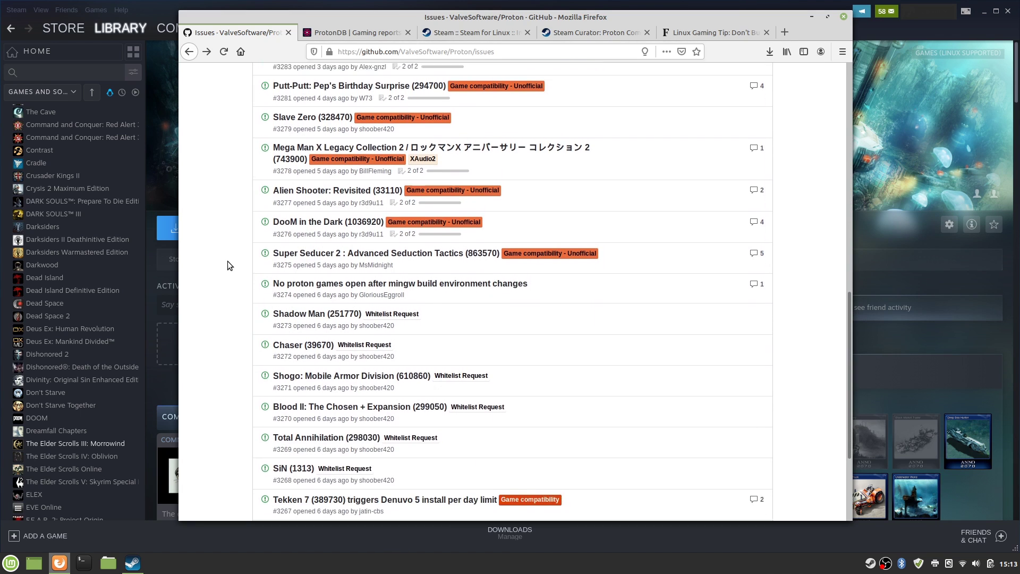
scroll(down, 3)
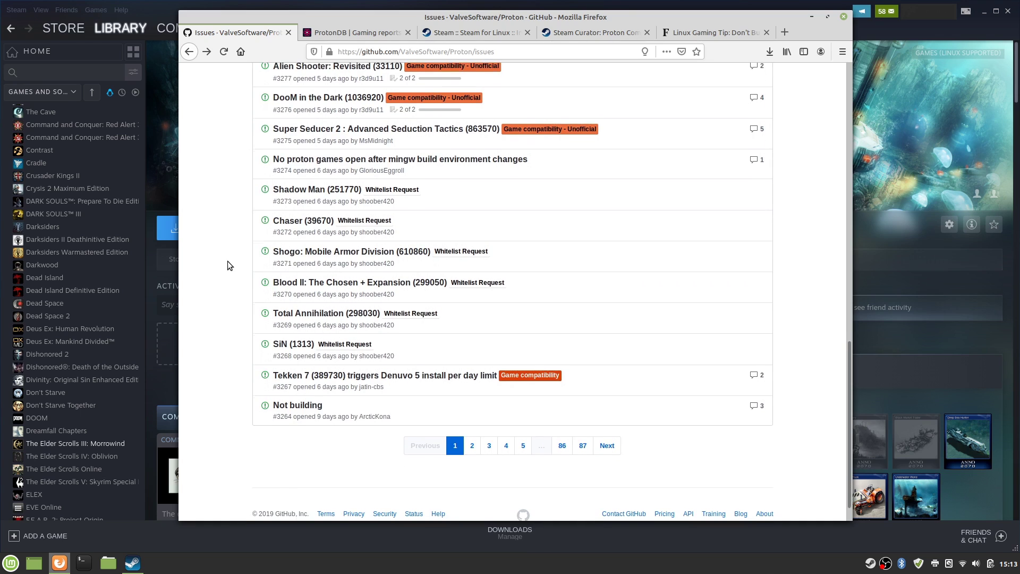
mouse_move(471, 446)
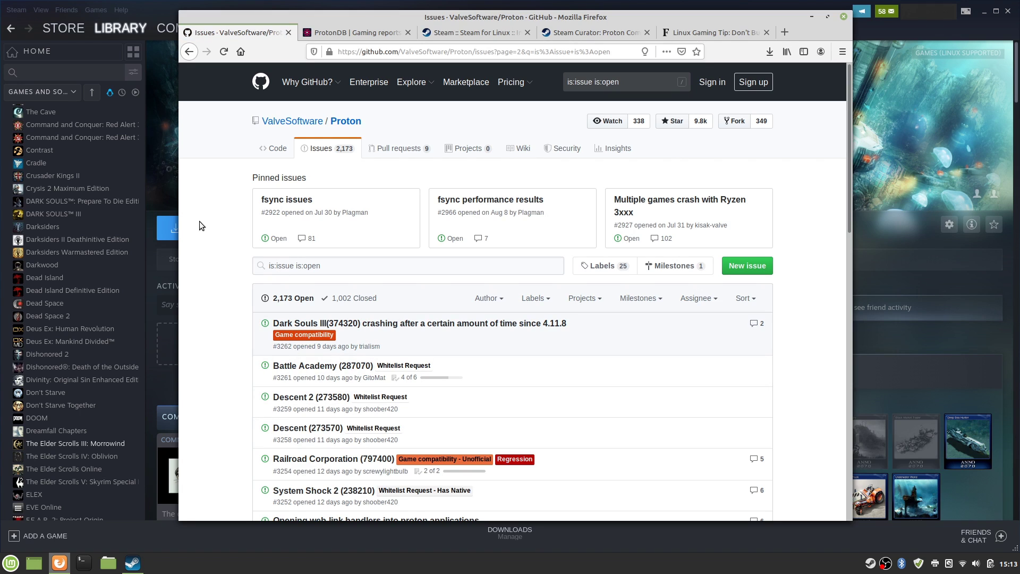
Step: Scroll through page 2 of the Proton repository's open issues
scroll(down, 3)
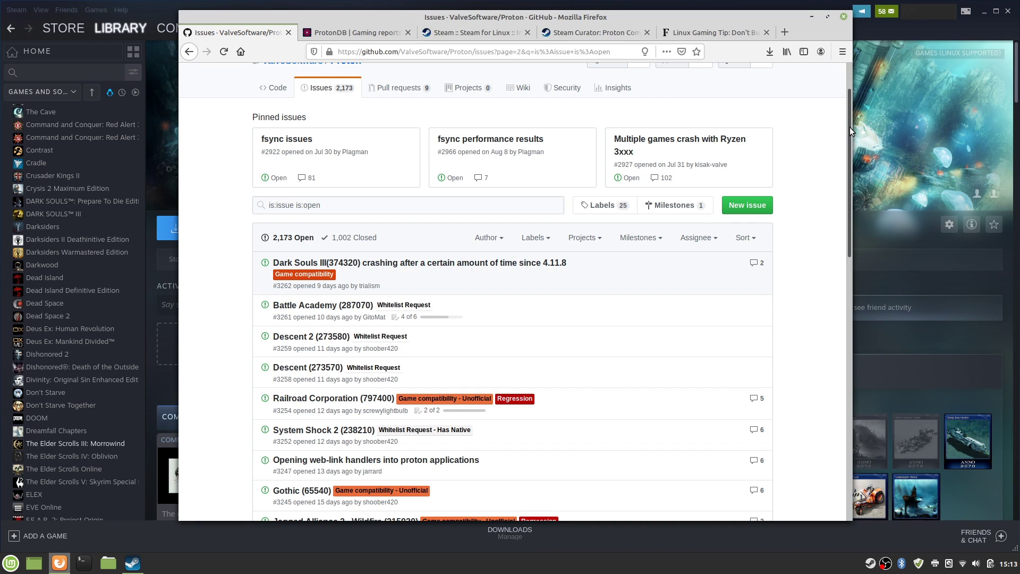
scroll(down, 3)
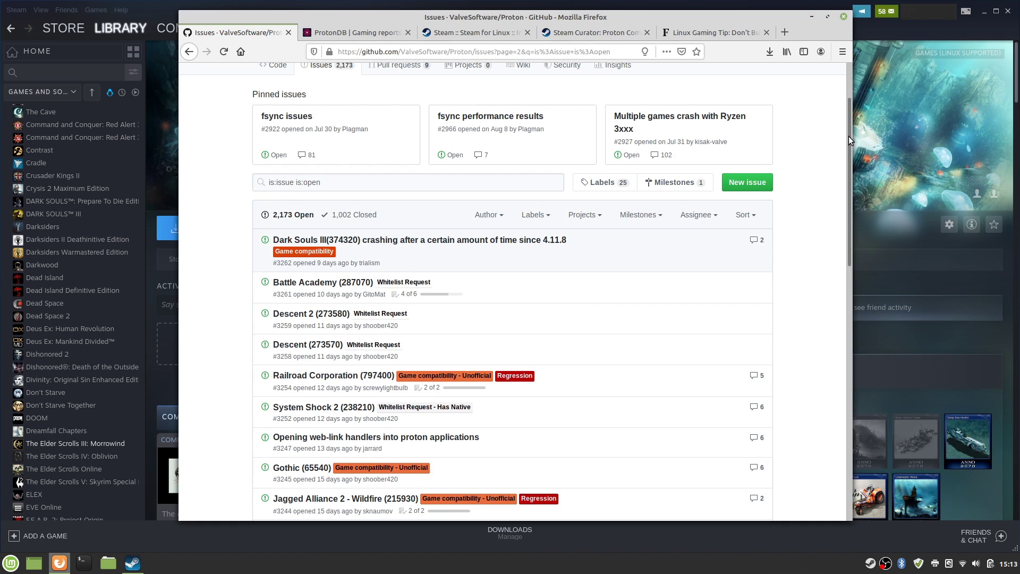
scroll(down, 3)
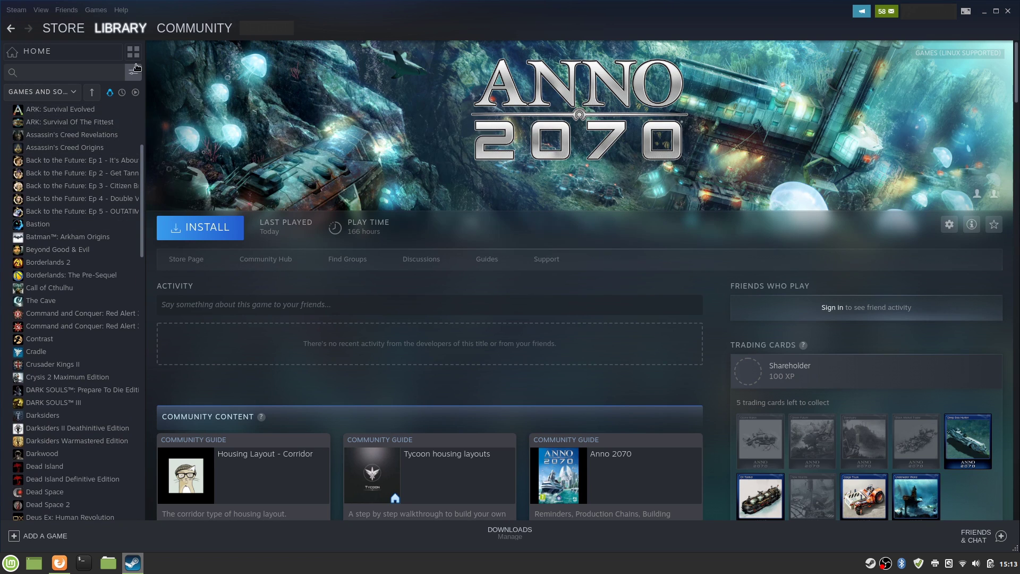
Step: Filter the library to Controllers (full) hardware support and open Dark Souls III's page
click(135, 72)
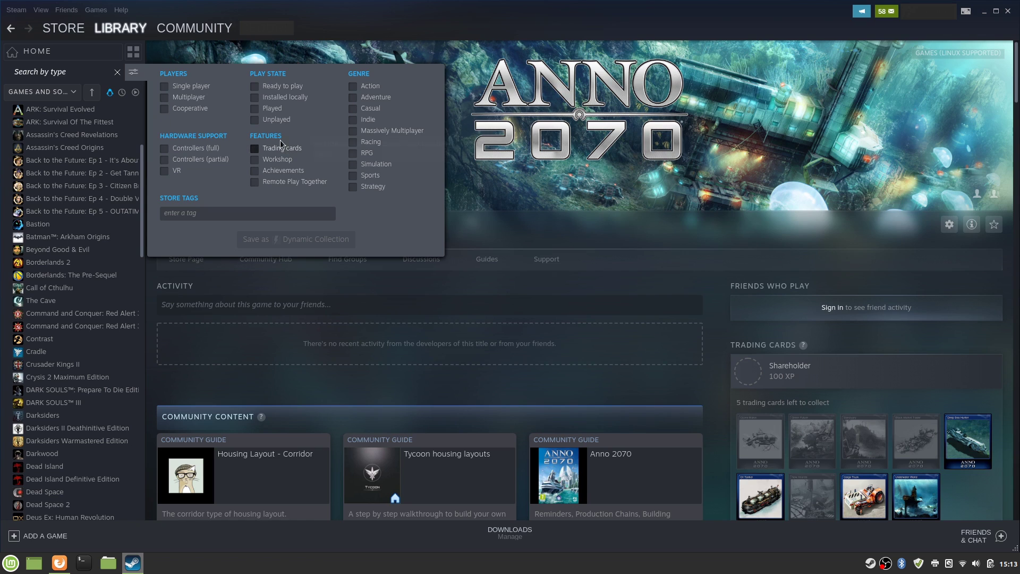
mouse_move(194, 148)
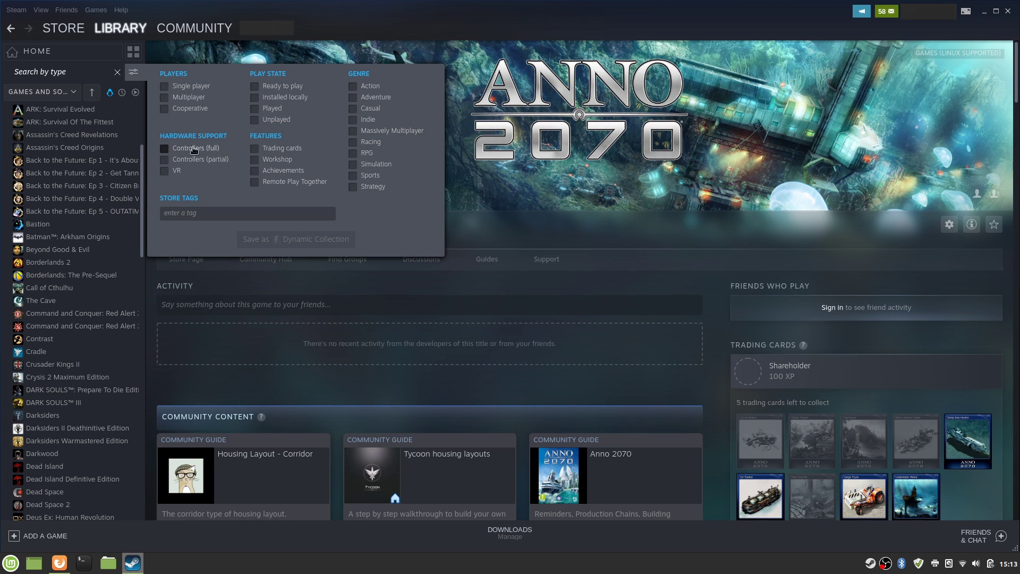
click(165, 147)
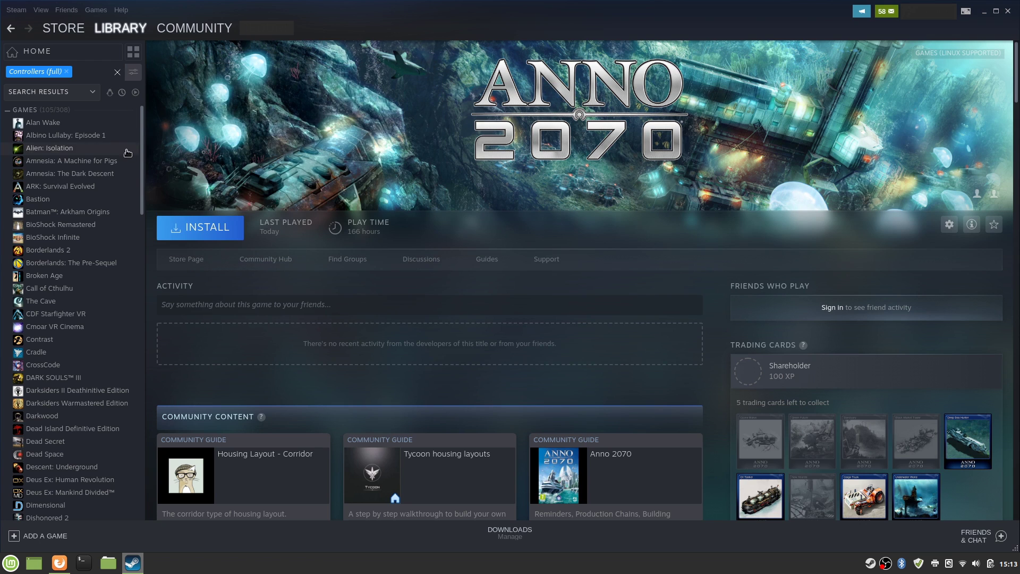
mouse_move(74, 288)
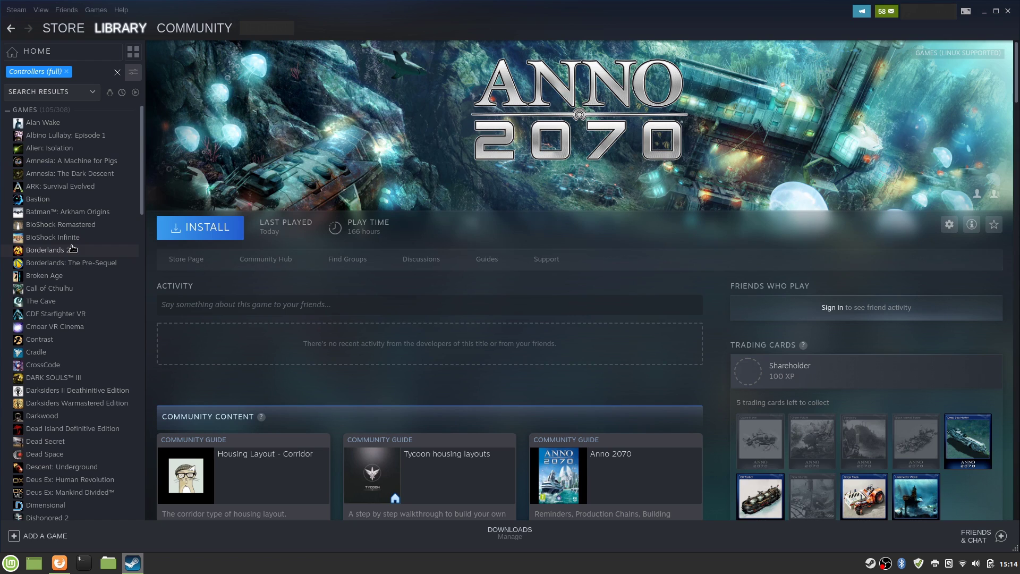
mouse_move(53, 237)
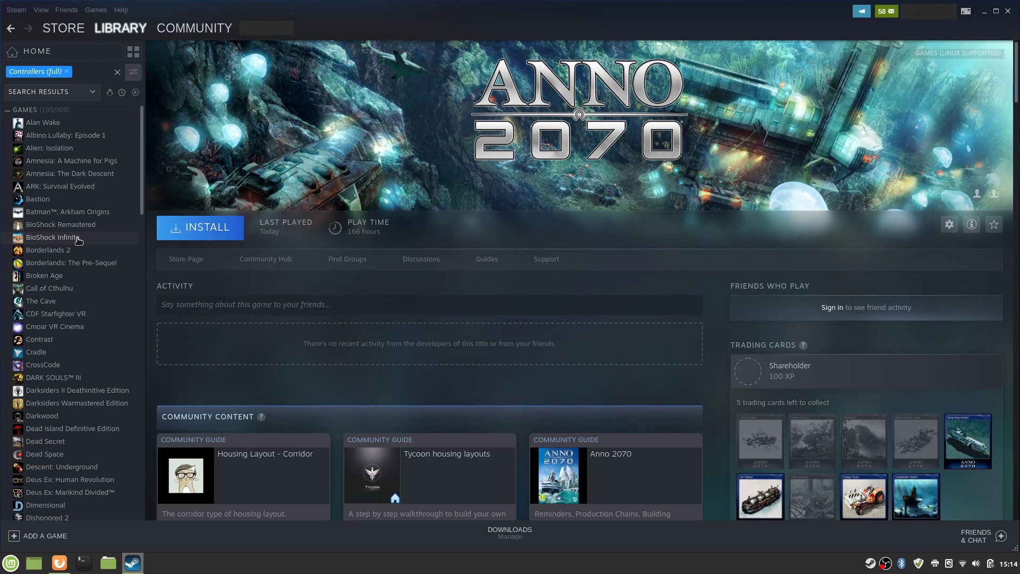
scroll(down, 3)
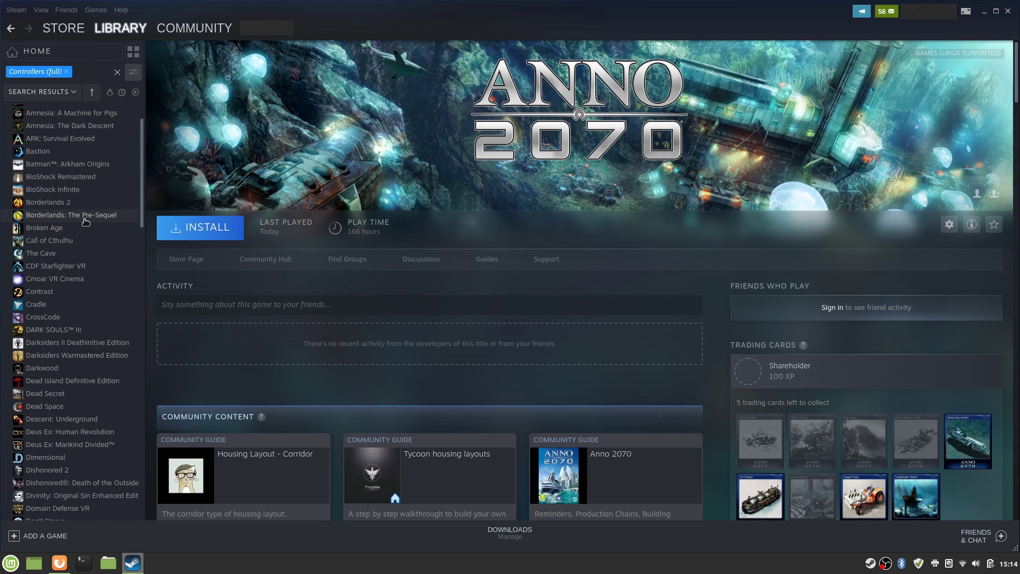
mouse_move(83, 304)
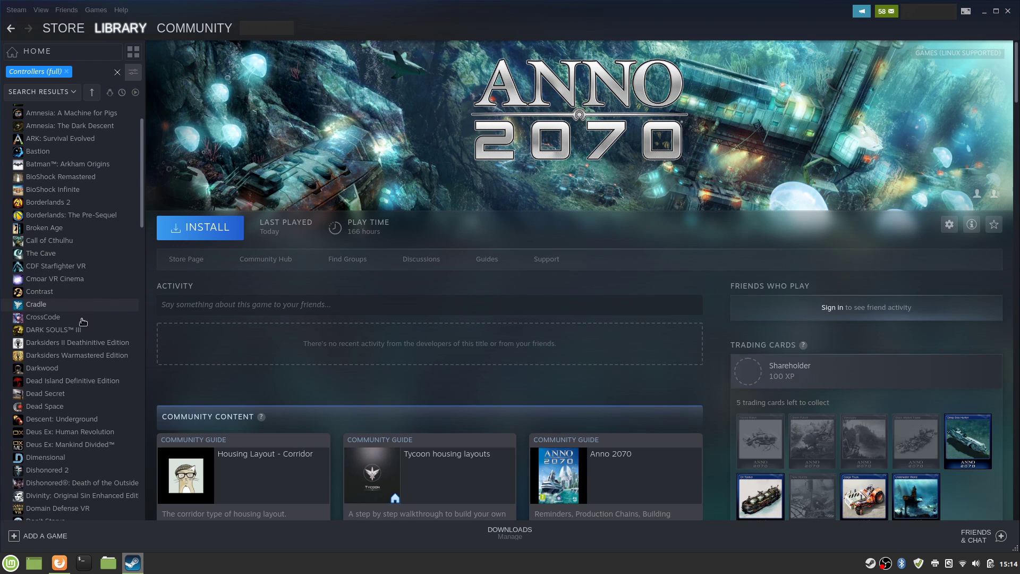
scroll(down, 3)
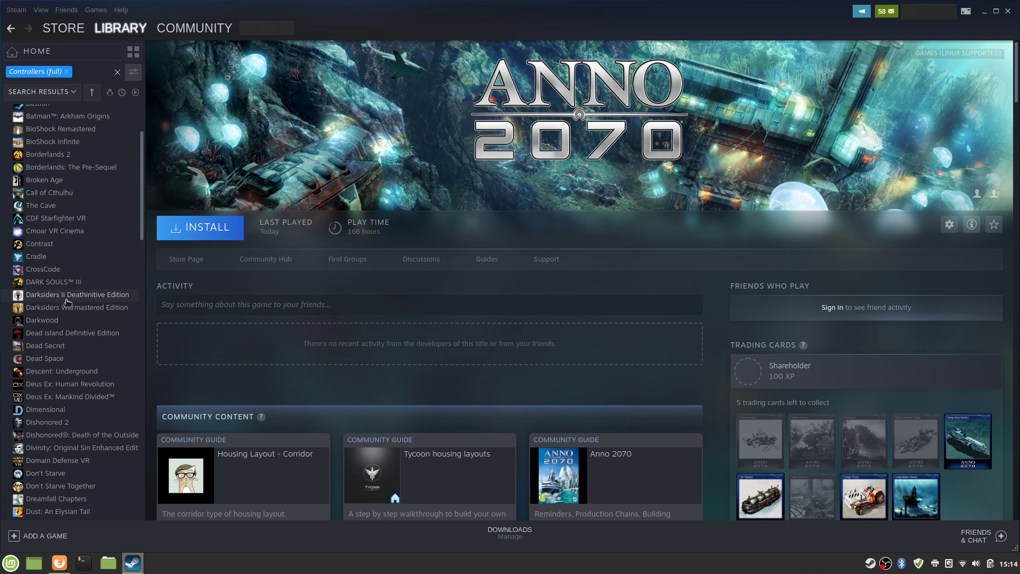
click(54, 281)
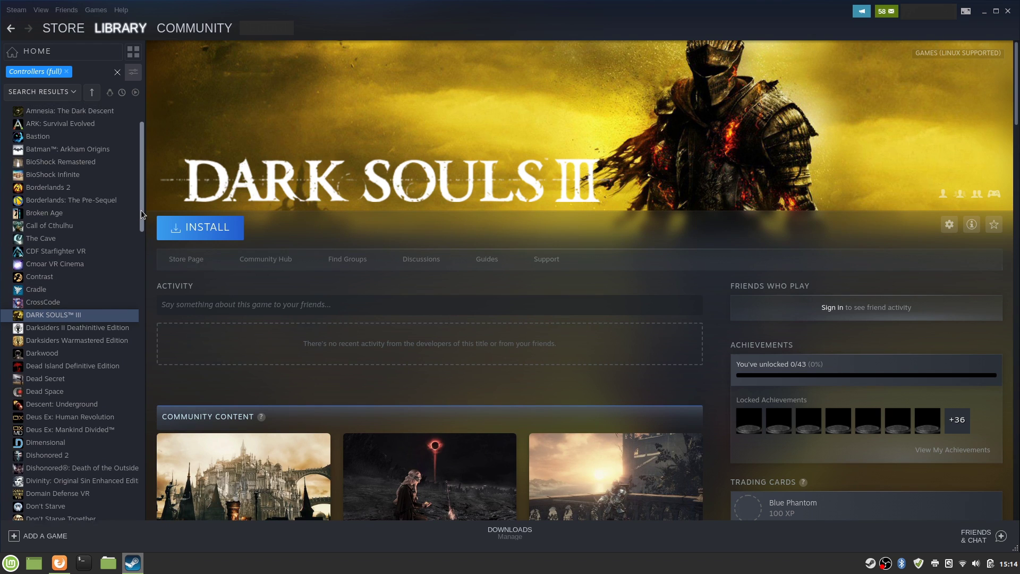
Step: View Batman: Arkham Origins and Grand Theft Auto V, then open Vampyr's page
click(68, 212)
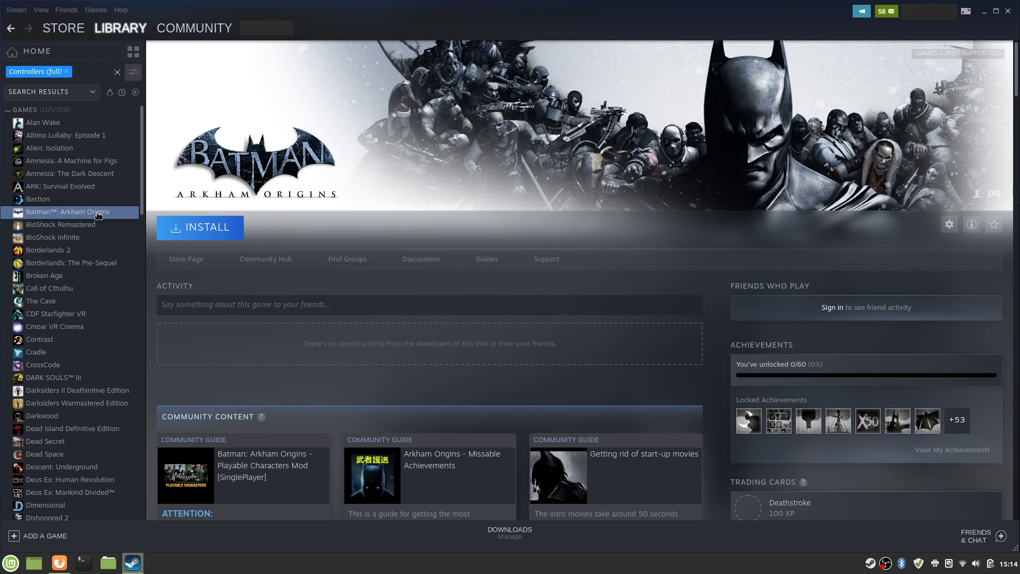
click(58, 170)
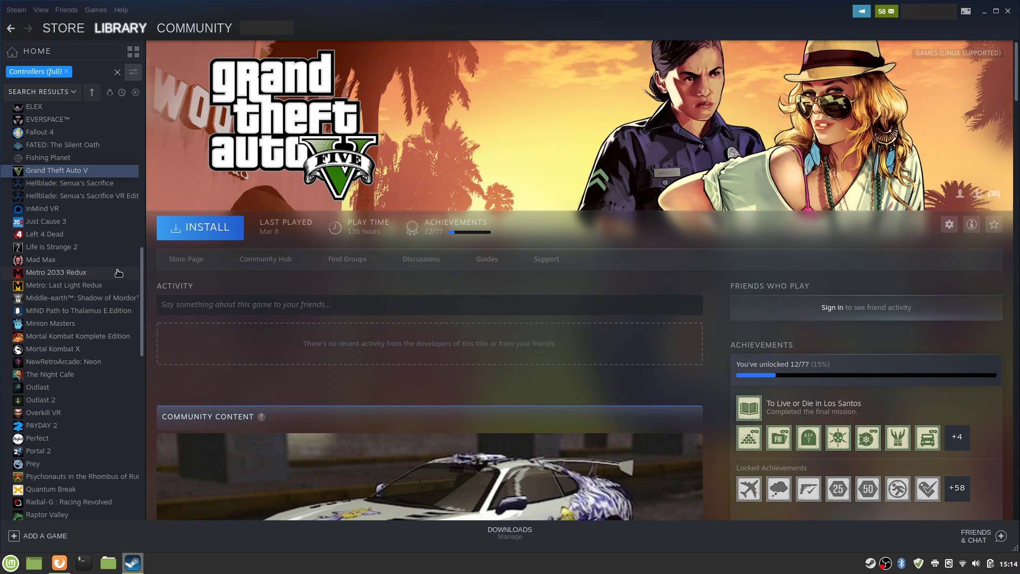
scroll(down, 3)
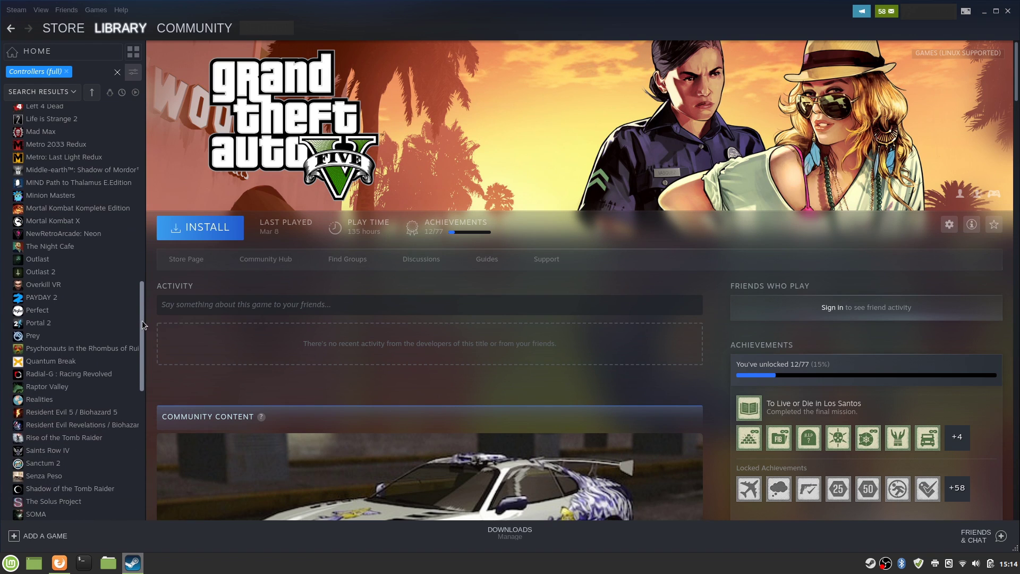
scroll(down, 3)
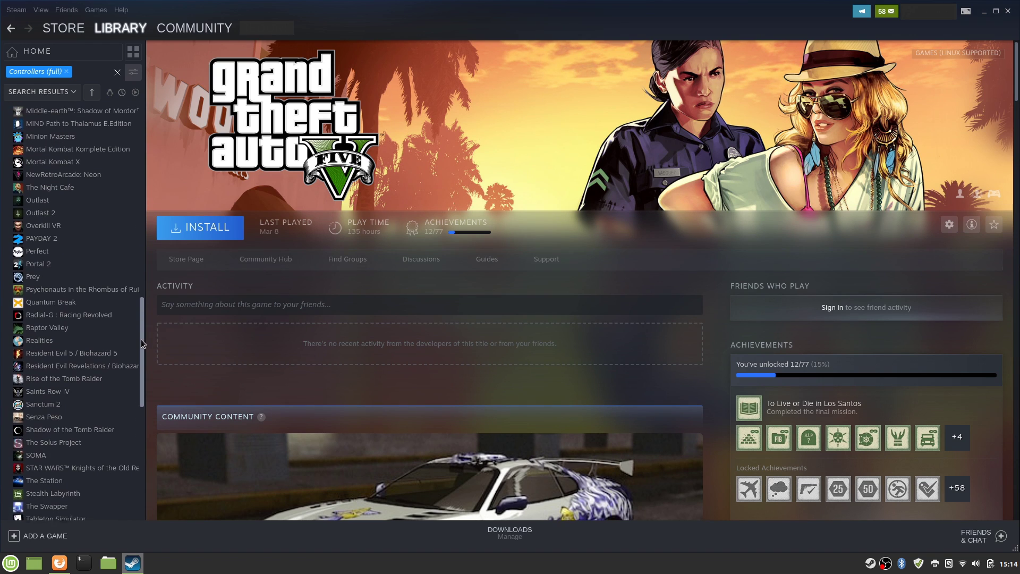
scroll(down, 3)
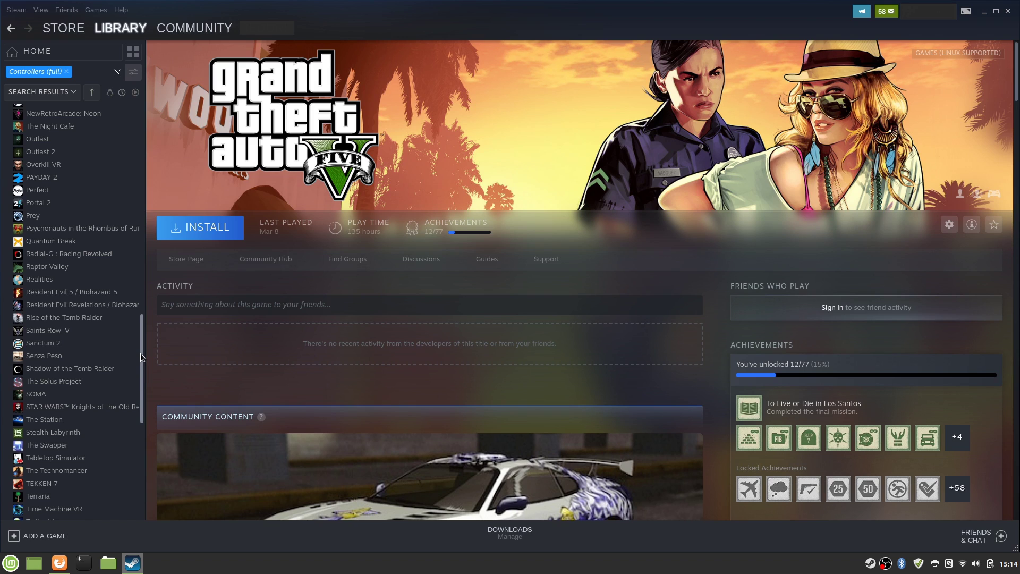
mouse_move(65, 345)
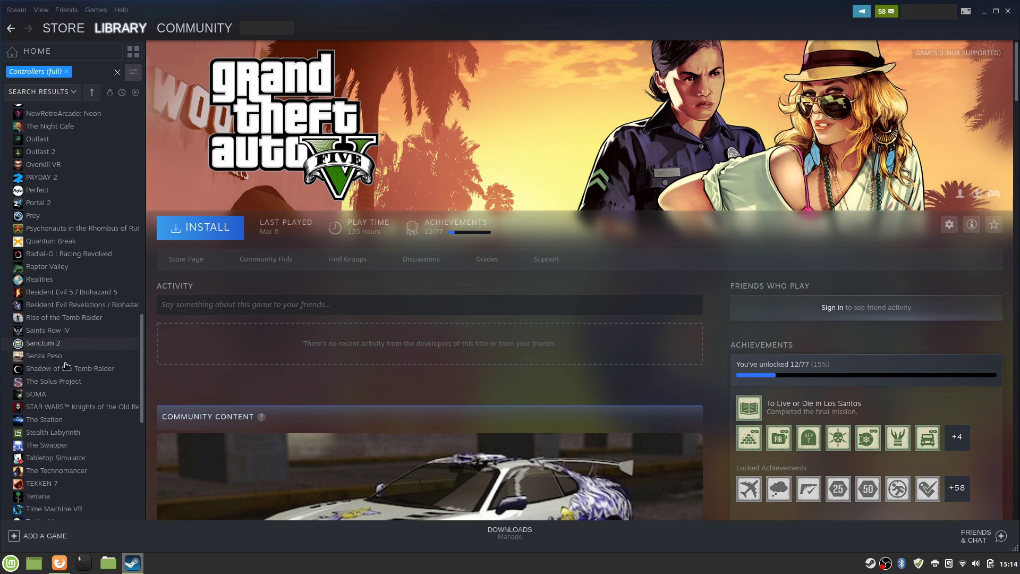
scroll(down, 3)
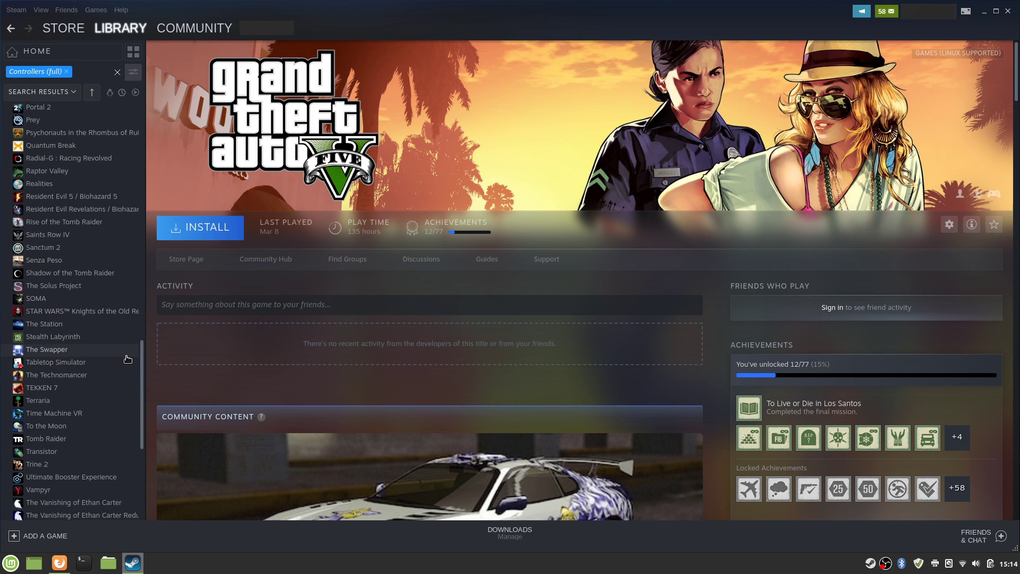
click(38, 441)
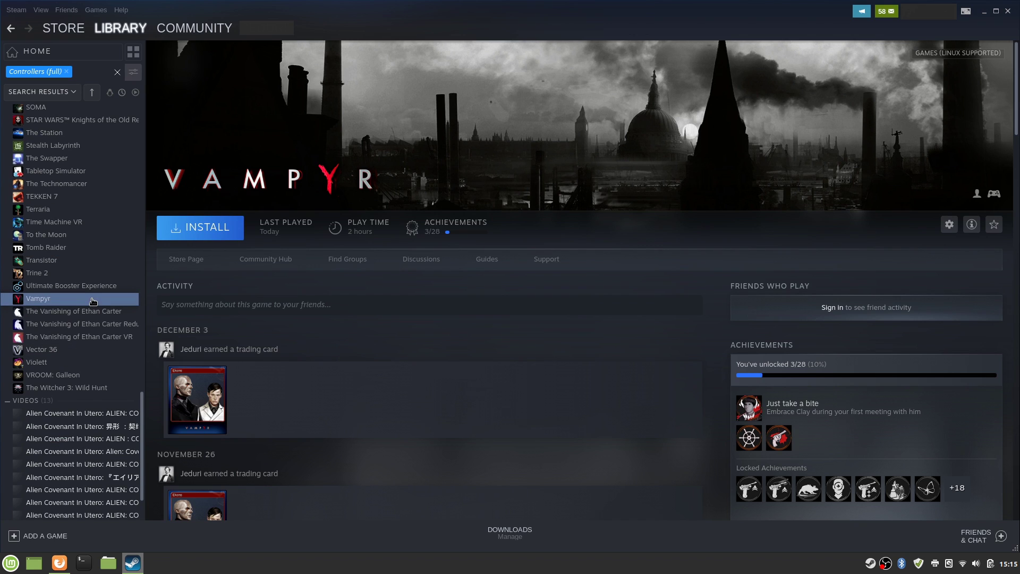
mouse_move(90, 301)
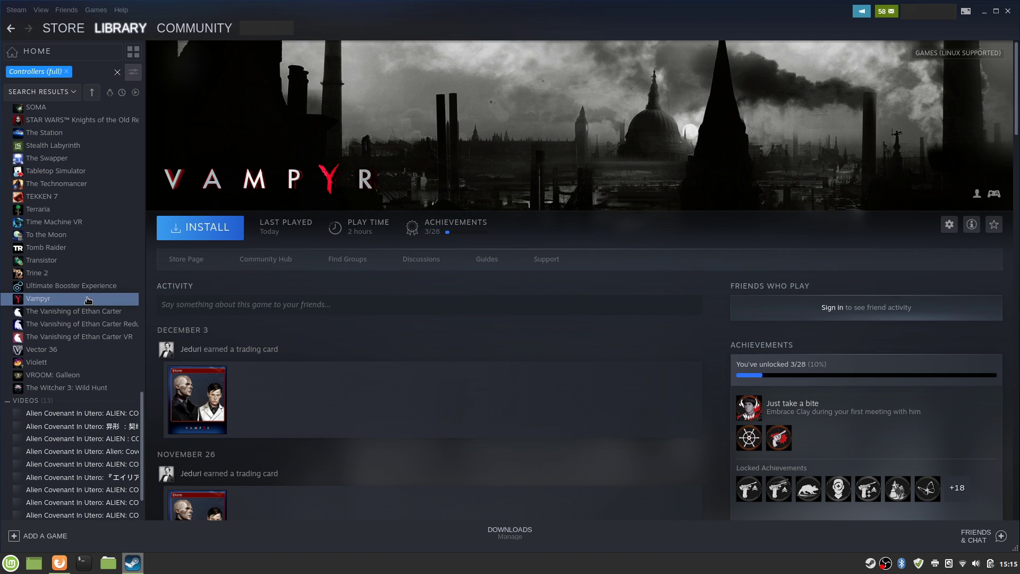
mouse_move(87, 272)
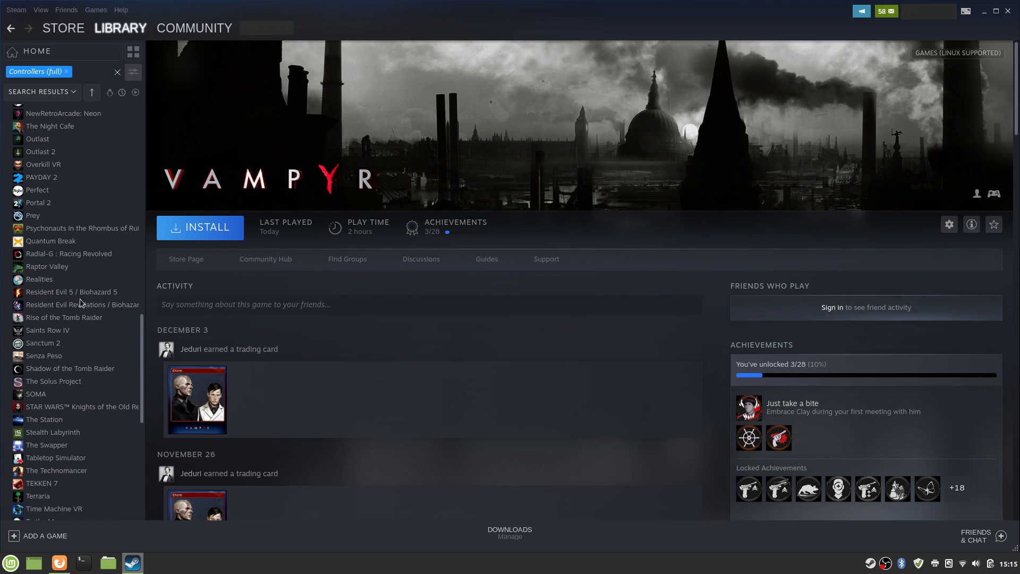
Step: Scroll the filtered game list back to the top and go to the Store home page
scroll(up, 3)
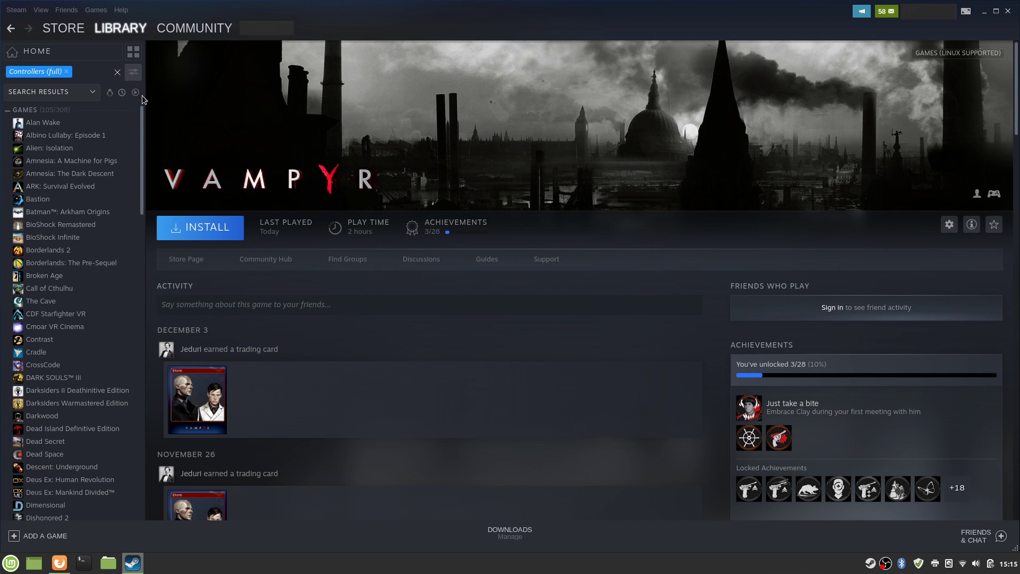
click(63, 28)
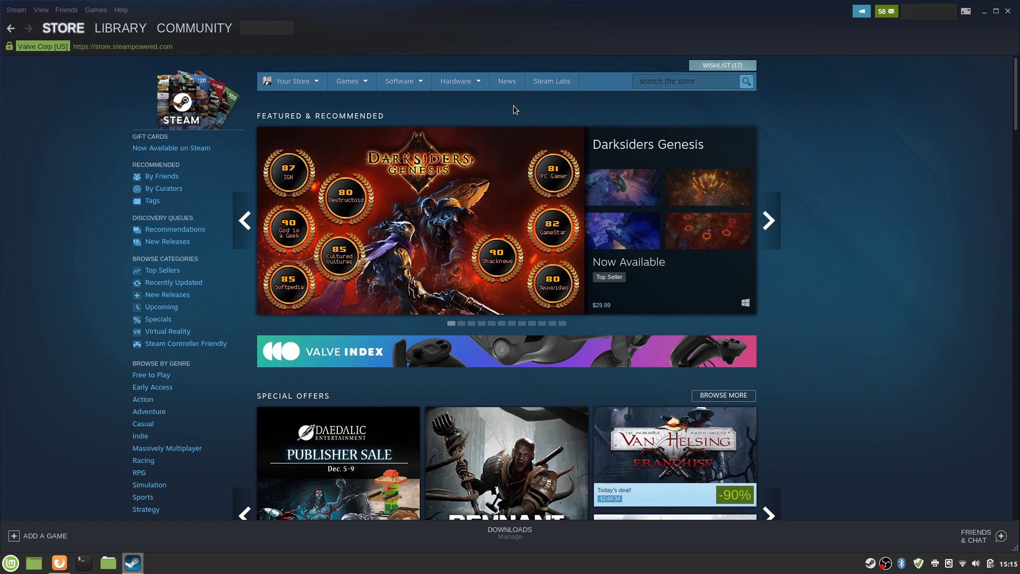
mouse_move(584, 252)
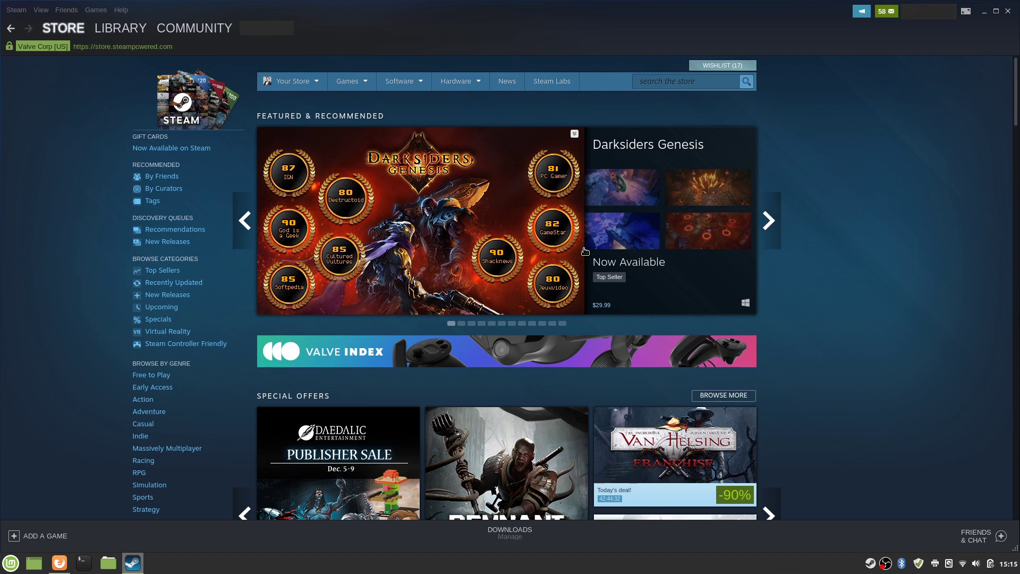
mouse_move(481, 109)
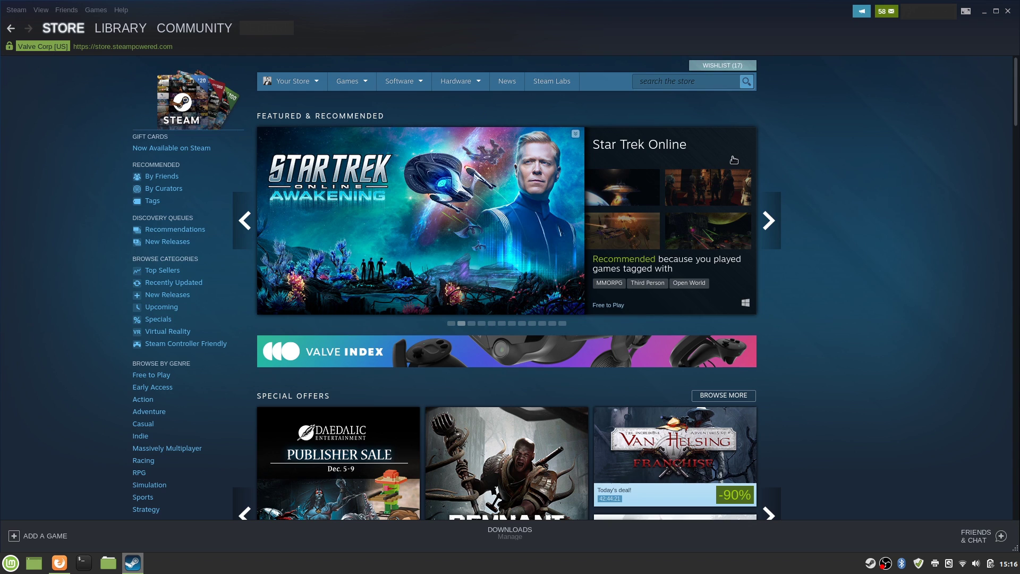
mouse_move(842, 217)
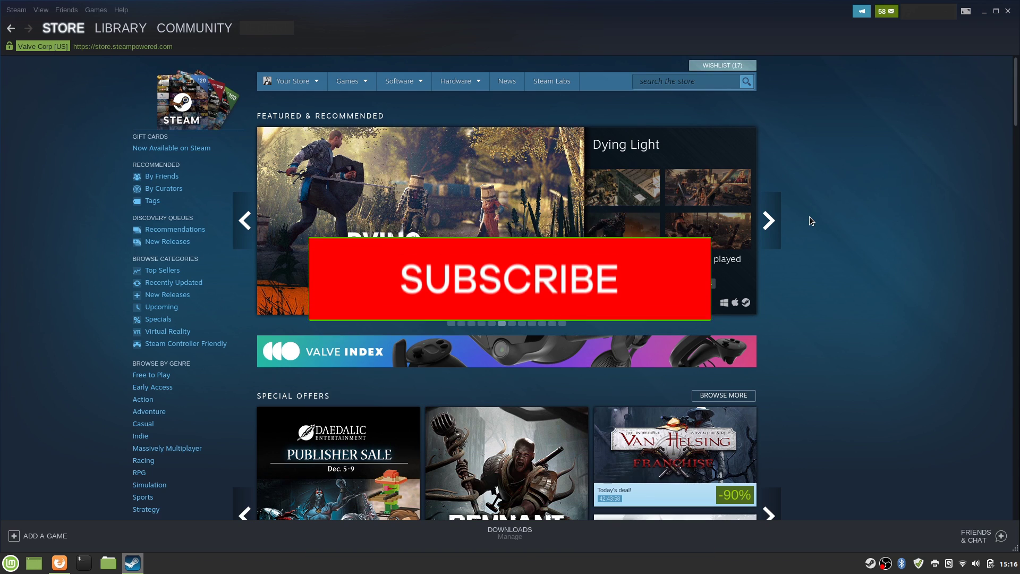
click(509, 280)
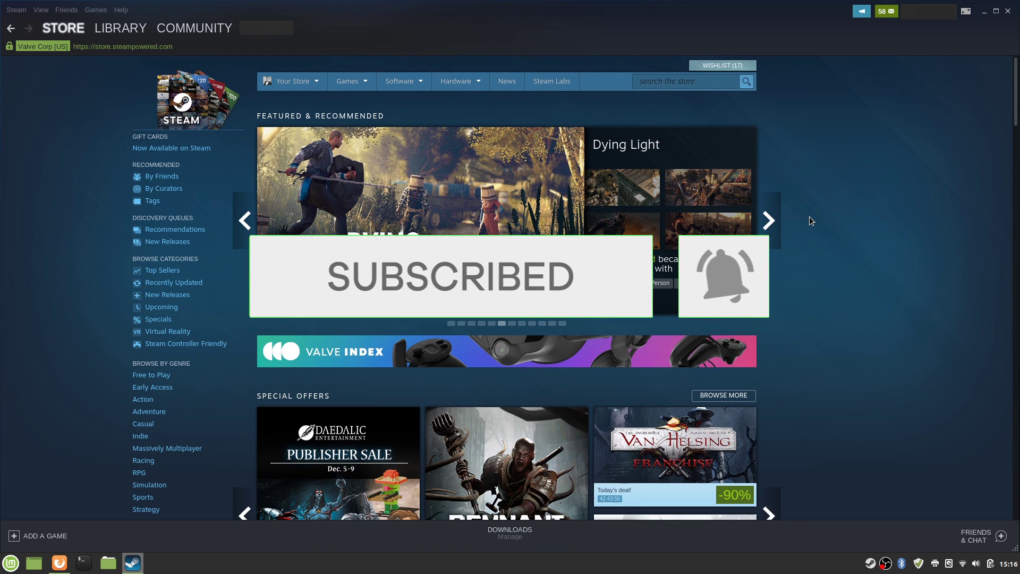